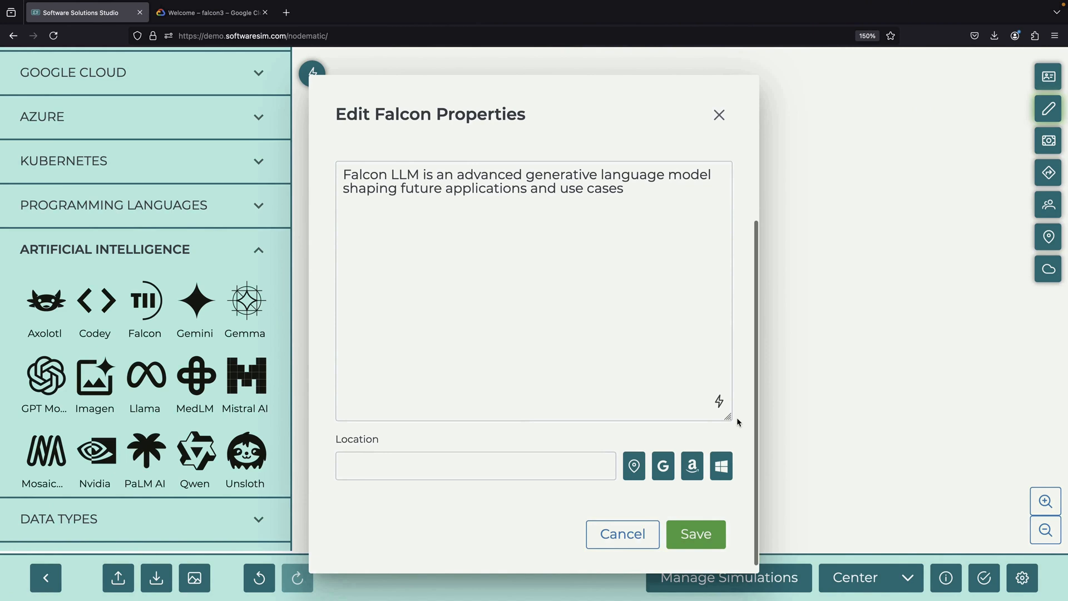
Save the Falcon 3 node, add a Hugging Face node and save its properties
left_click(694, 533)
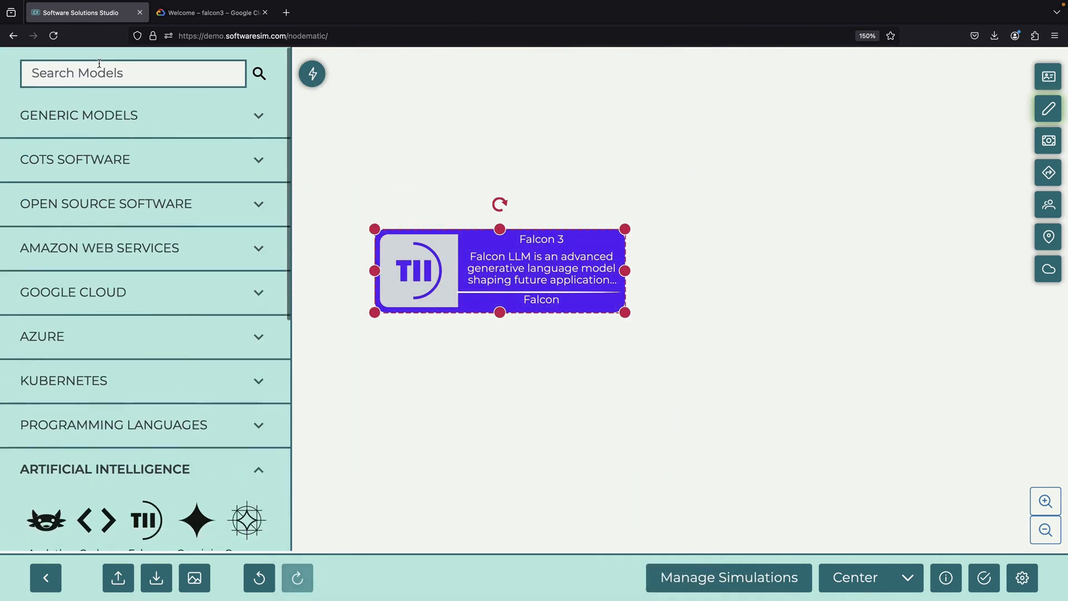
type("hugging")
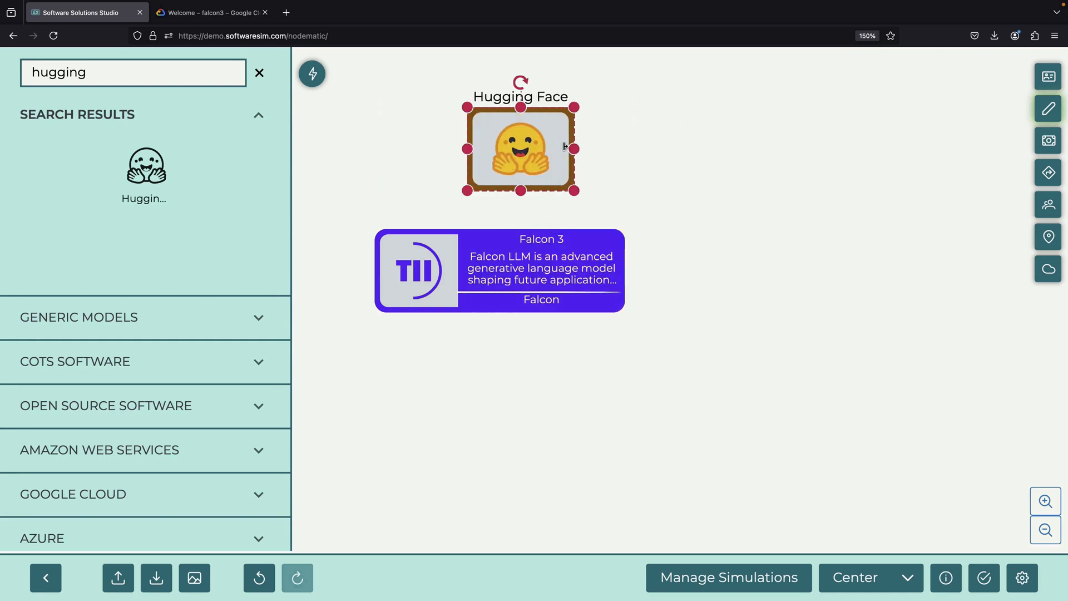
double_click(519, 148)
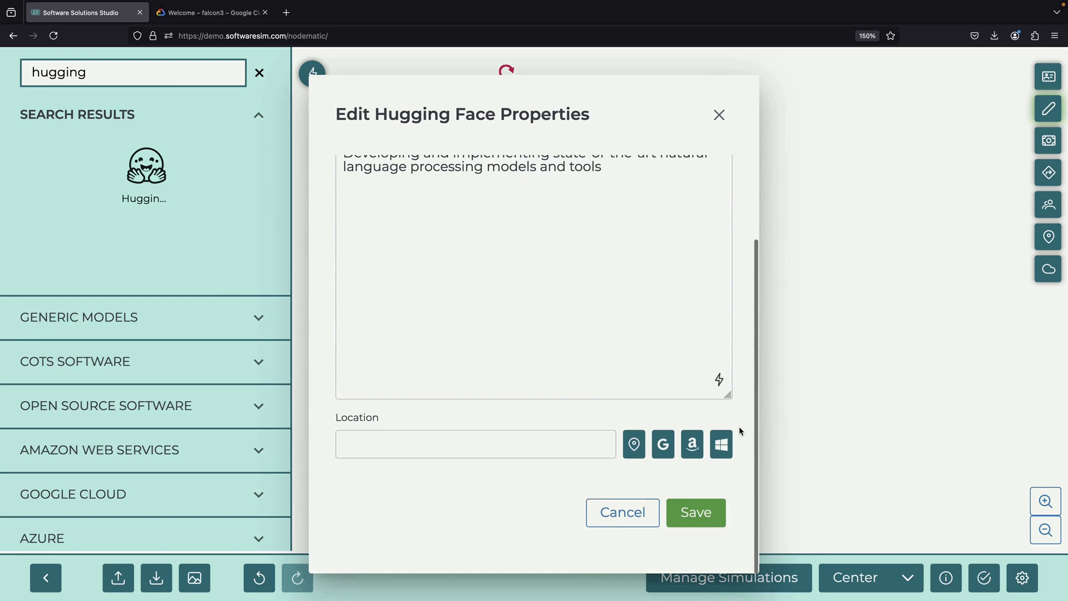
left_click(694, 512)
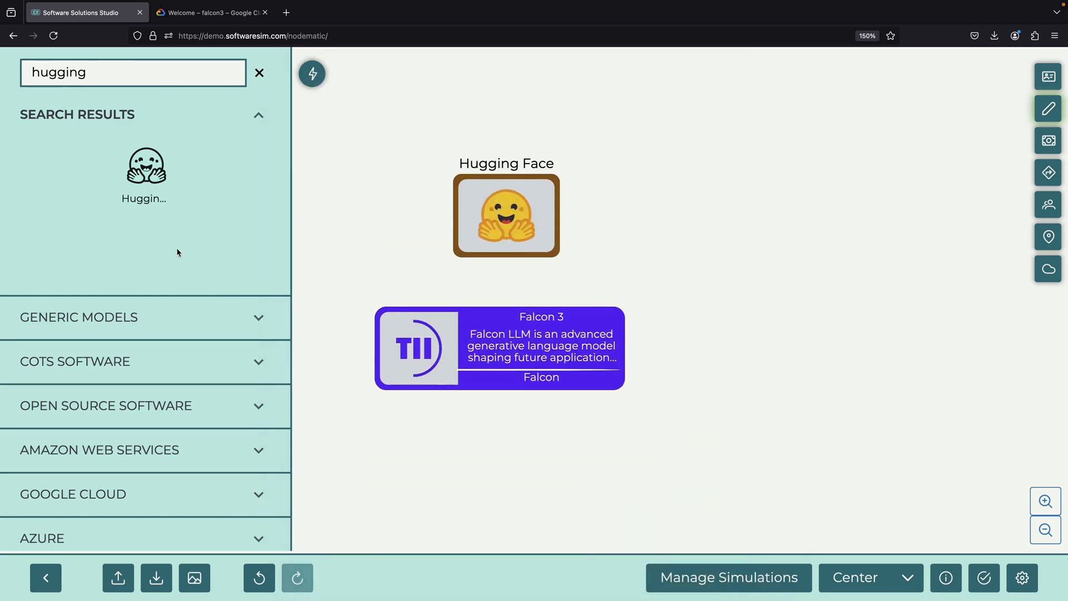
Add a vLLM node above Hugging Face and save it with its generated description
left_click(259, 72)
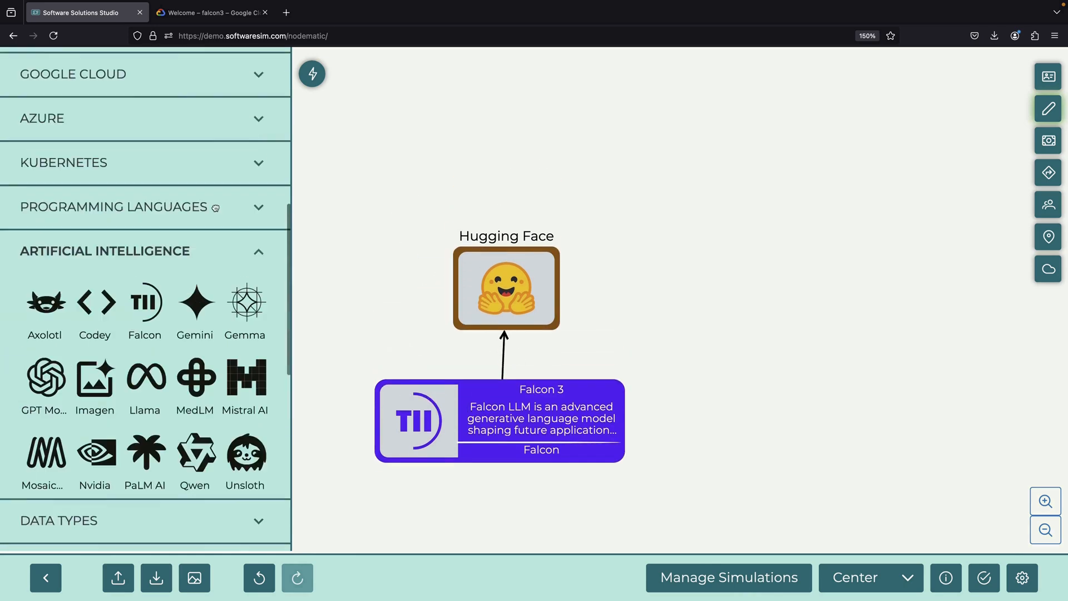
type("vllm")
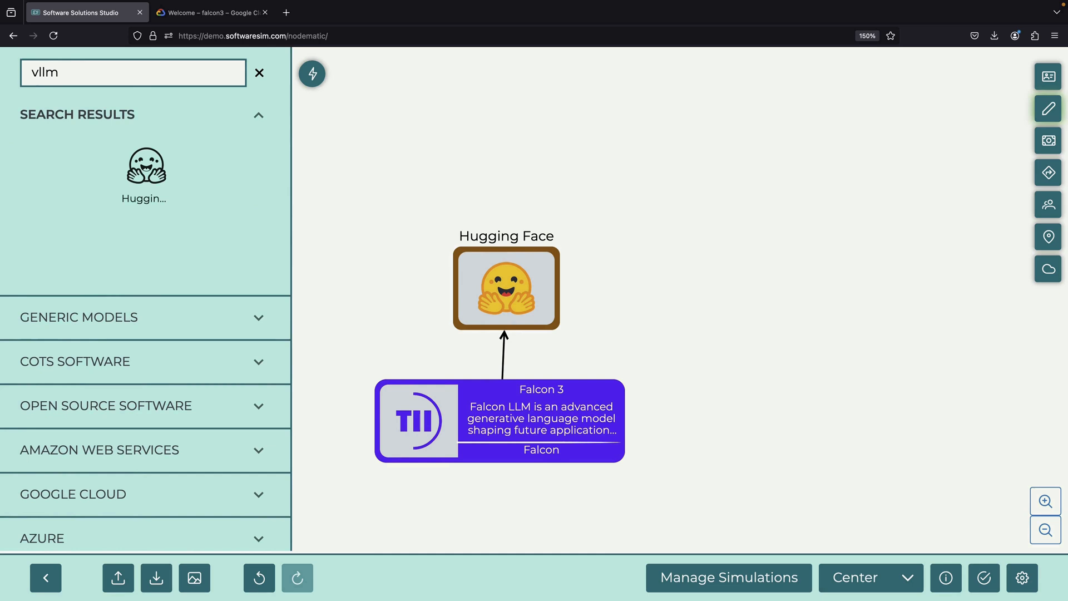
left_click_drag(145, 164, 499, 177)
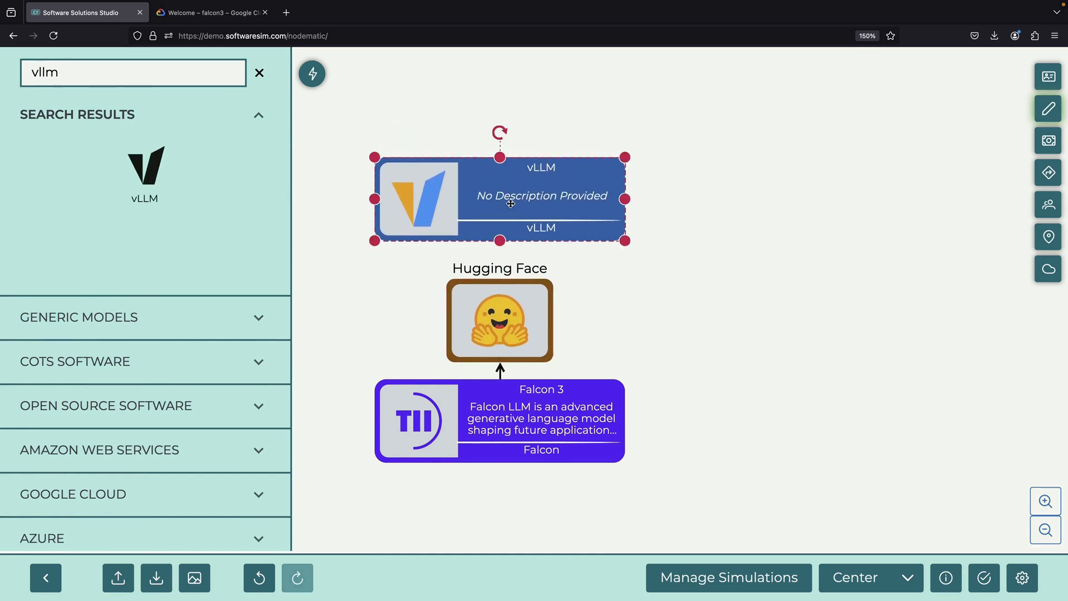
double_click(499, 198)
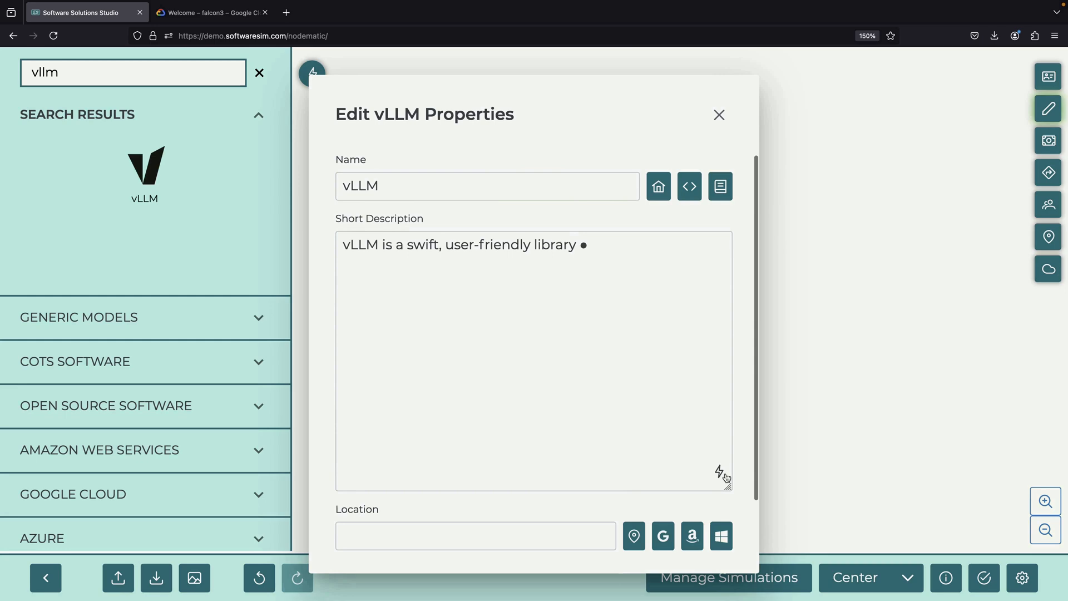
left_click(719, 114)
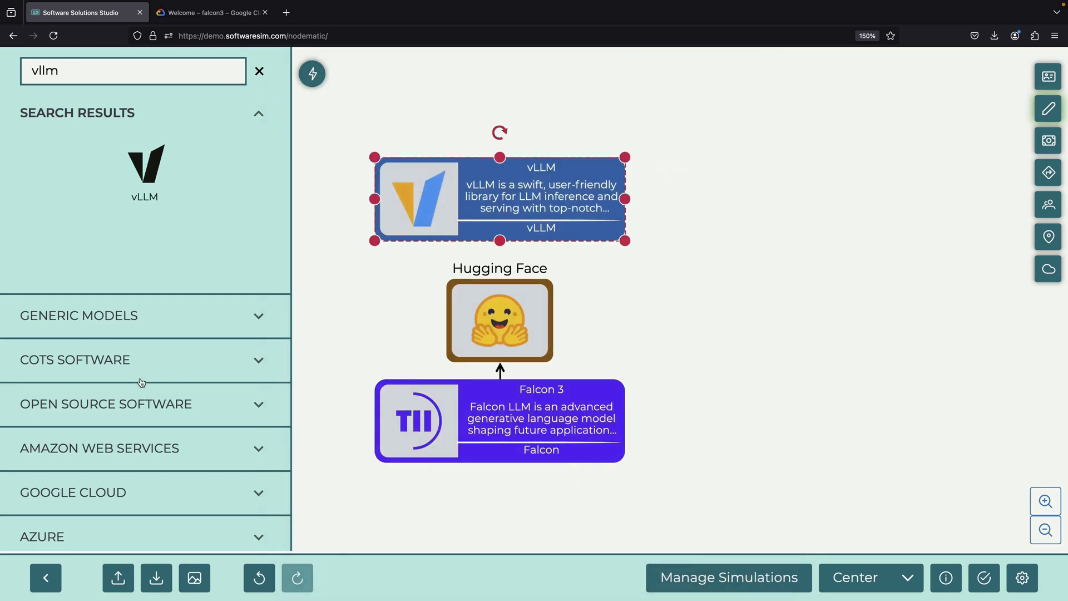
Connect Hugging Face to vLLM, add Docker collapsed to a circle, and reopen Hugging Face's properties
scroll("down", 3)
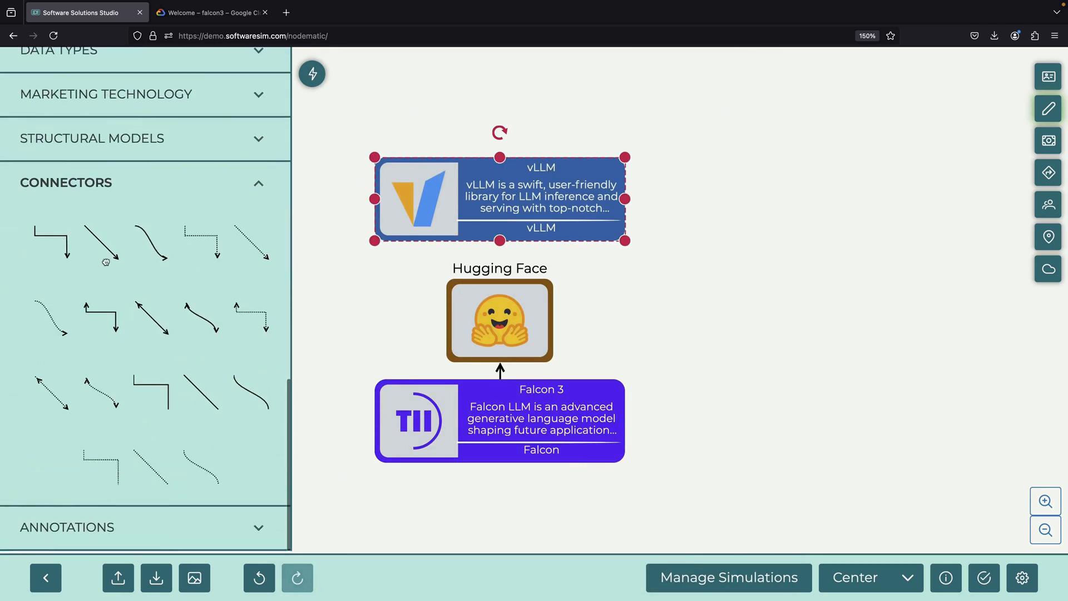
left_click_drag(553, 329, 678, 348)
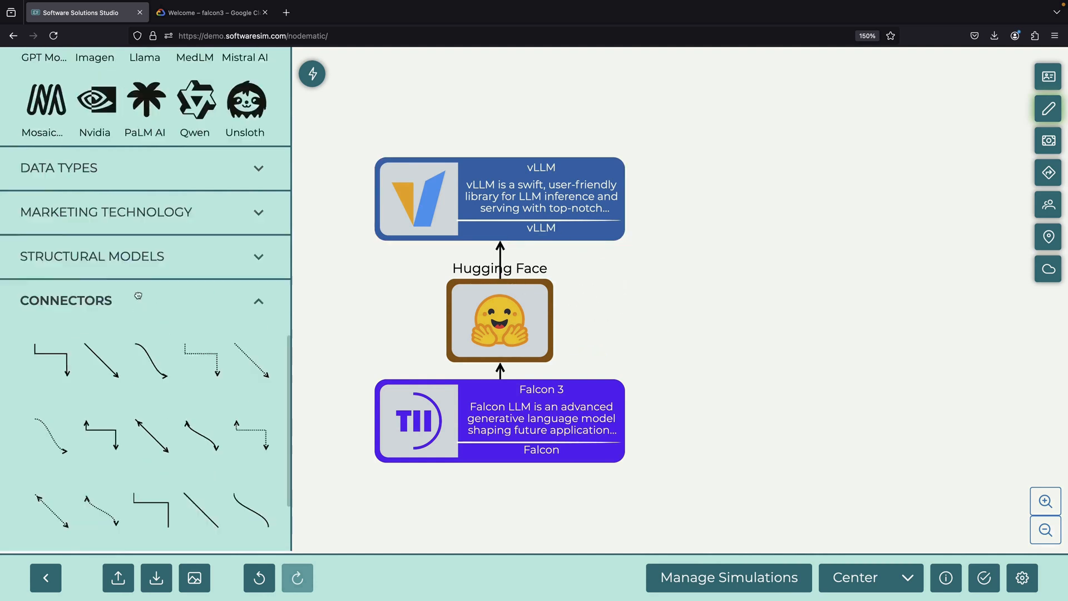
type("docker")
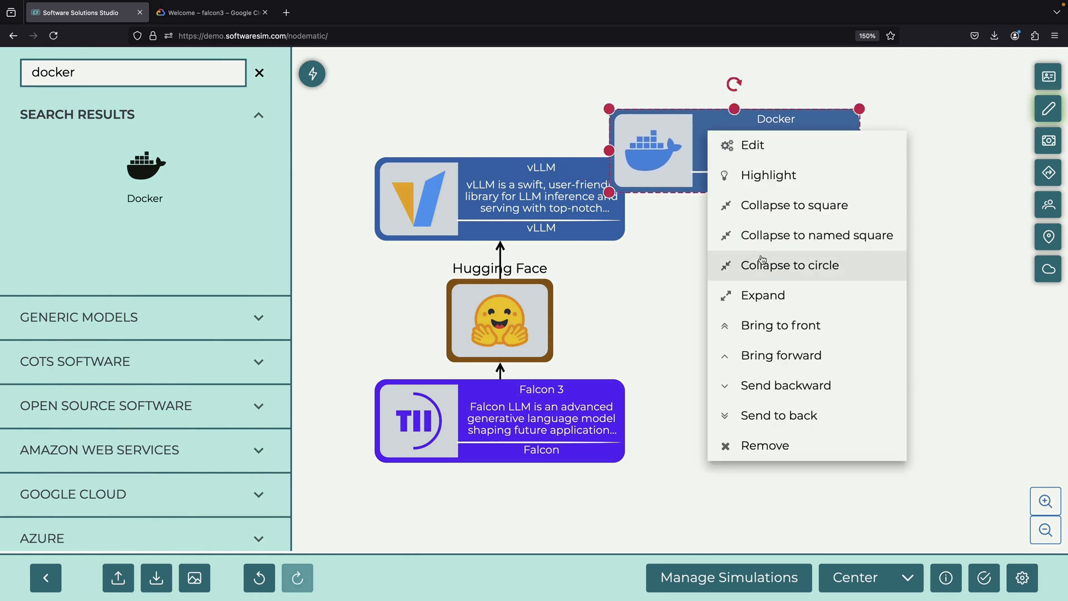
left_click(790, 265)
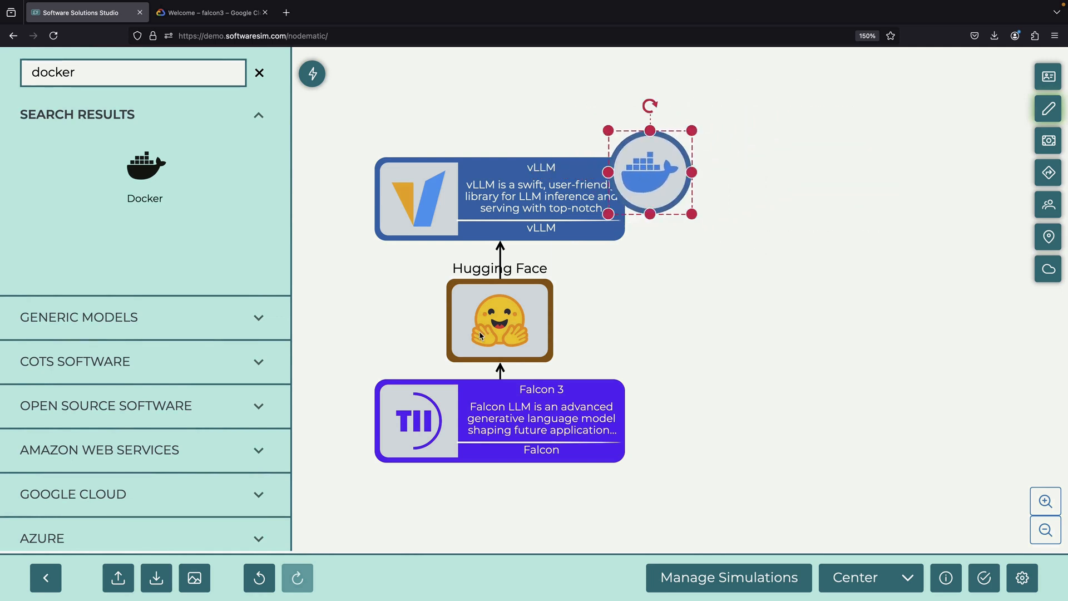
double_click(500, 320)
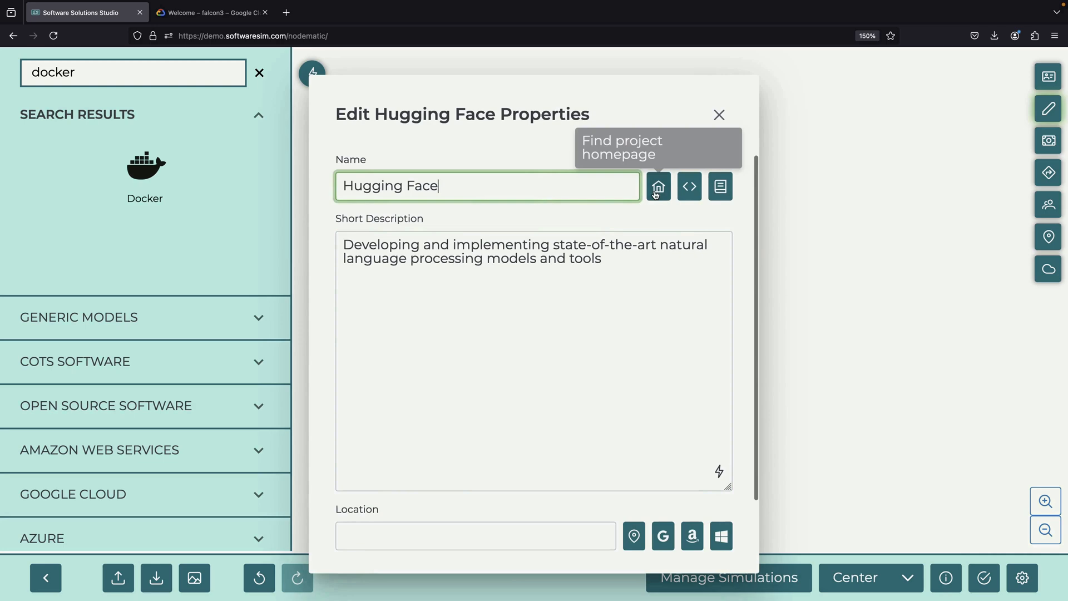
From the Hugging Face homepage search 'falcon', view tiiuae/Falcon3-10B-Instruct, then return to the diagram
left_click(657, 186)
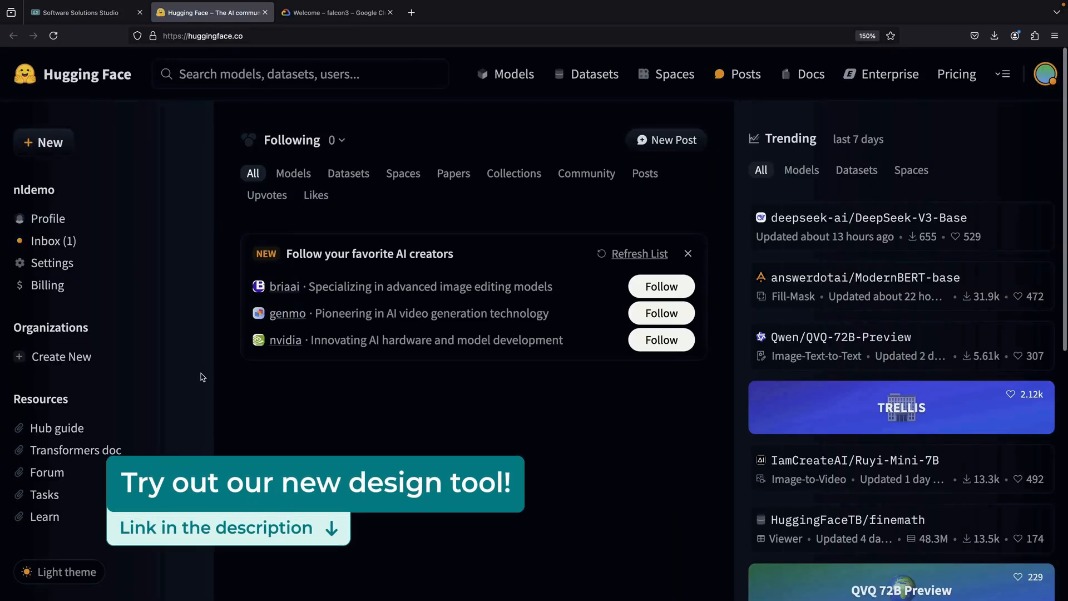
left_click(299, 73)
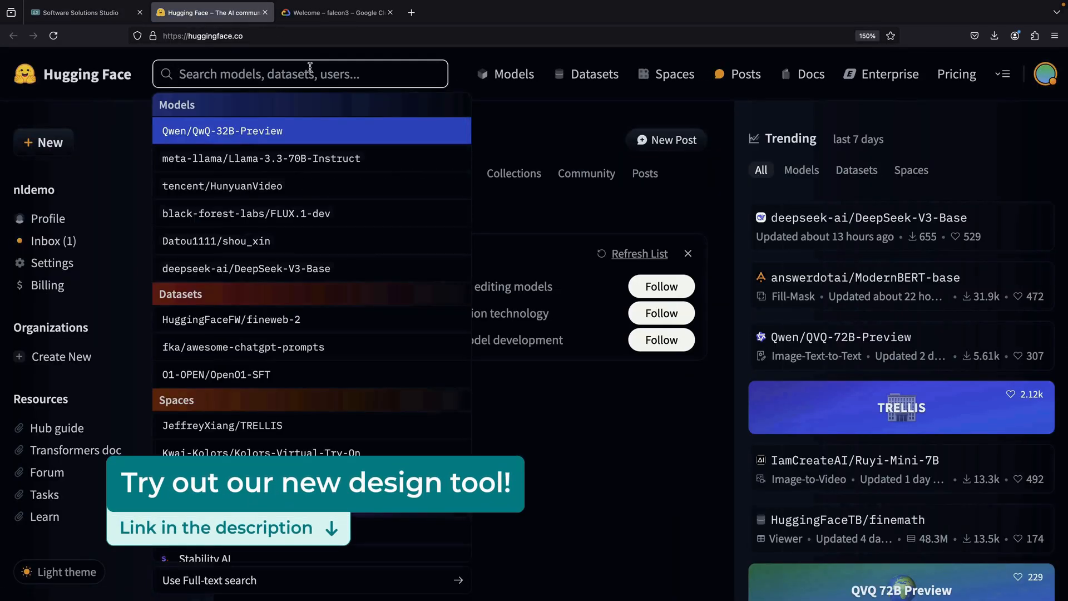
type("falcon")
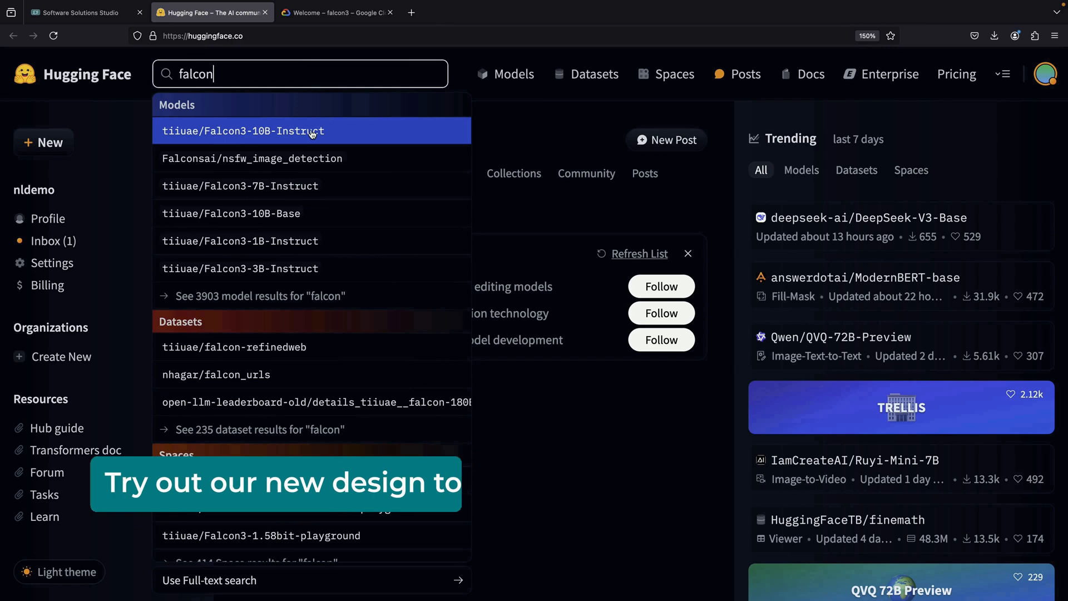
left_click(243, 131)
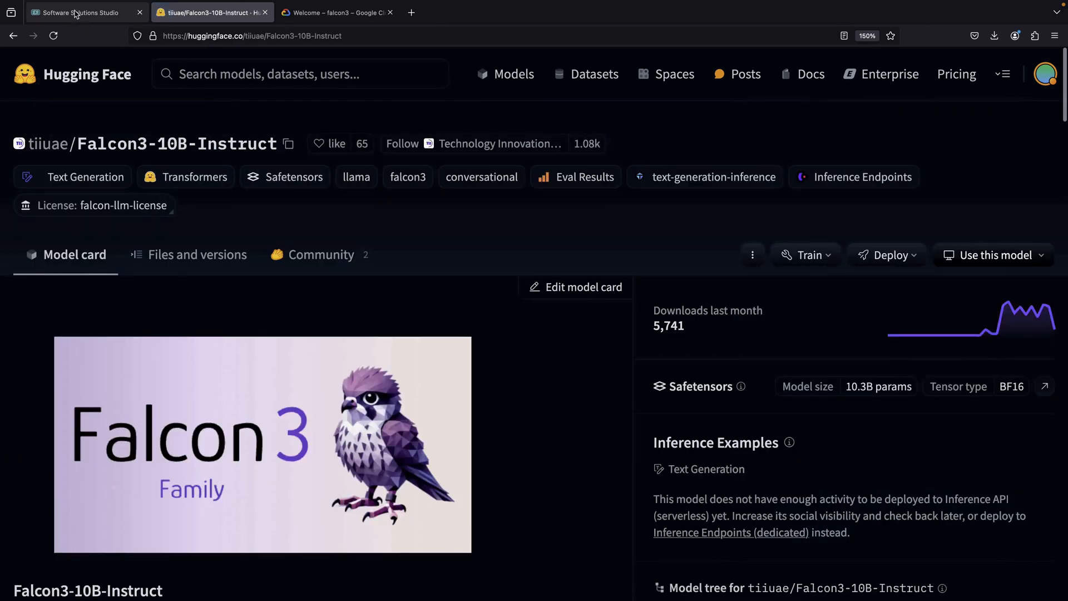
left_click(82, 12)
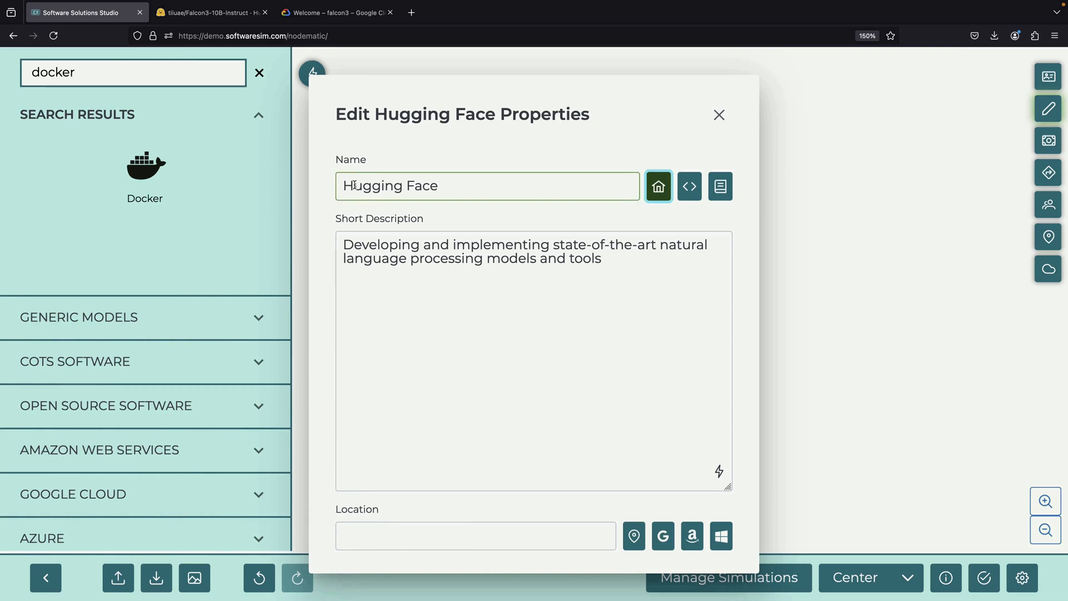
Save the node and reach the vLLM docs' Deploying with Docker guide
left_click(718, 115)
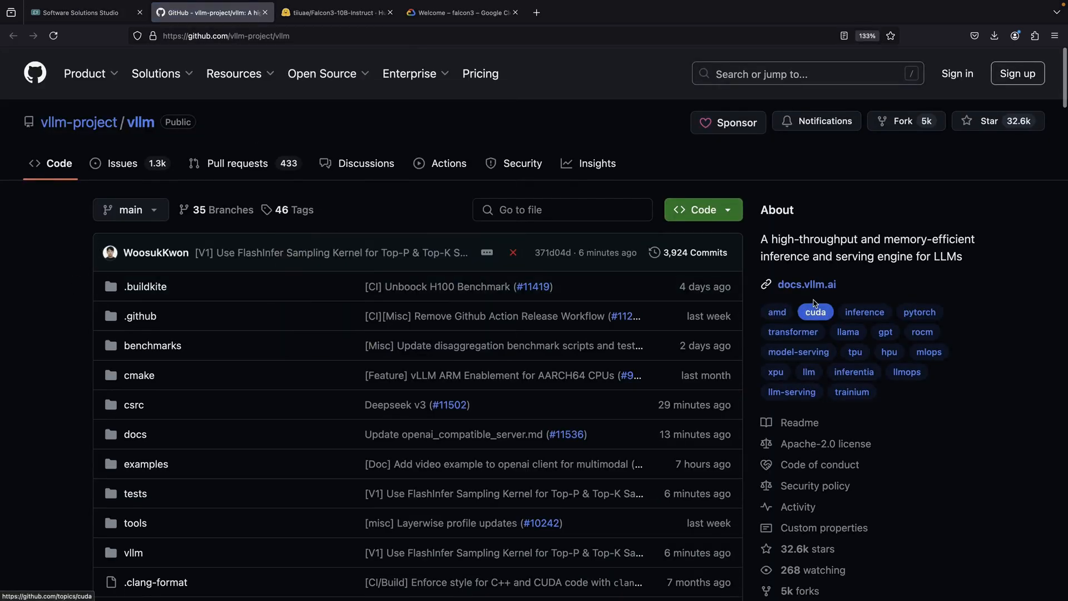
left_click(806, 283)
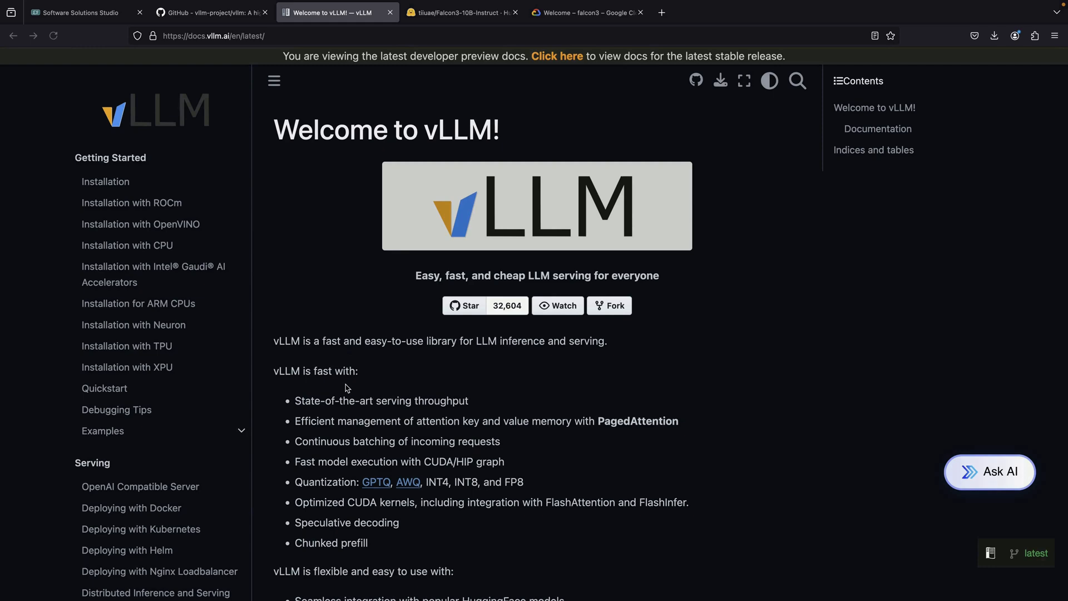
scroll("down", 3)
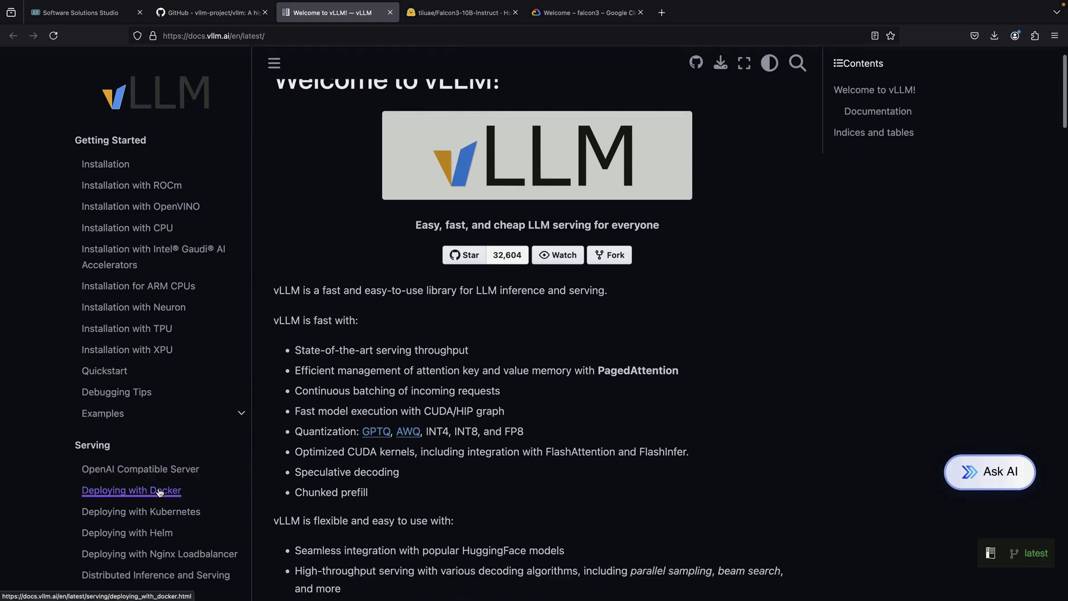
left_click(131, 489)
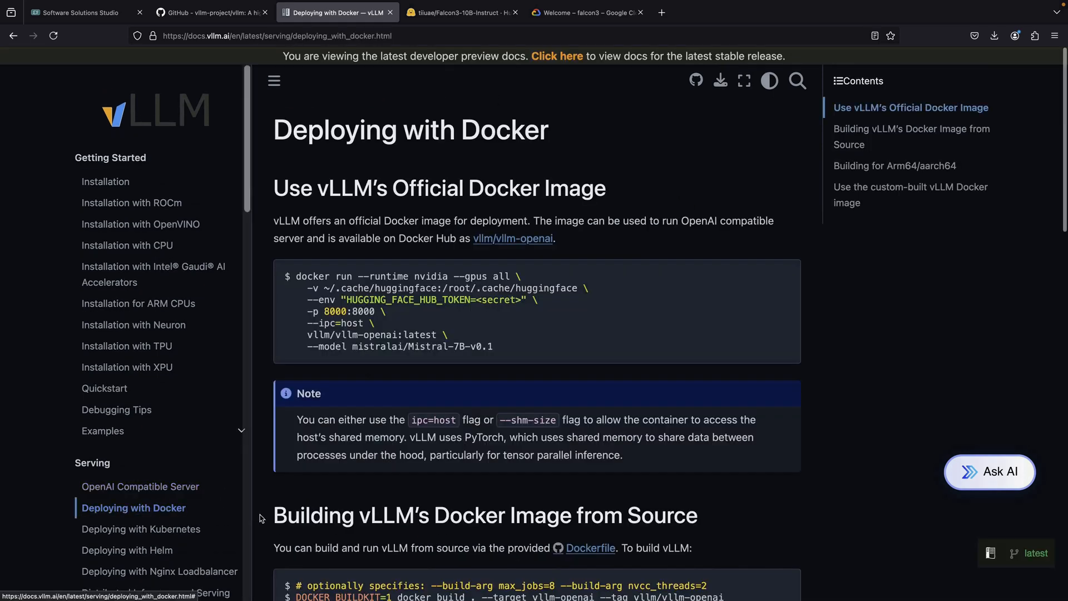
Follow the Dockerfile link to GitHub in a new tab and view vllm-project's Dockerfile.cpu
scroll("down", 3)
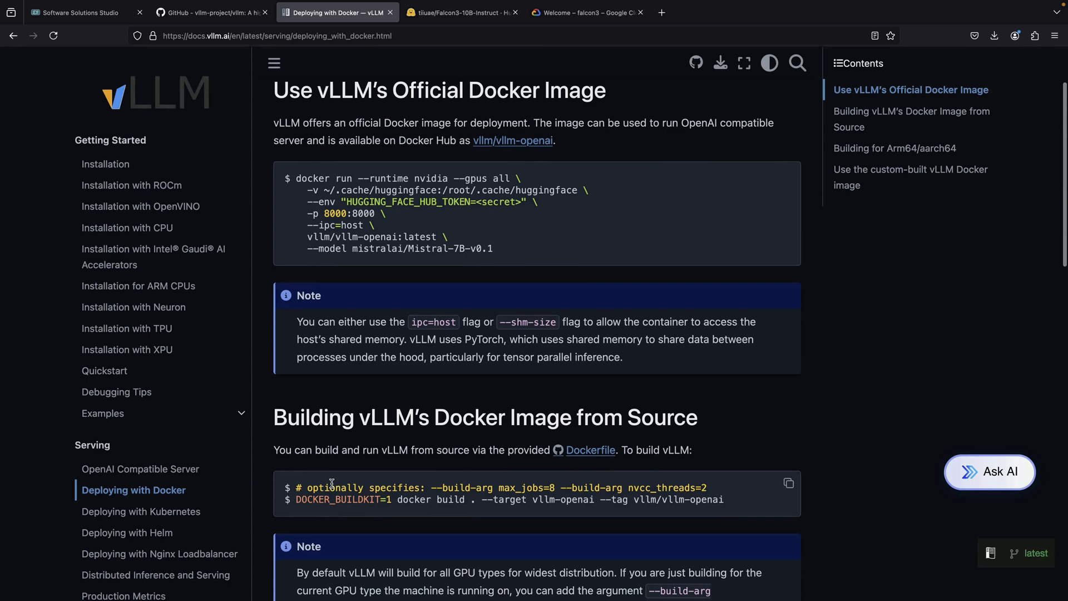
right_click(589, 450)
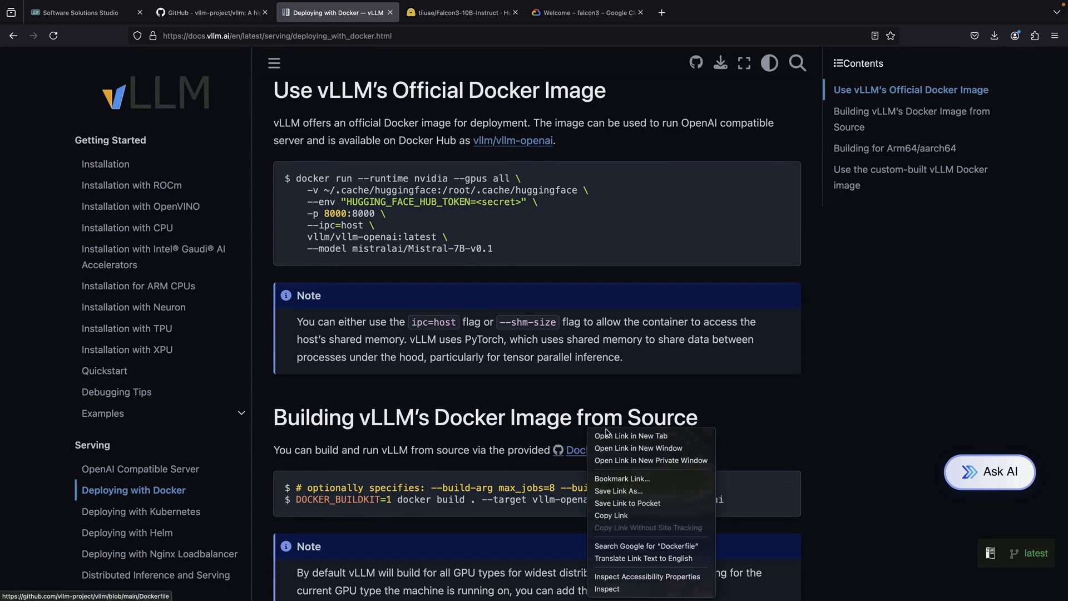
left_click(629, 435)
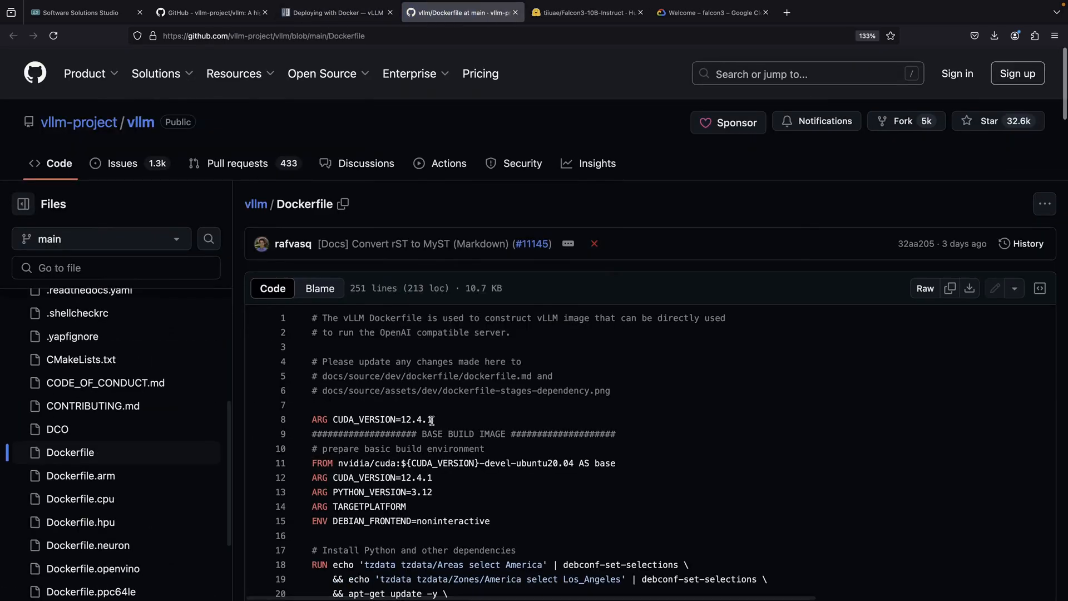
double_click(362, 420)
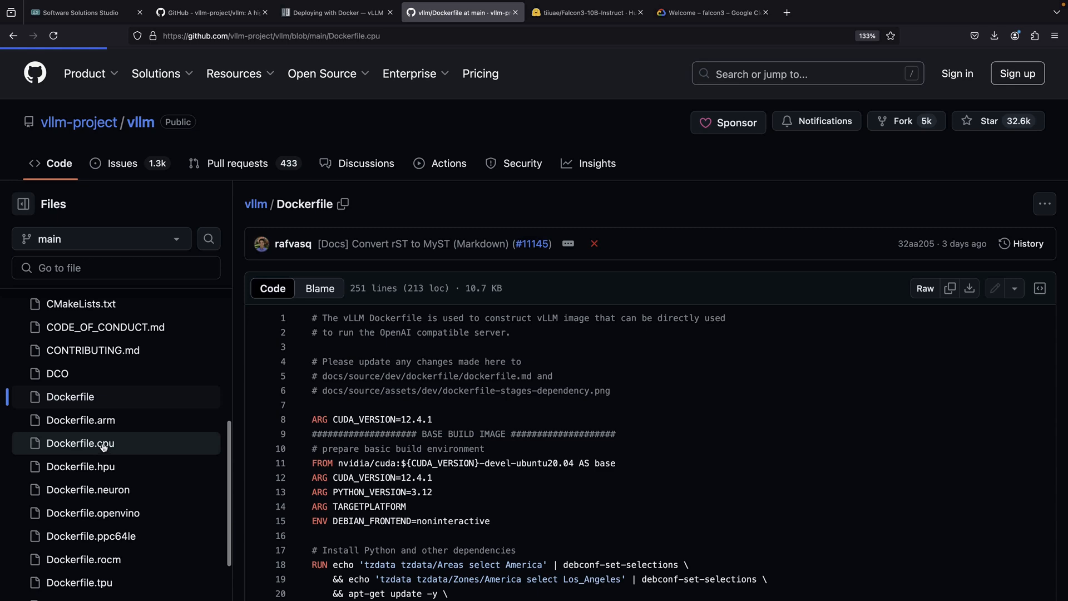
left_click(81, 443)
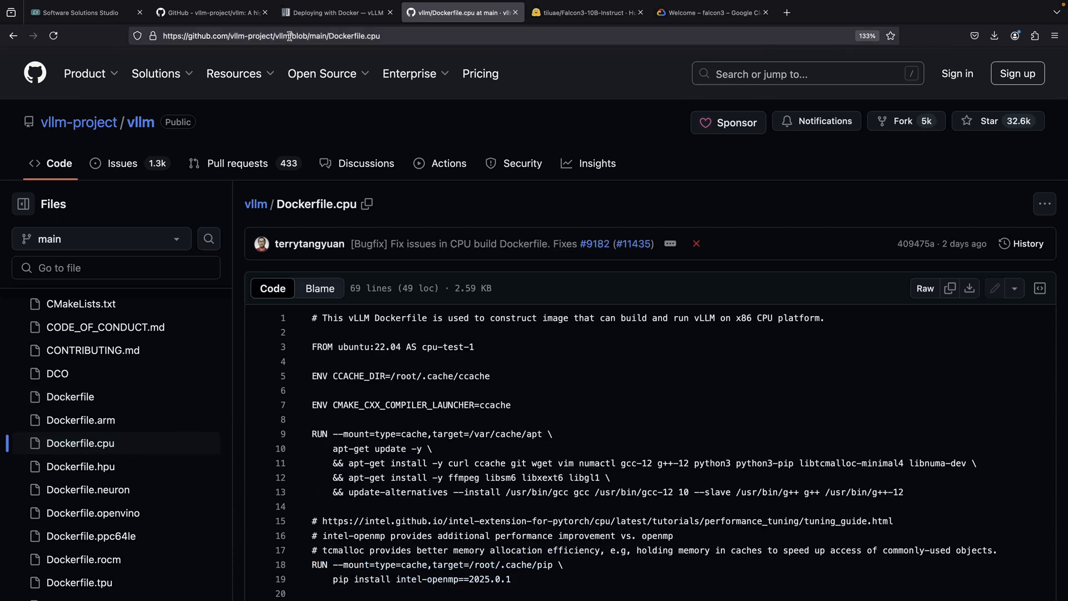
left_click(273, 36)
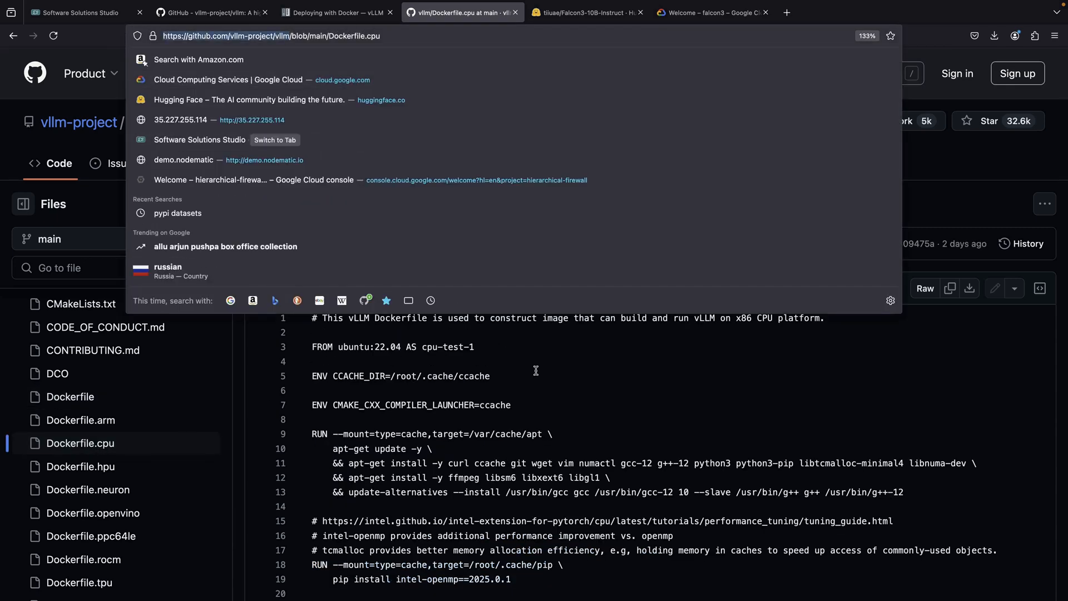
In Cloud Shell clone the repo and run docker build -t vllm-falcon3:latest -f Dockerfile
left_click(711, 12)
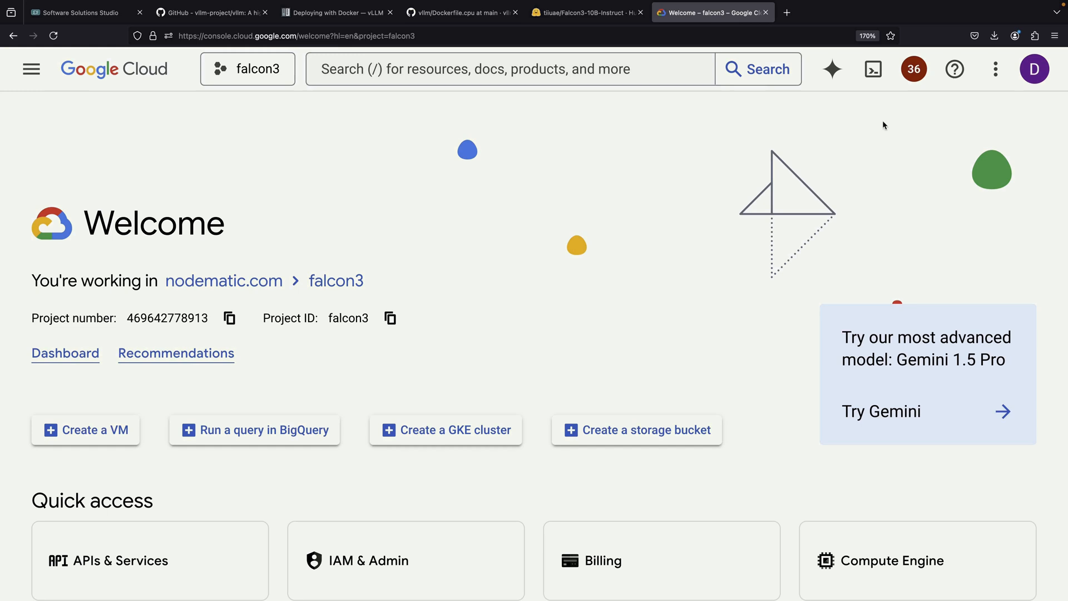
left_click(872, 69)
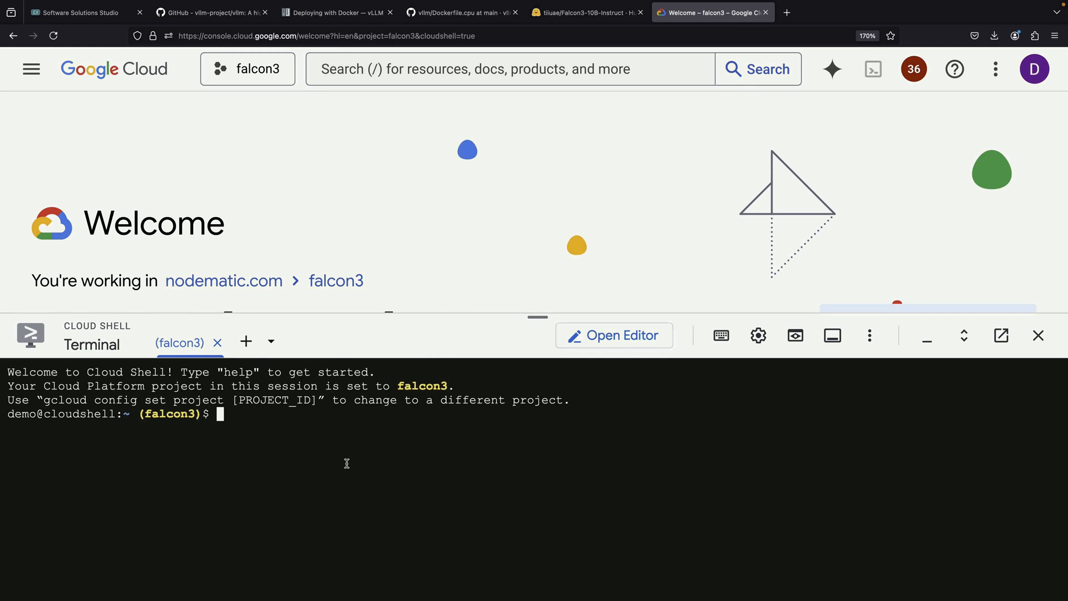
type("git cl")
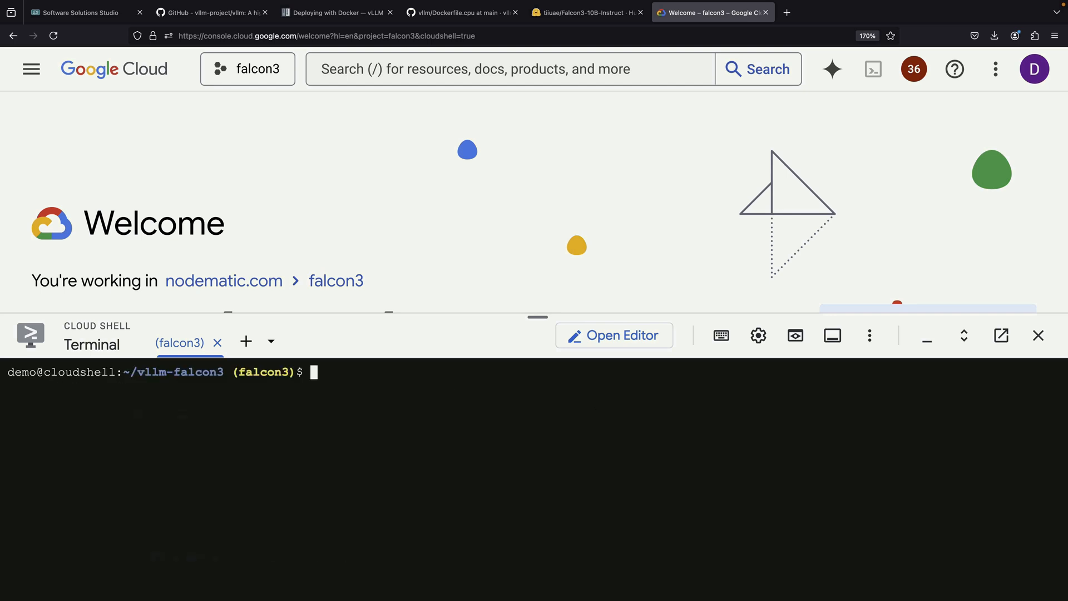
type("docker build")
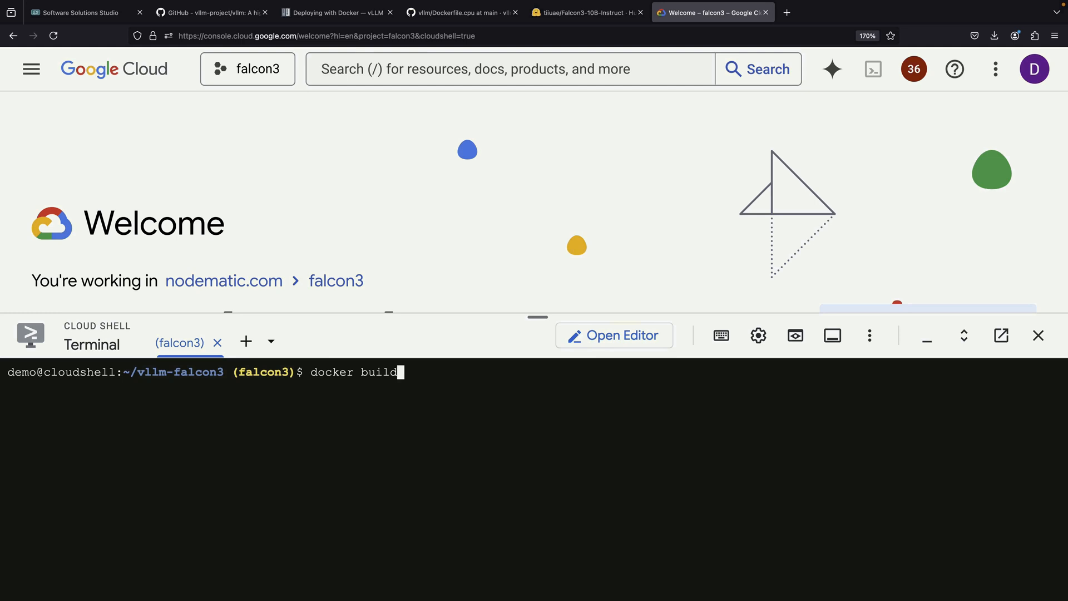
type("-t vllm-falcon3")
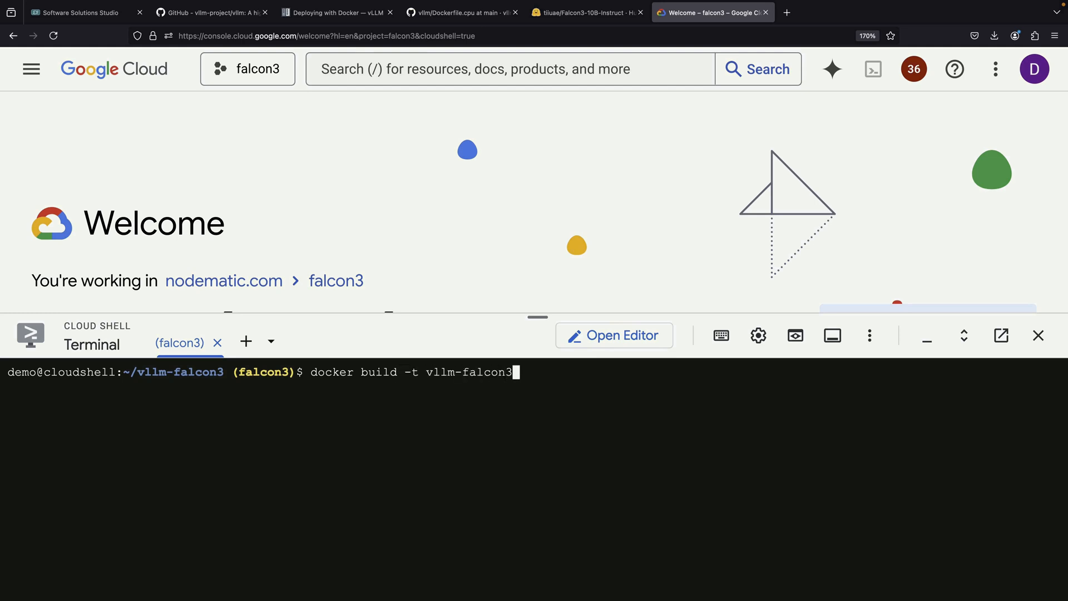
type(":latest -f Dockerfile")
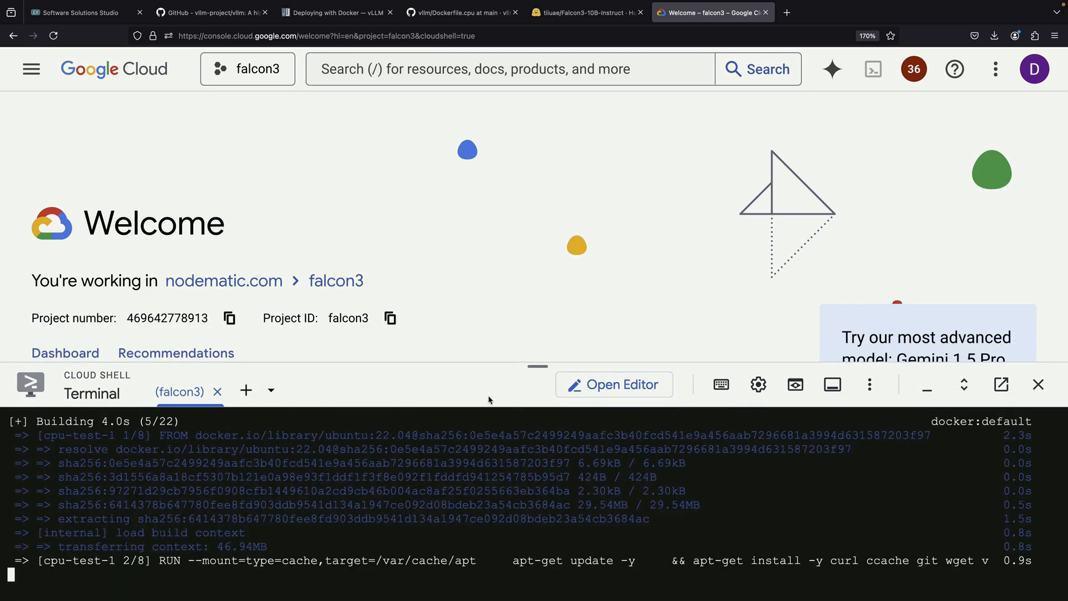
In a second terminal tab check available memory with free -h
left_click(245, 390)
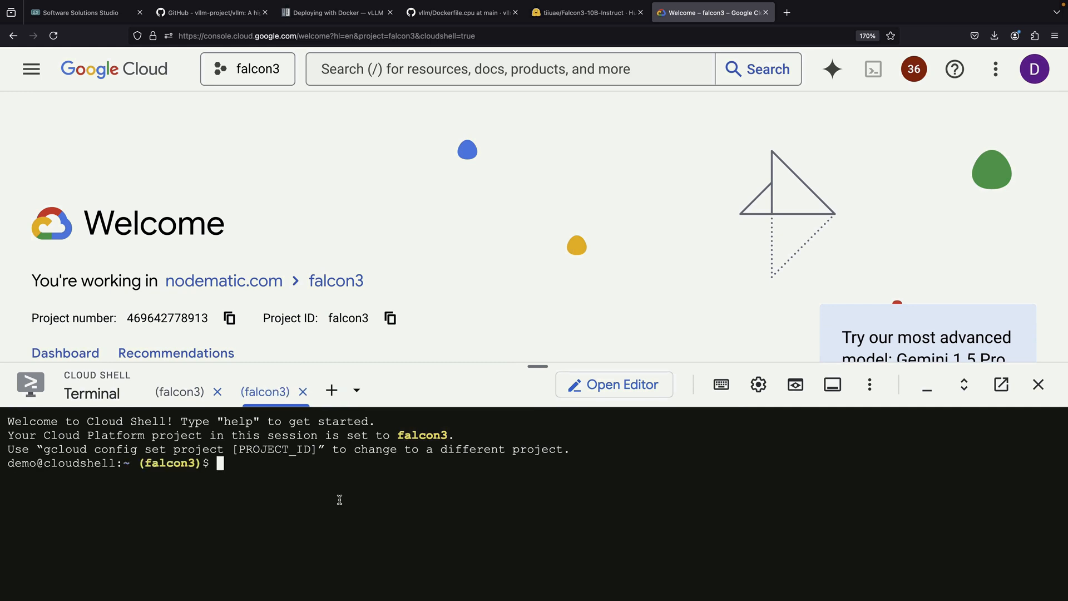
type("free -h")
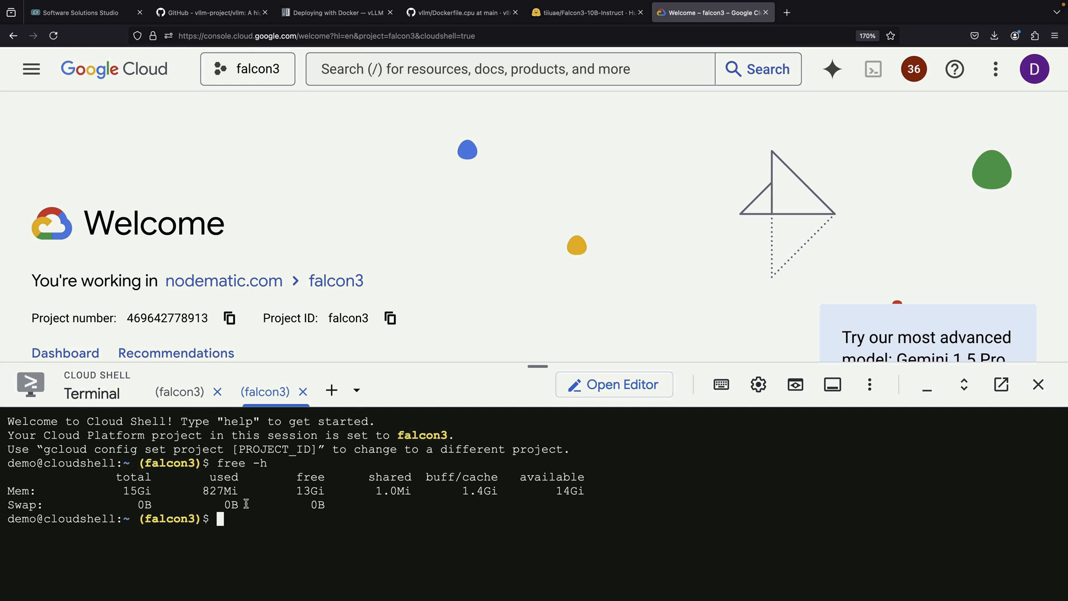
mouse_move(255, 525)
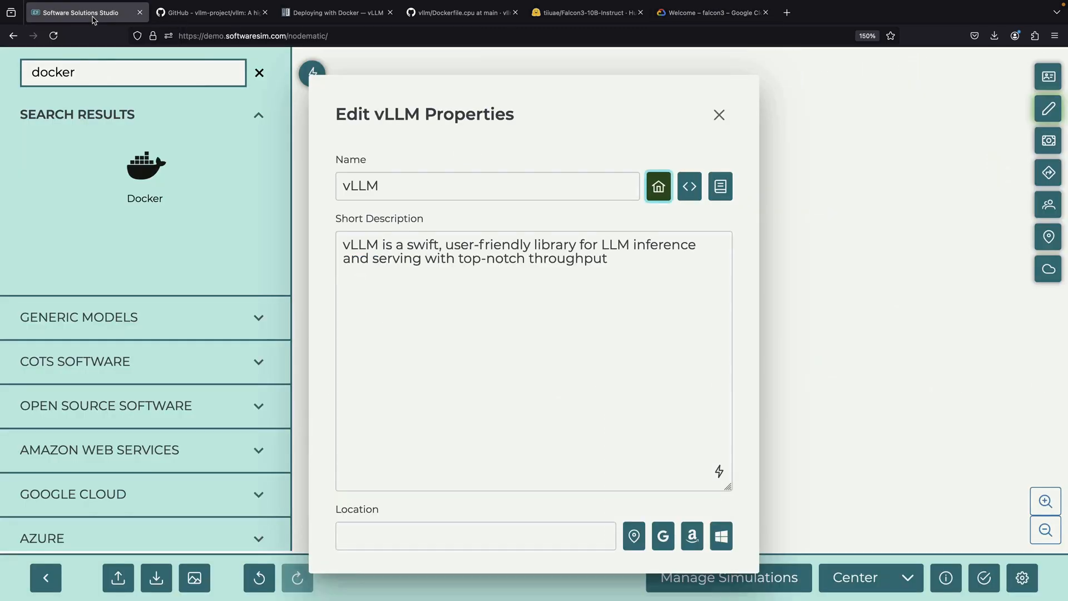
Close vLLM's properties, add a Cloud Run node linked from vLLM, and bring up the save/export options
left_click(719, 114)
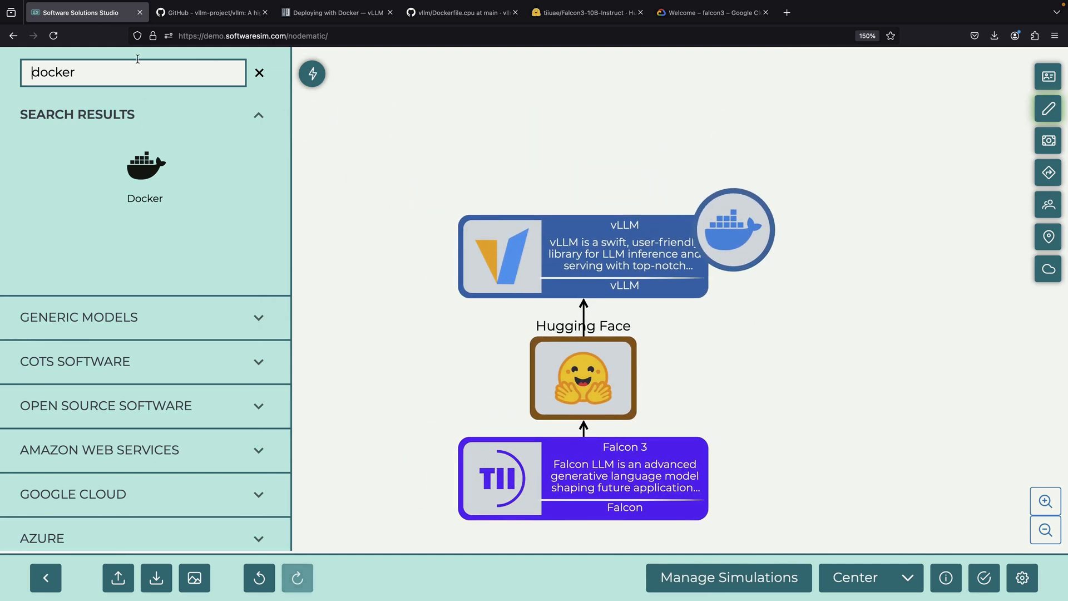
type("cloud run")
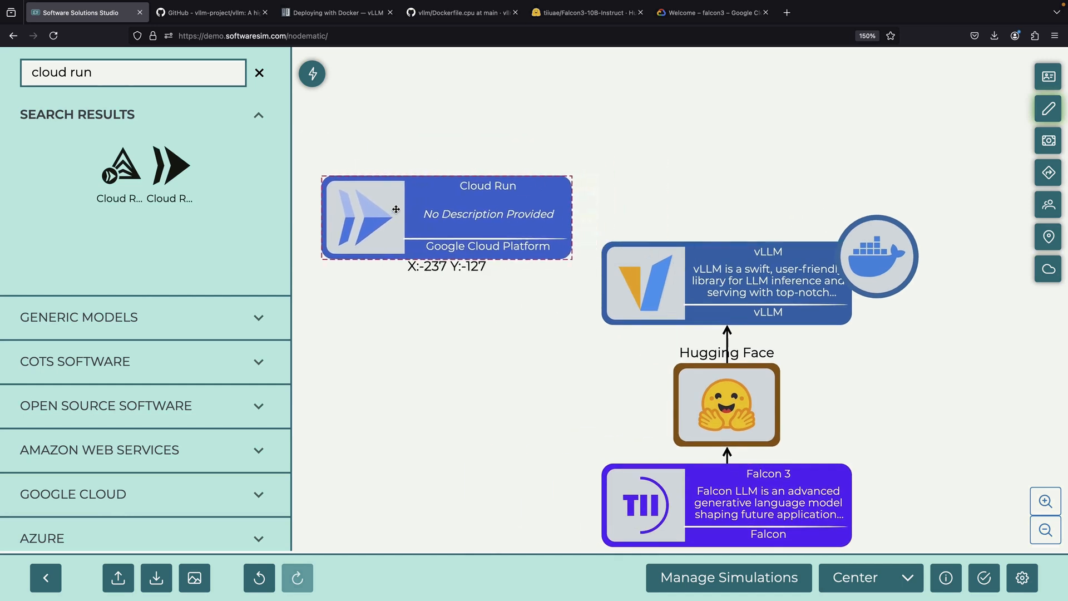
double_click(446, 217)
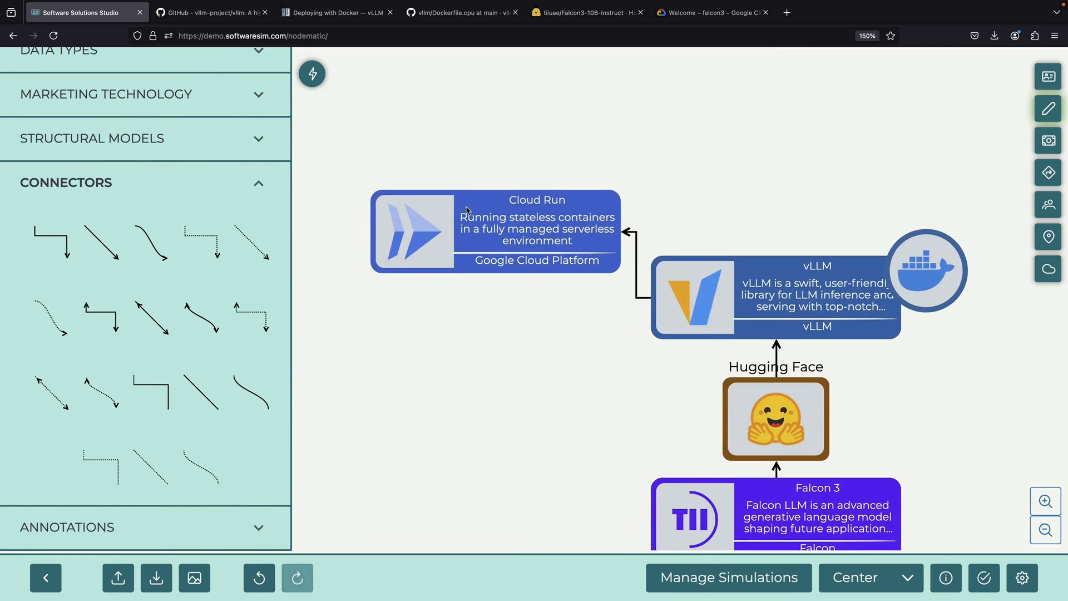
mouse_move(168, 521)
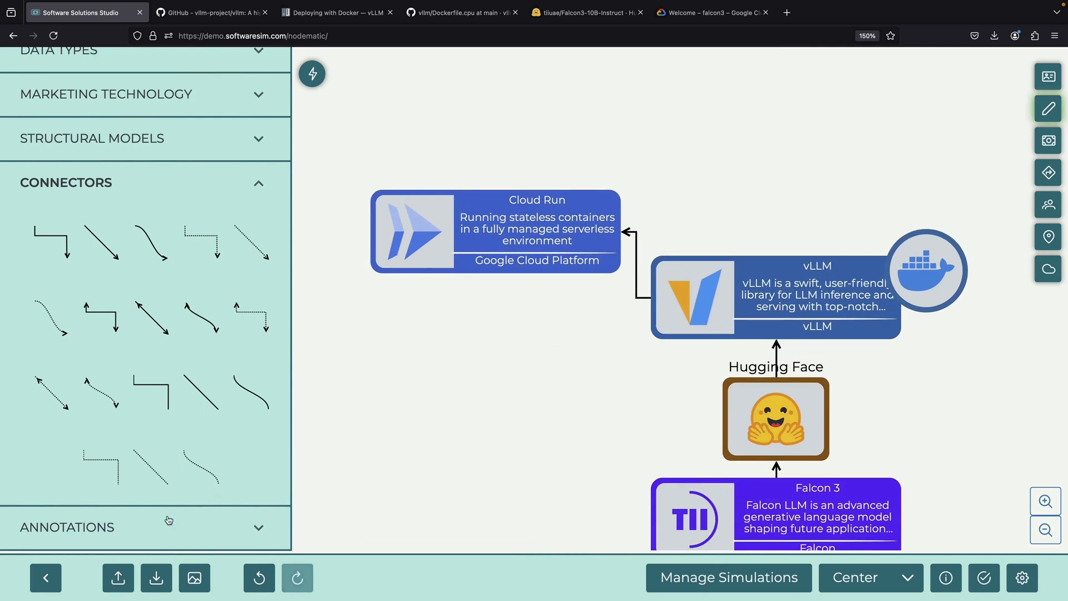
left_click(156, 577)
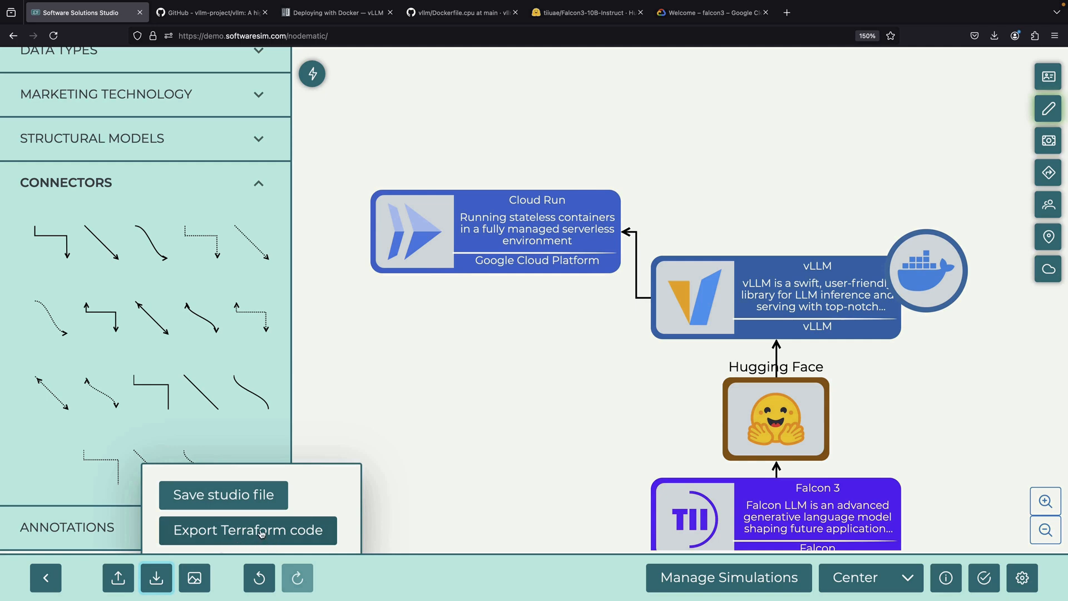
Export the diagram as Terraform code (zip download) and return to the Google Cloud console
left_click(247, 529)
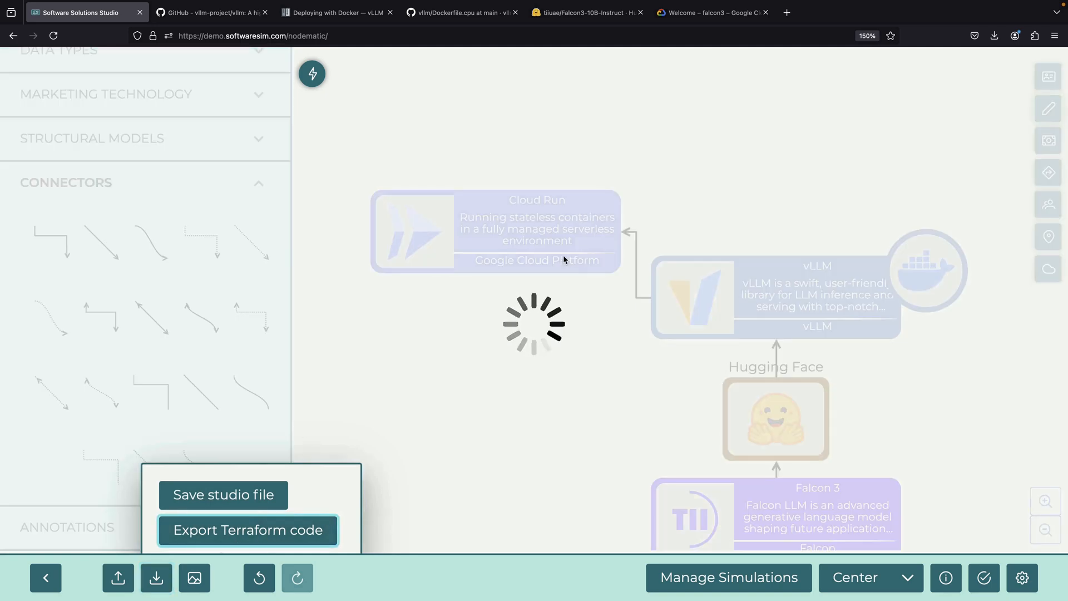
left_click(248, 529)
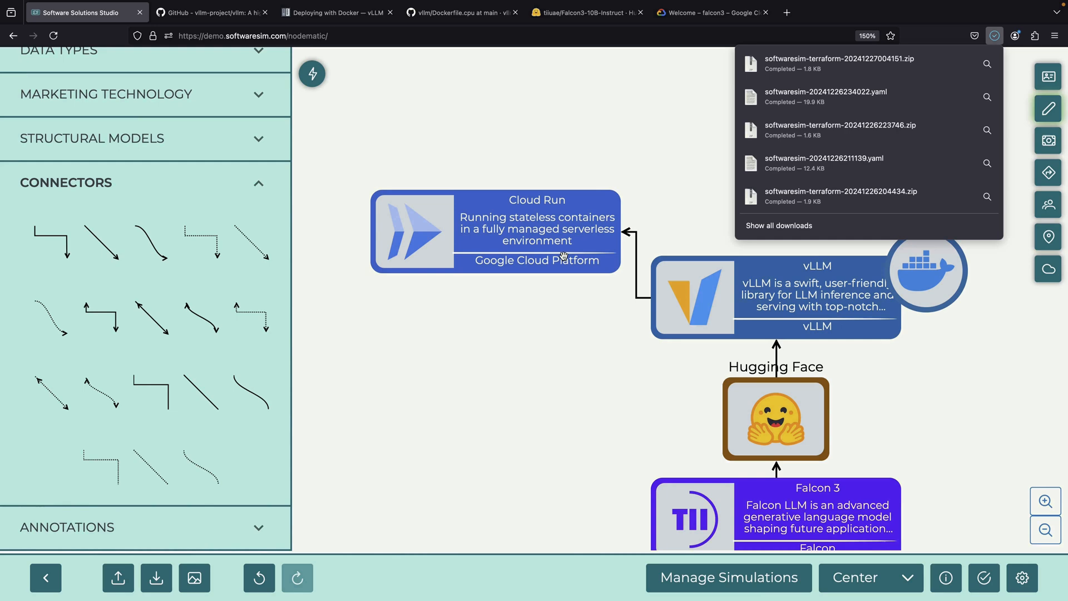
left_click(696, 47)
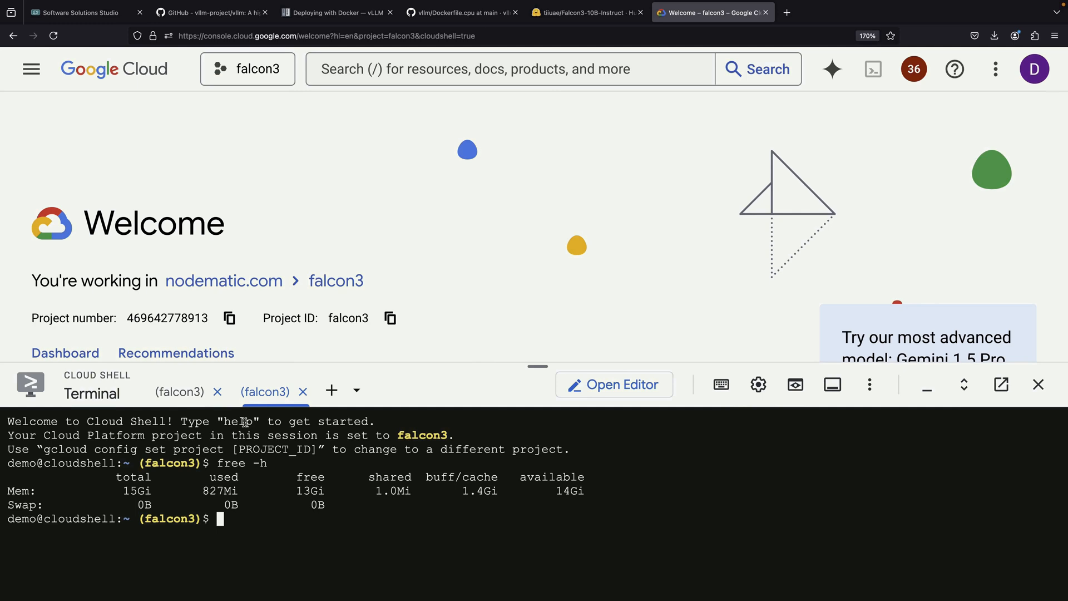
Close the extra terminal and find Artifact Registry via the console search
left_click(179, 392)
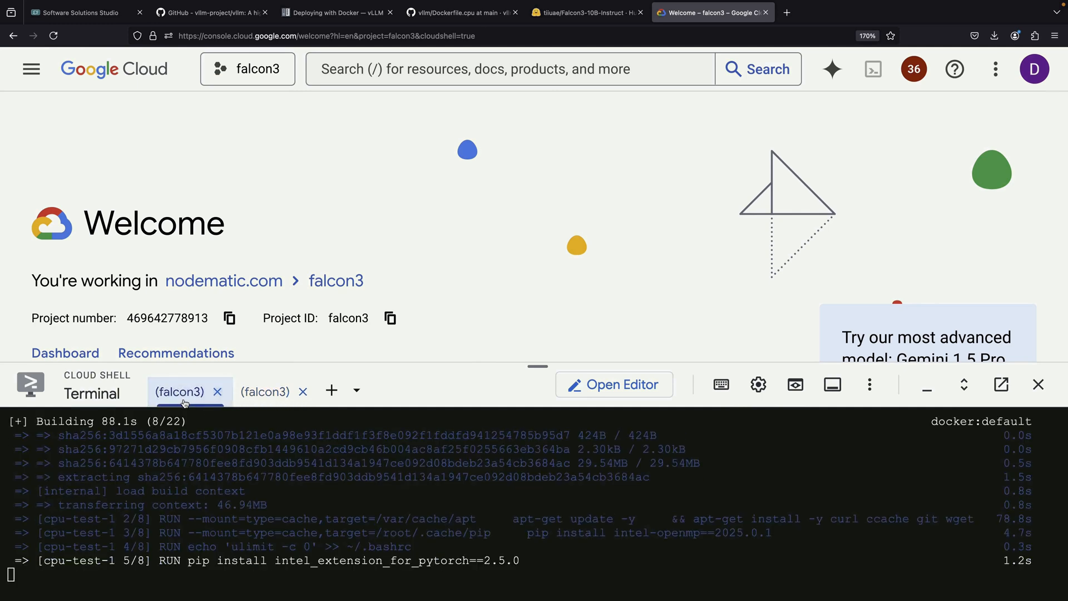
mouse_move(302, 394)
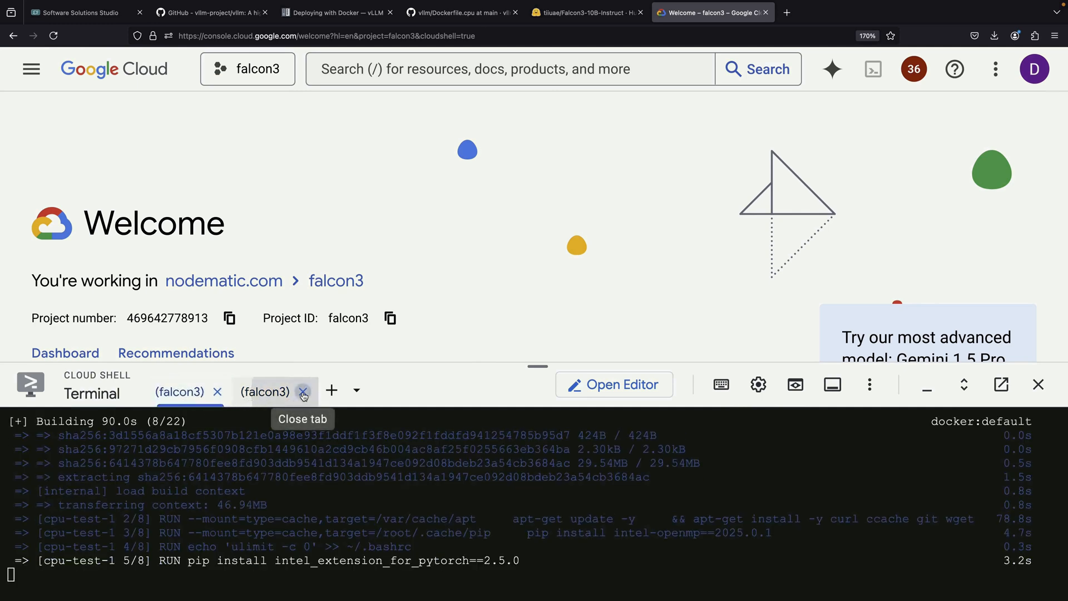
left_click(303, 392)
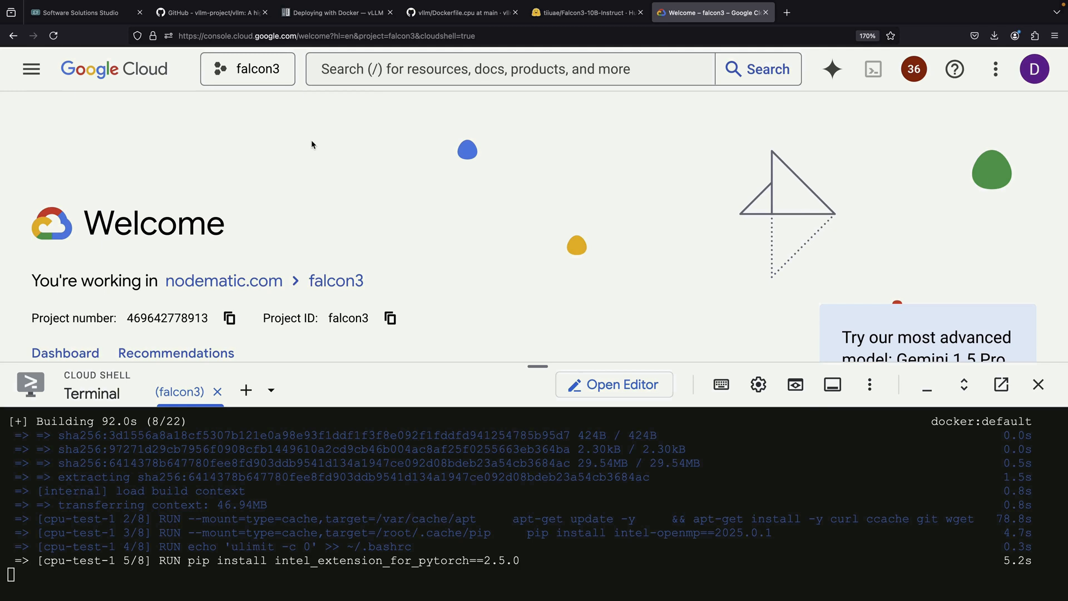
type("artifact")
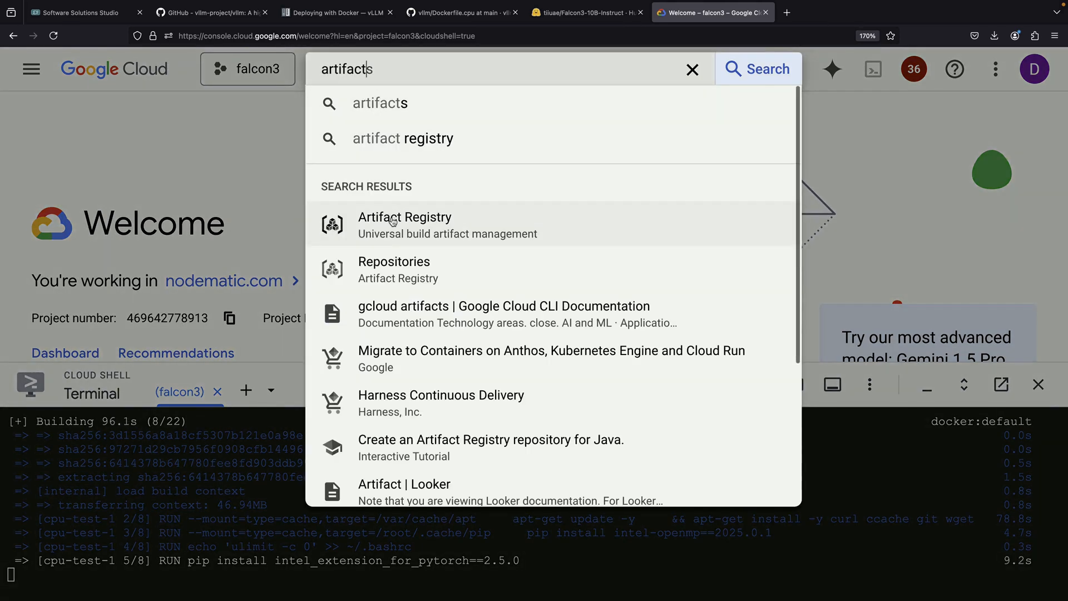
left_click(405, 217)
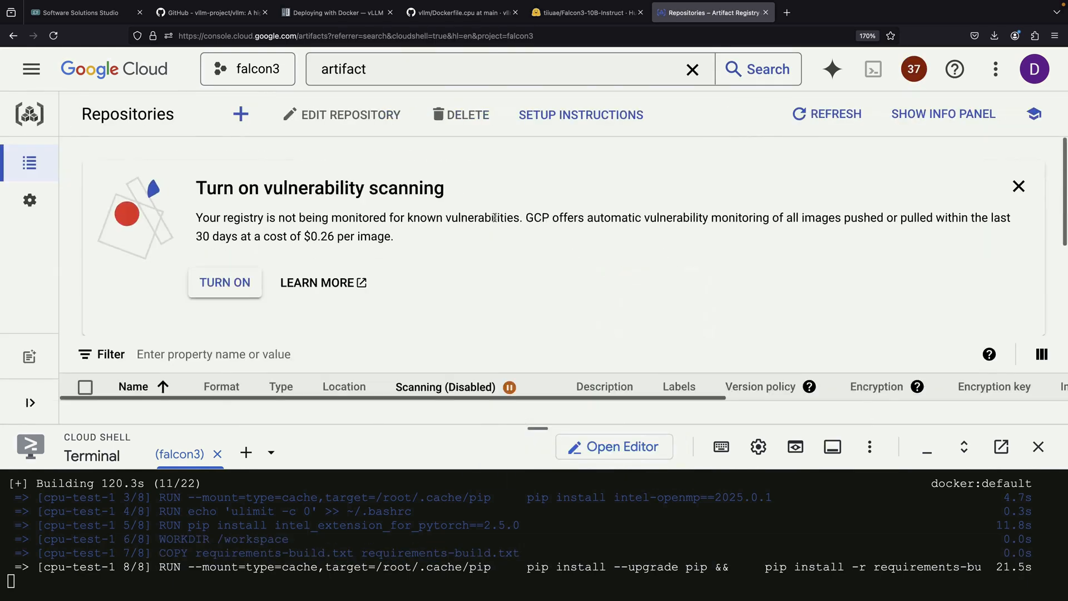
left_click(1018, 185)
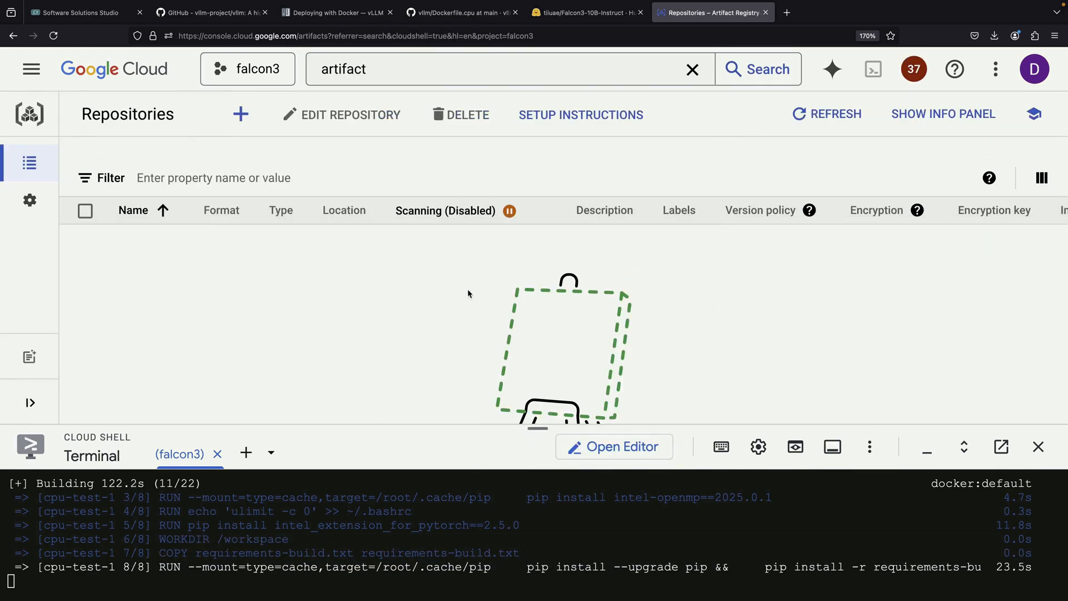
Create a new Docker repository named vllm in us-central1
left_click(240, 114)
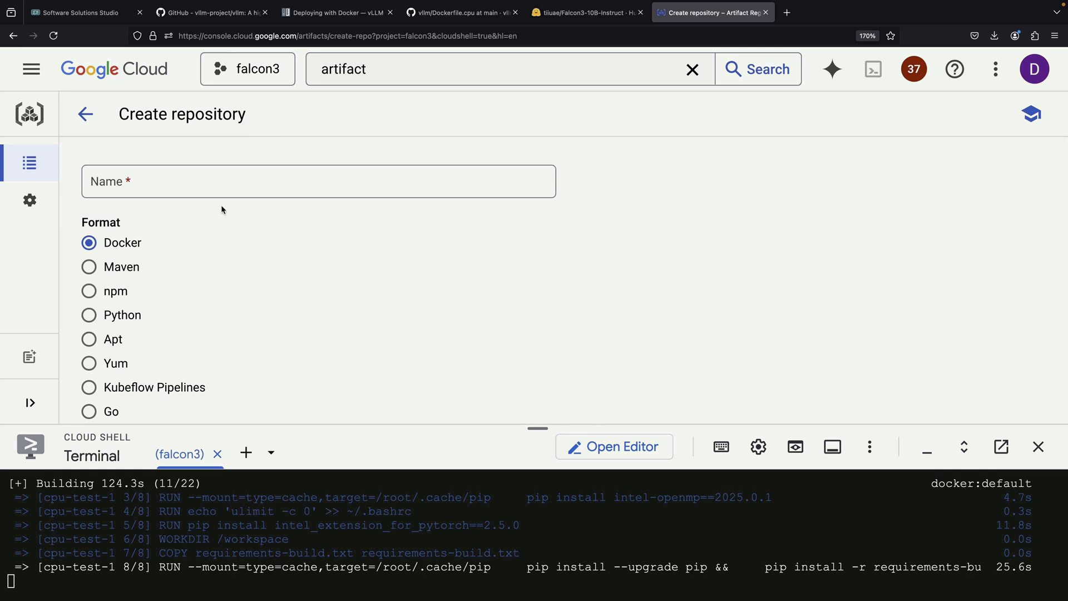
type("vllm-")
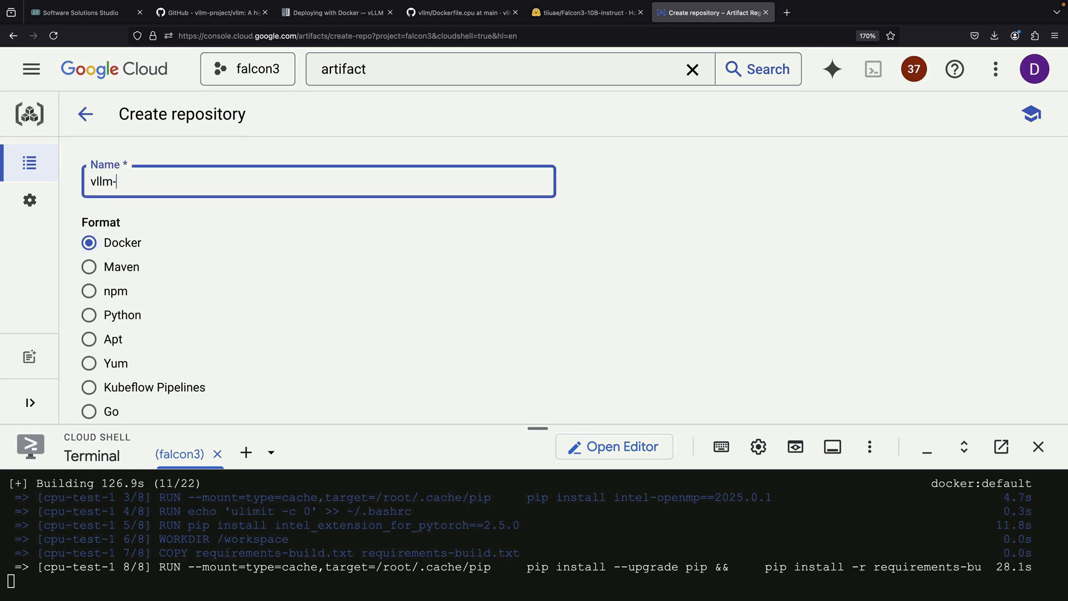
scroll("down", 3)
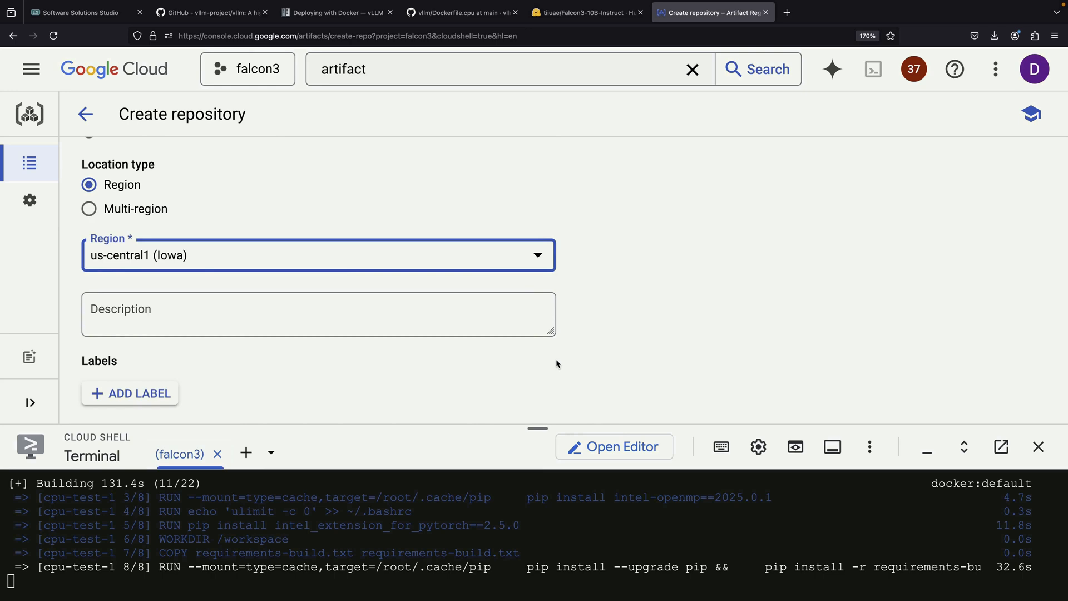
scroll("down", 3)
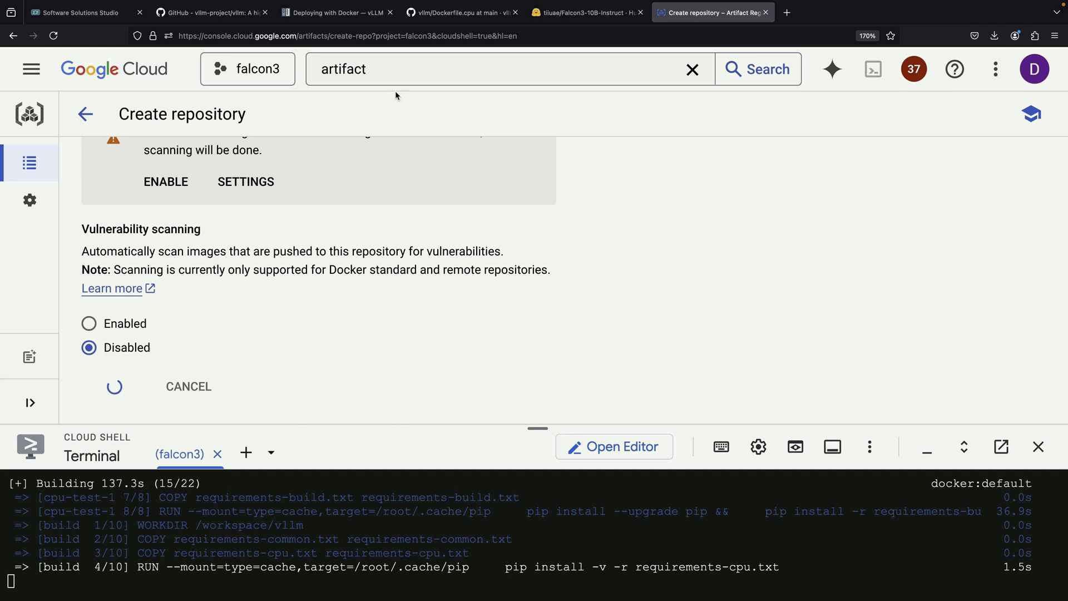
Add an Artifact Registry node to the diagram and try Cloud Lens Convert to AWS
left_click(81, 13)
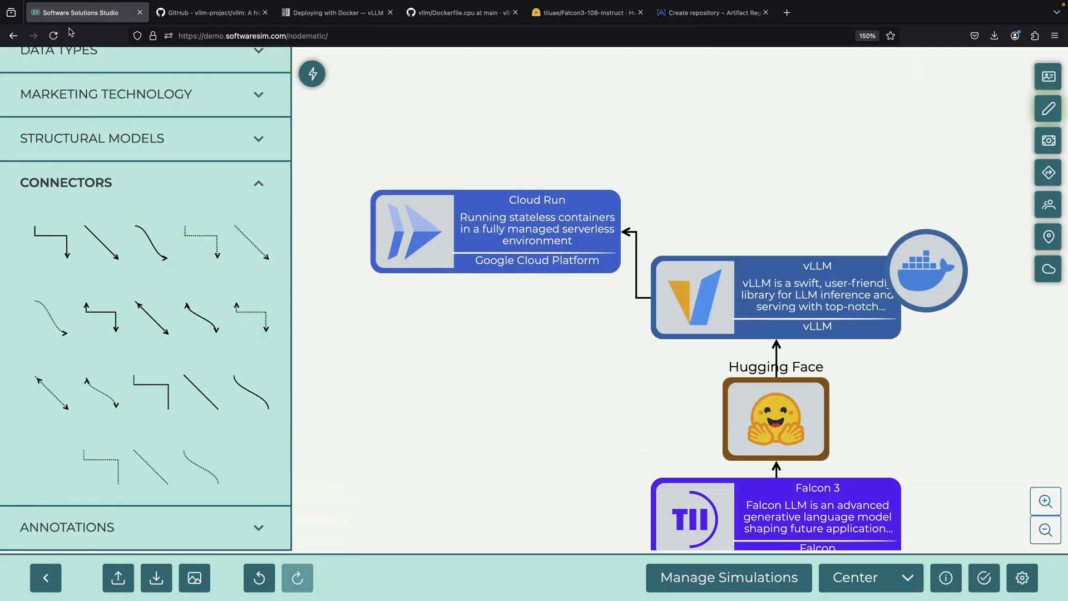
type("cloud run")
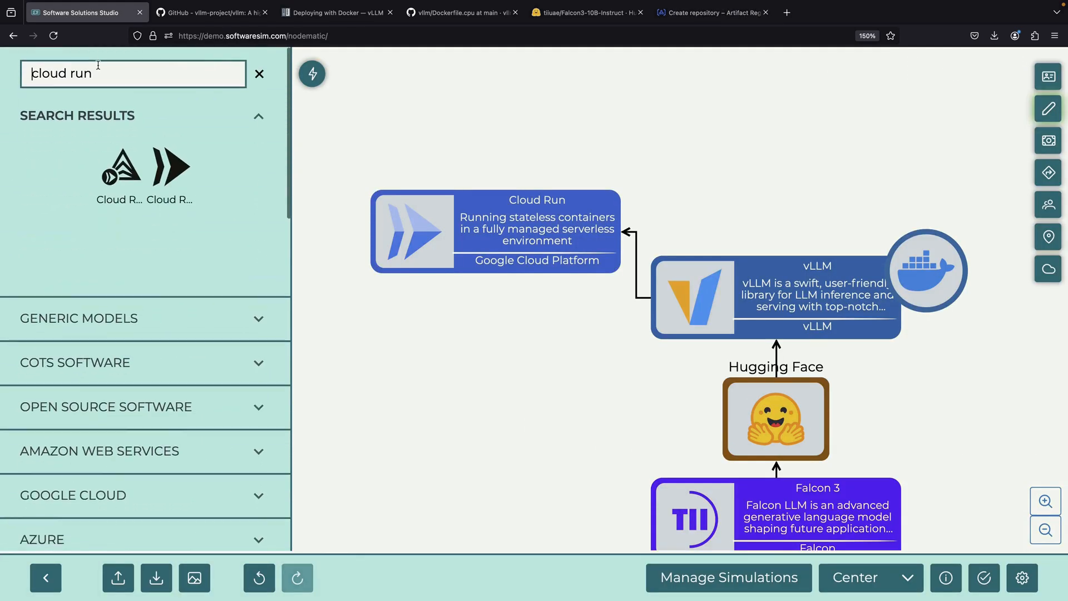
type("artifact")
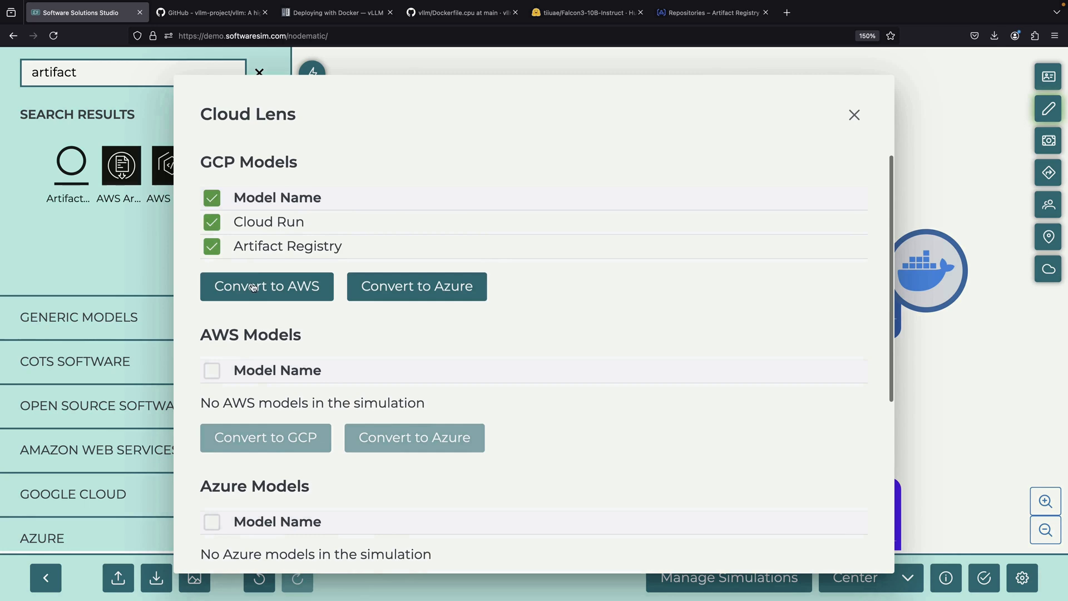
left_click(266, 285)
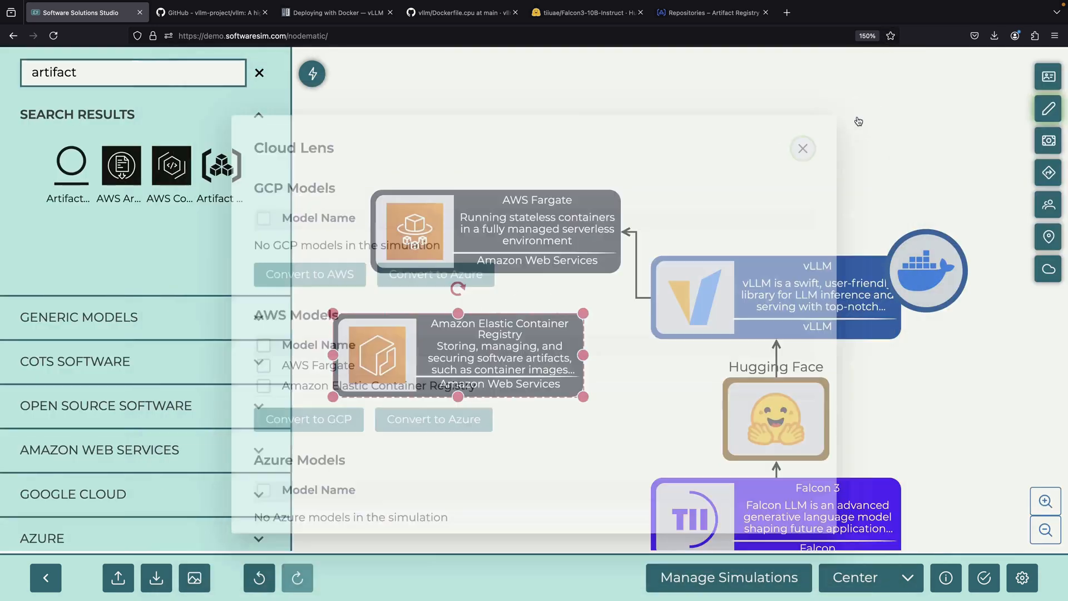
left_click(802, 148)
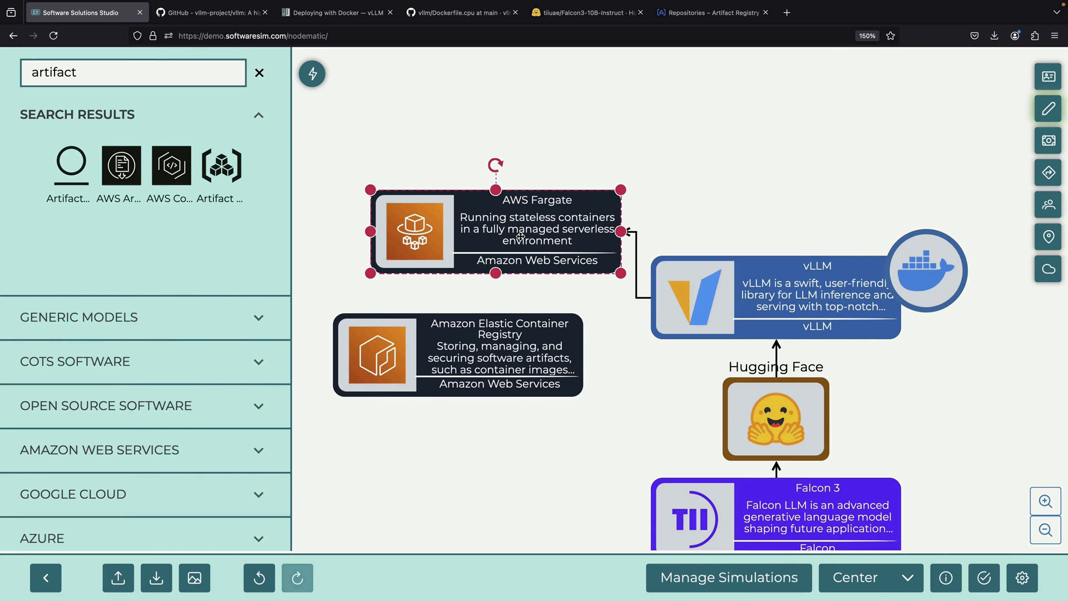
Convert back to GCP, draw a dotted arrow from Artifact Registry to Cloud Run, and place a Docker badge beside it
left_click(1048, 269)
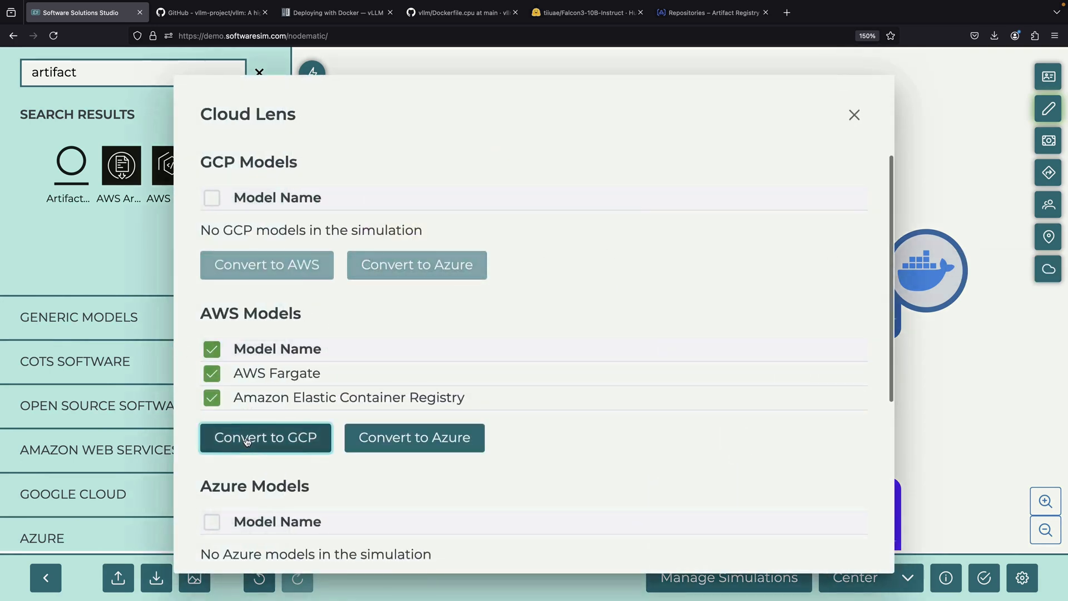
left_click(266, 438)
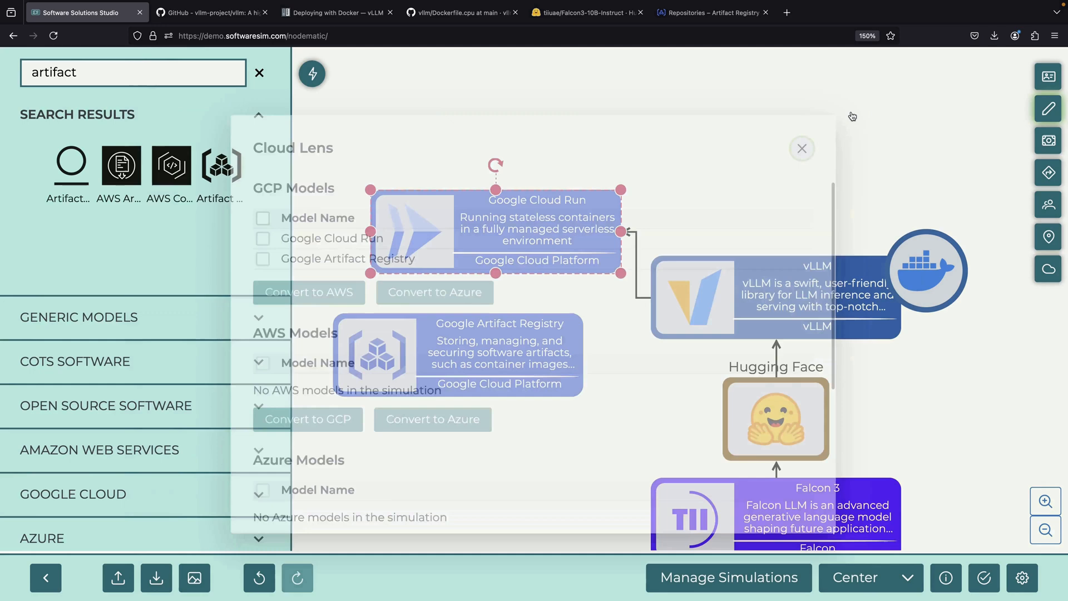
left_click(802, 148)
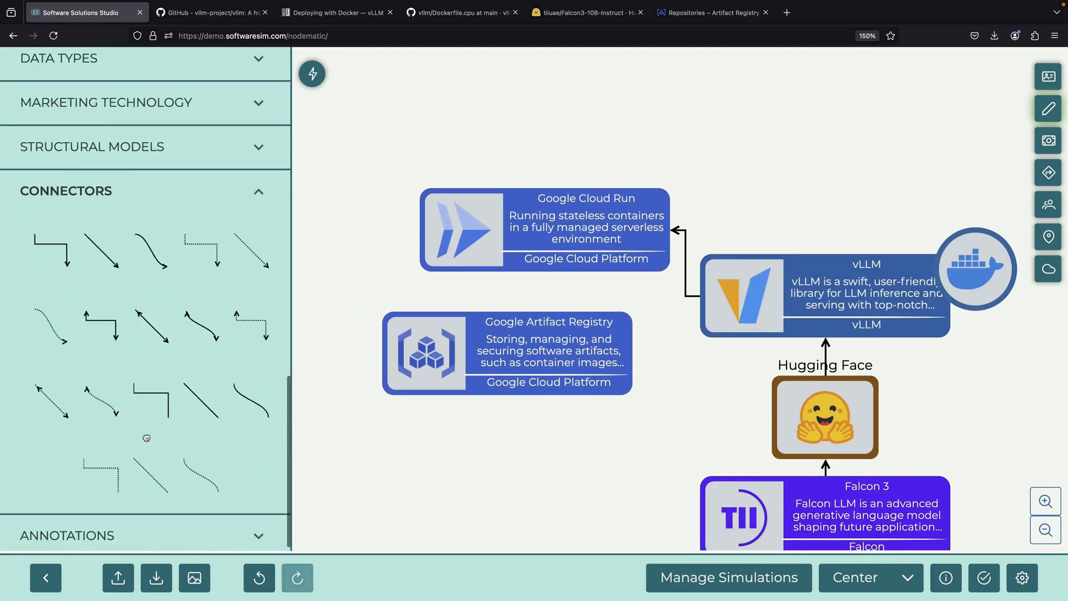
left_click_drag(507, 395, 524, 477)
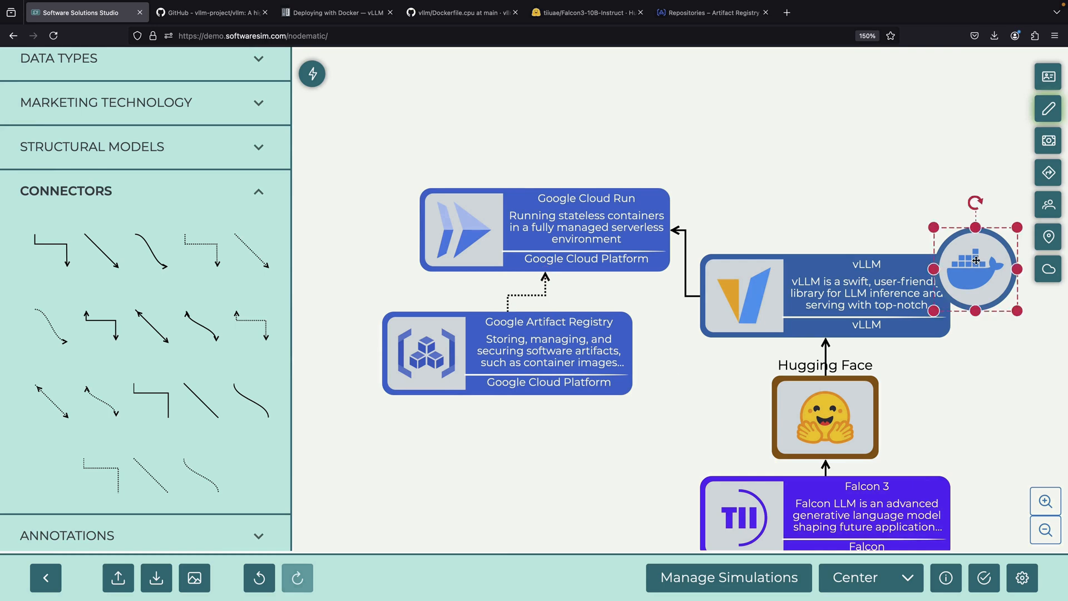
left_click_drag(975, 269, 655, 387)
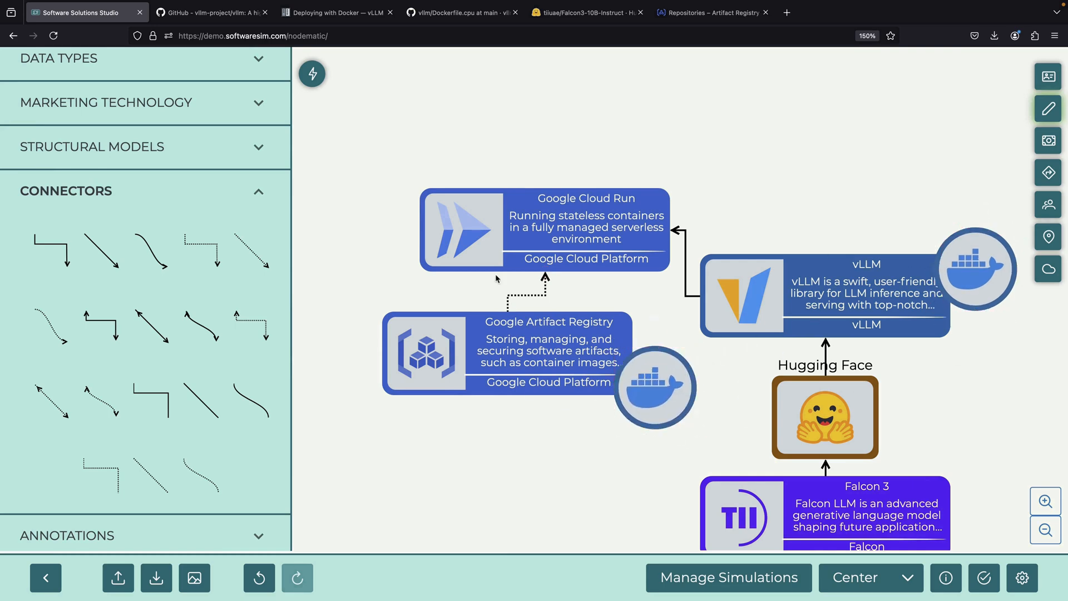
Open the vllm-falcon3 repository and tag the image as us-central1-docker.pkg.dev/falcon3/vllm-falcon3/vllm-completions:latest
left_click(462, 12)
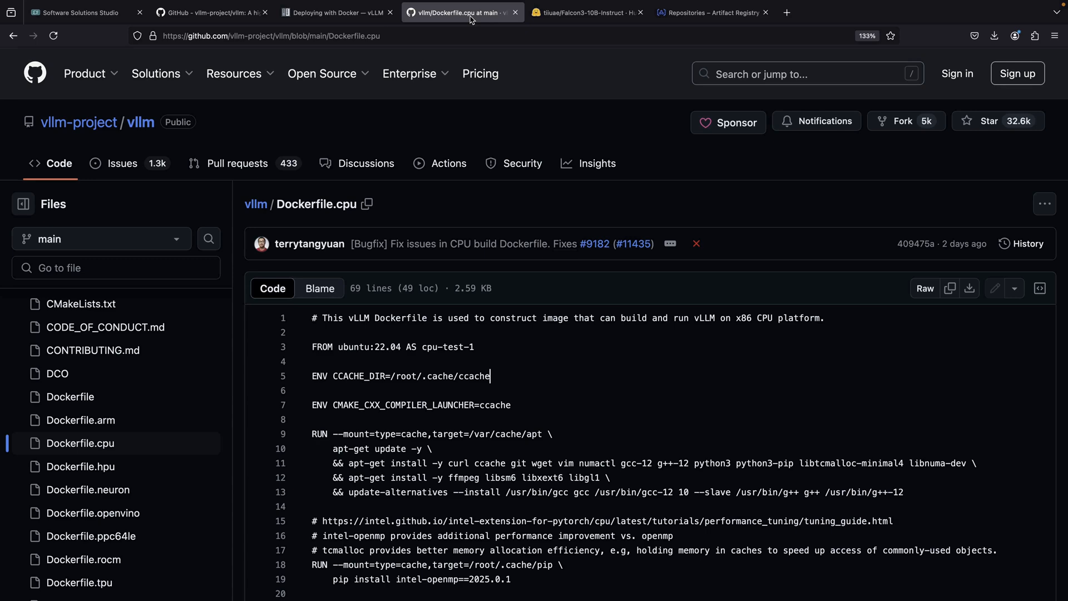
left_click(711, 12)
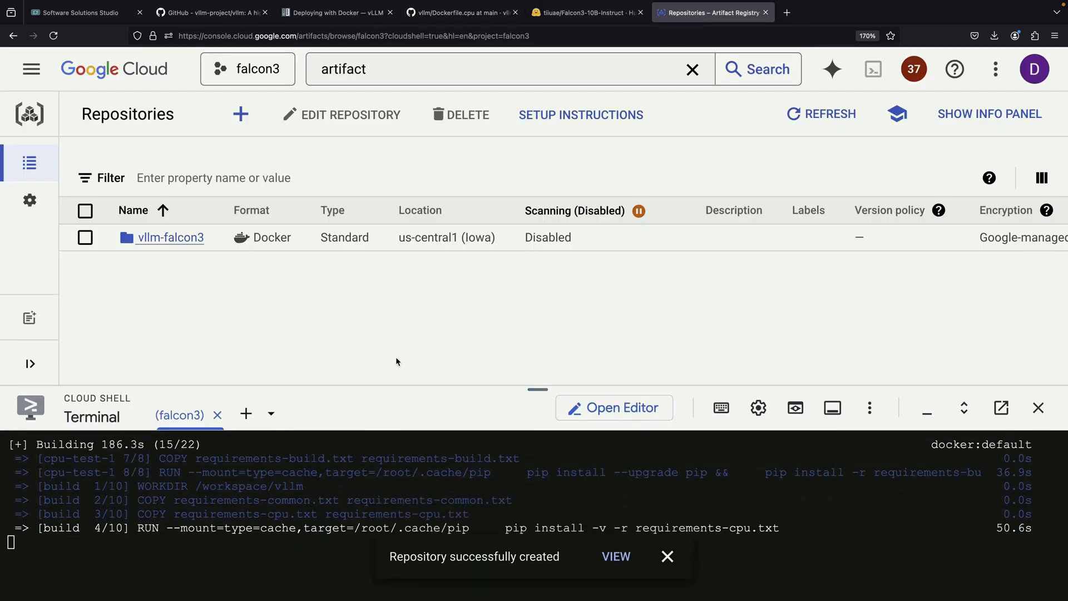
left_click(169, 237)
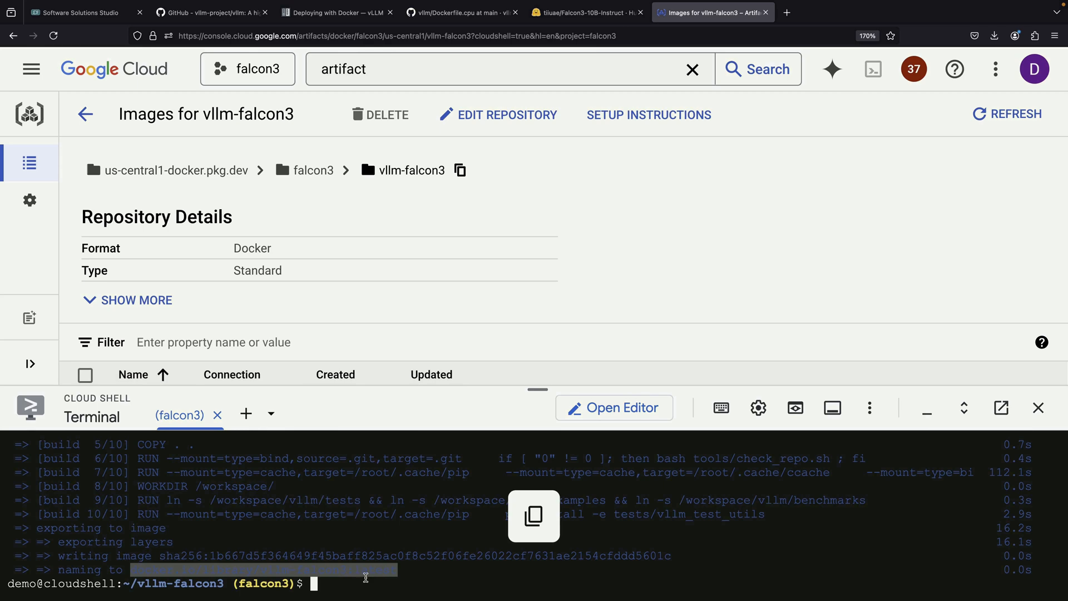
type("docker tag docker.io/library/vllm-falcon3:latest us-central1-docker.pkg.dev/falcon3/vllm-falcon3")
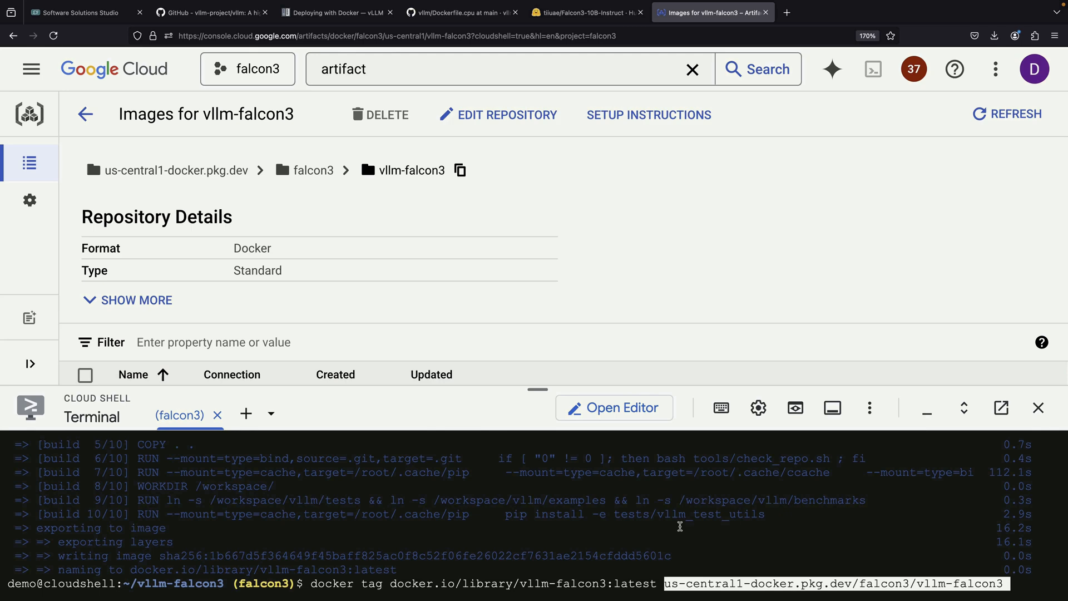
type("/vllm-completions:latest")
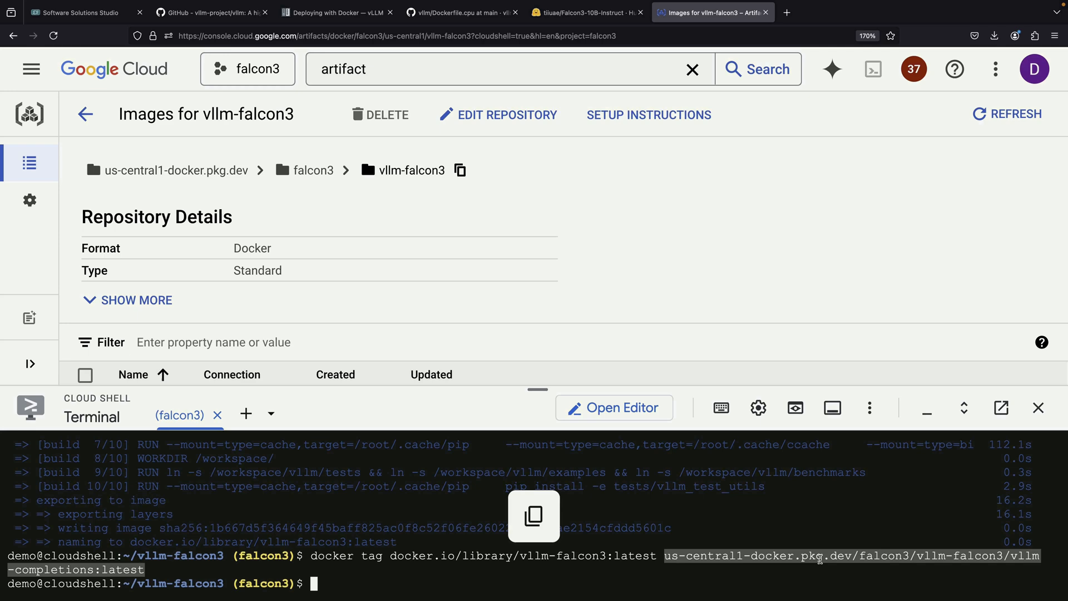
Push vllm-completions:latest, confirm it appears in Artifact Registry, and return to the project home
type("docker push us-central1-docker.pkg.dev/falcon3/vllm-falcon3/vllm-completions:latest")
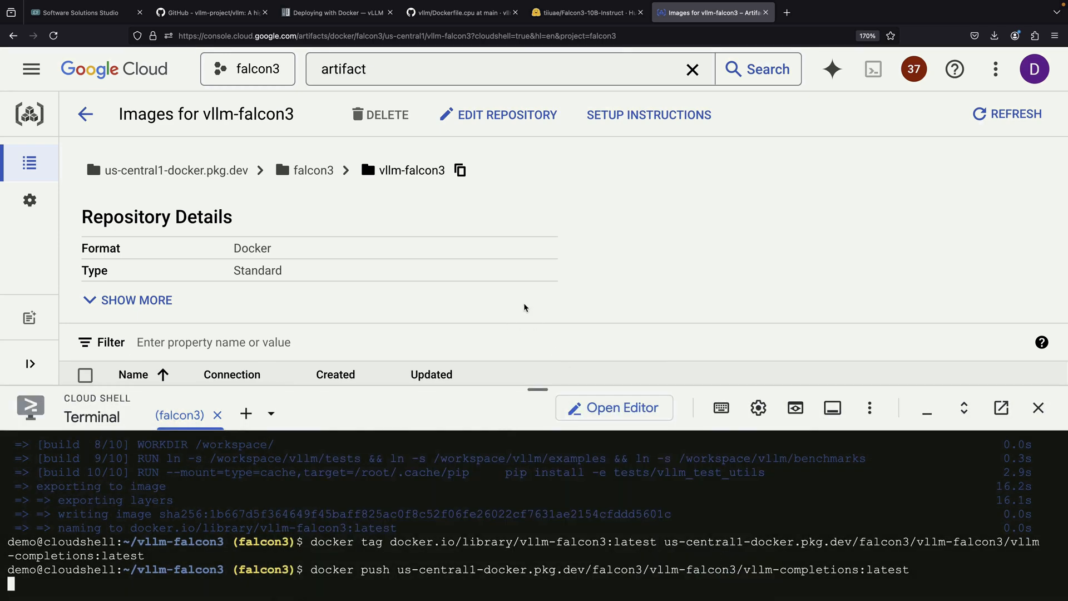
scroll("down", 3)
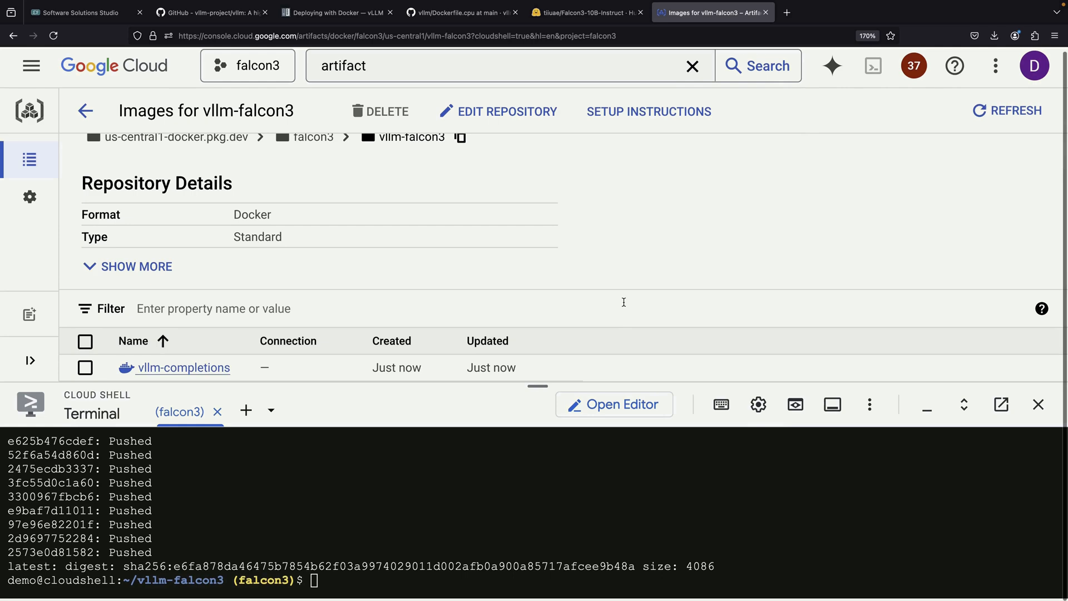
left_click(183, 367)
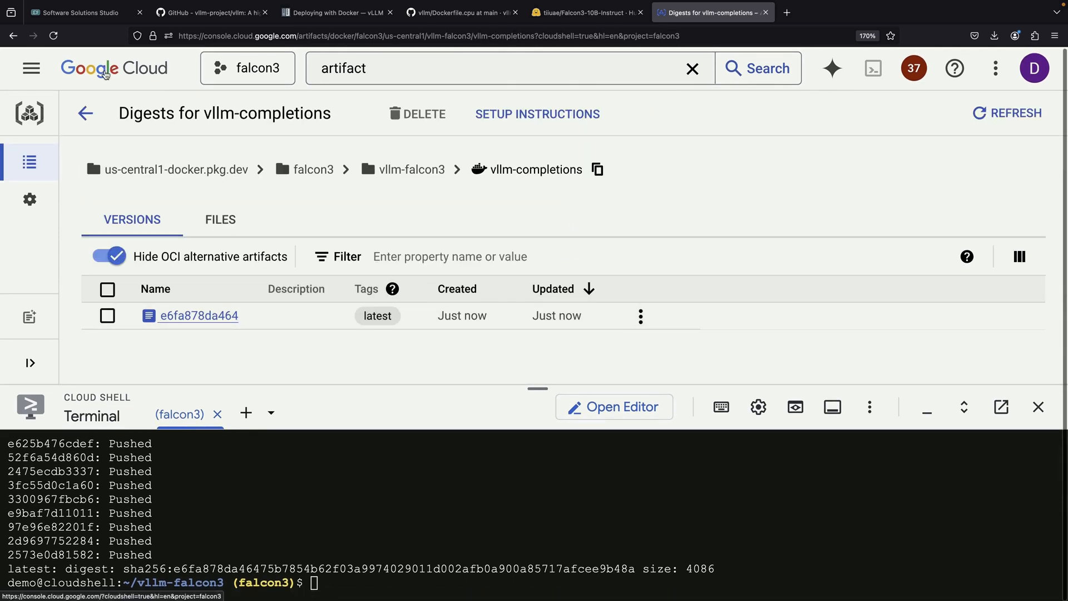
left_click(75, 13)
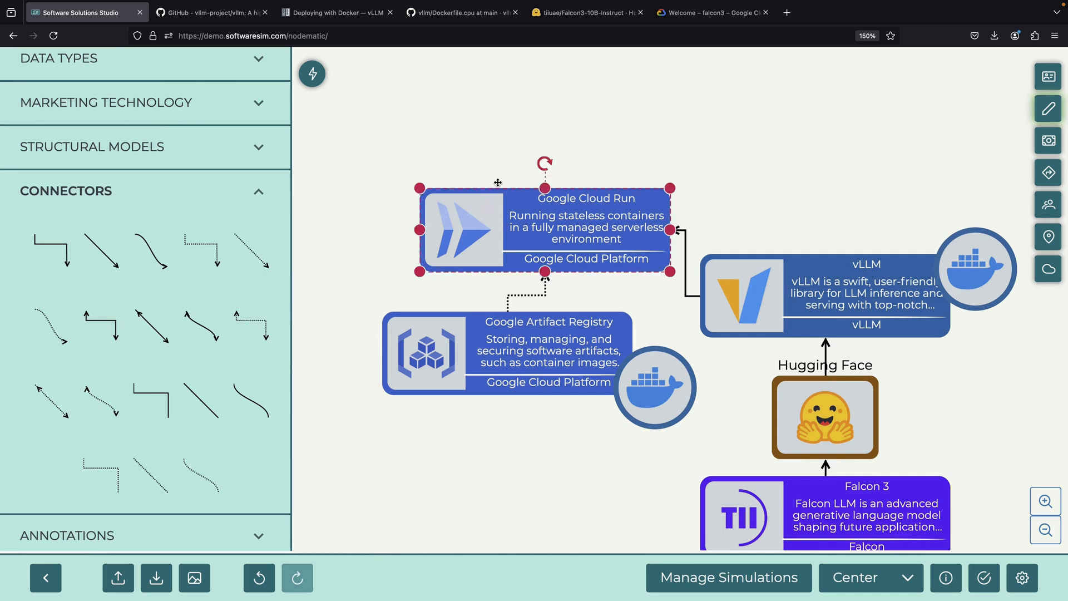
mouse_move(463, 12)
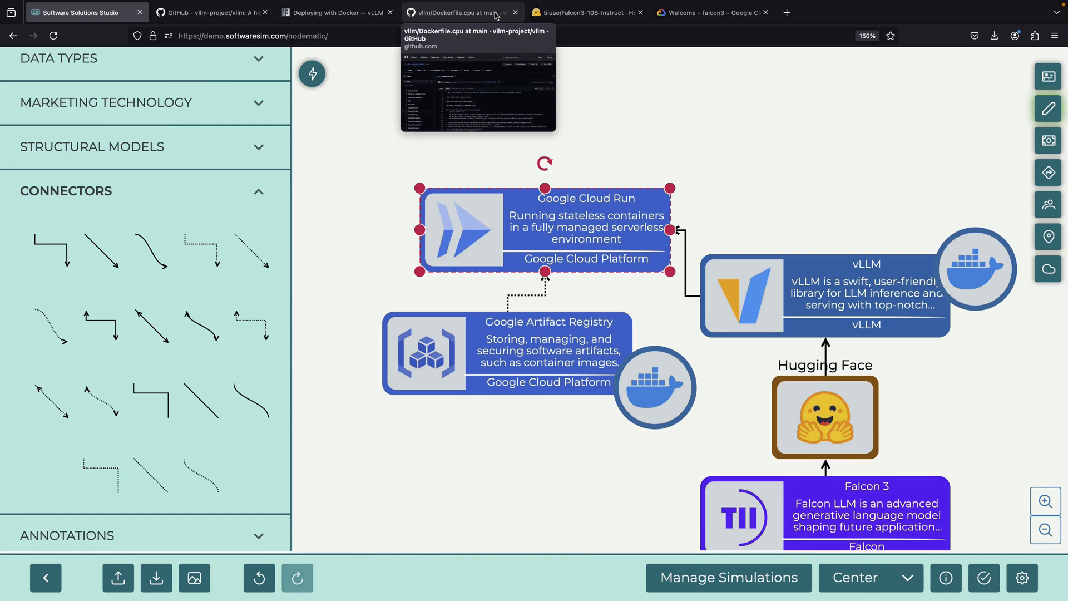
In the vLLM Docker guide highlight the vllm/vllm-openai:latest image and --model lines, then return to the console
left_click(336, 12)
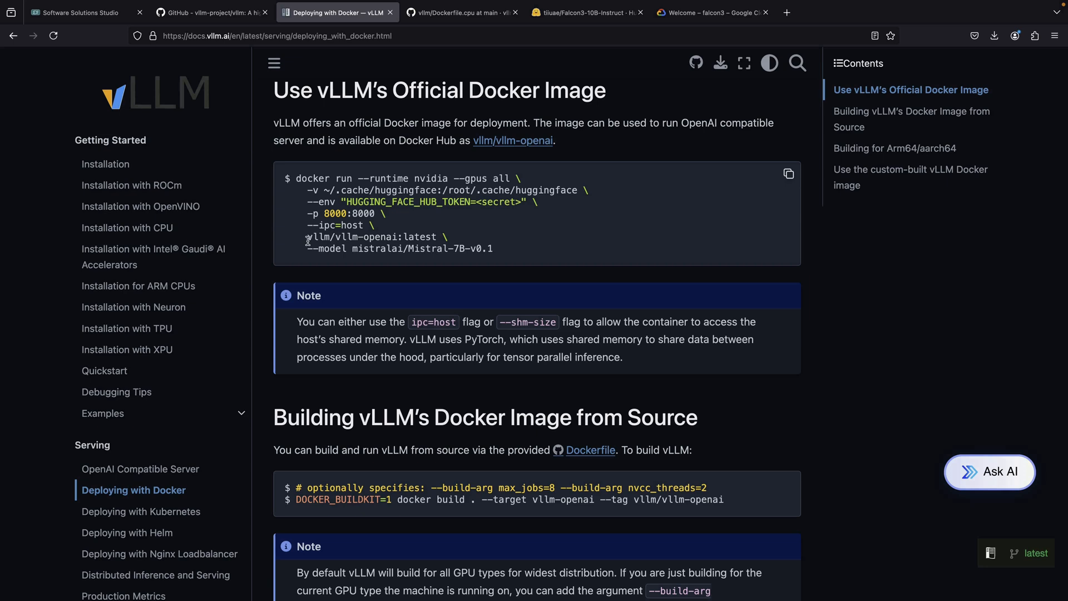
double_click(372, 236)
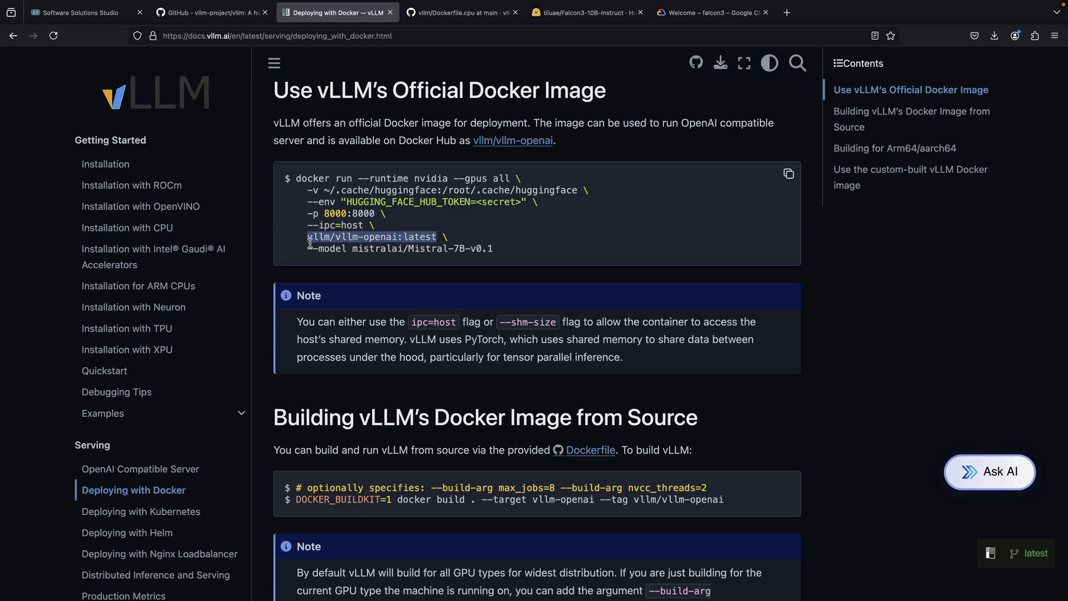
left_click_drag(307, 236, 493, 248)
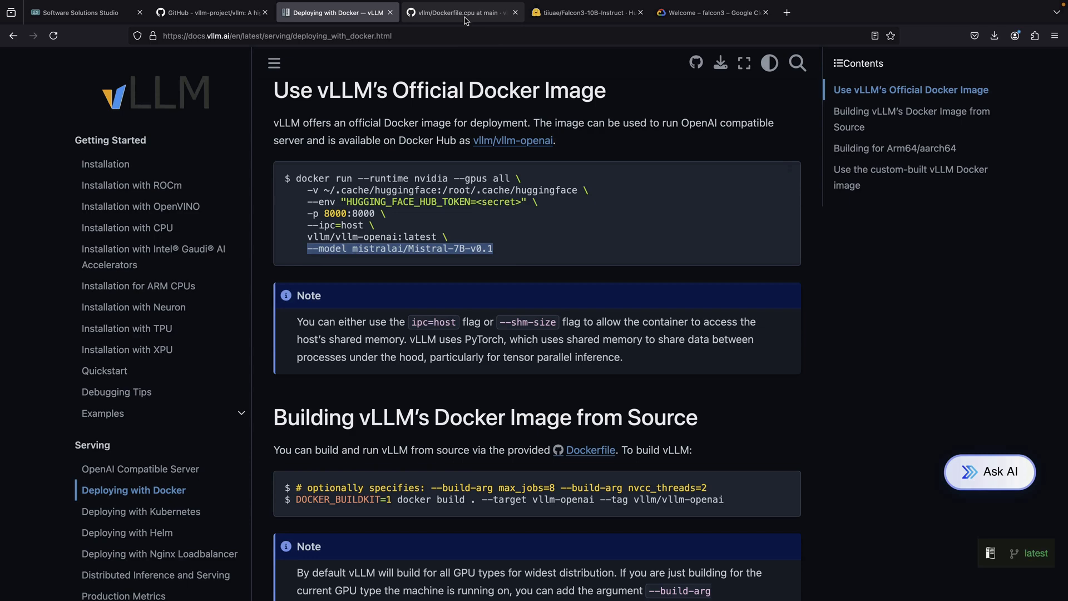
left_click(710, 12)
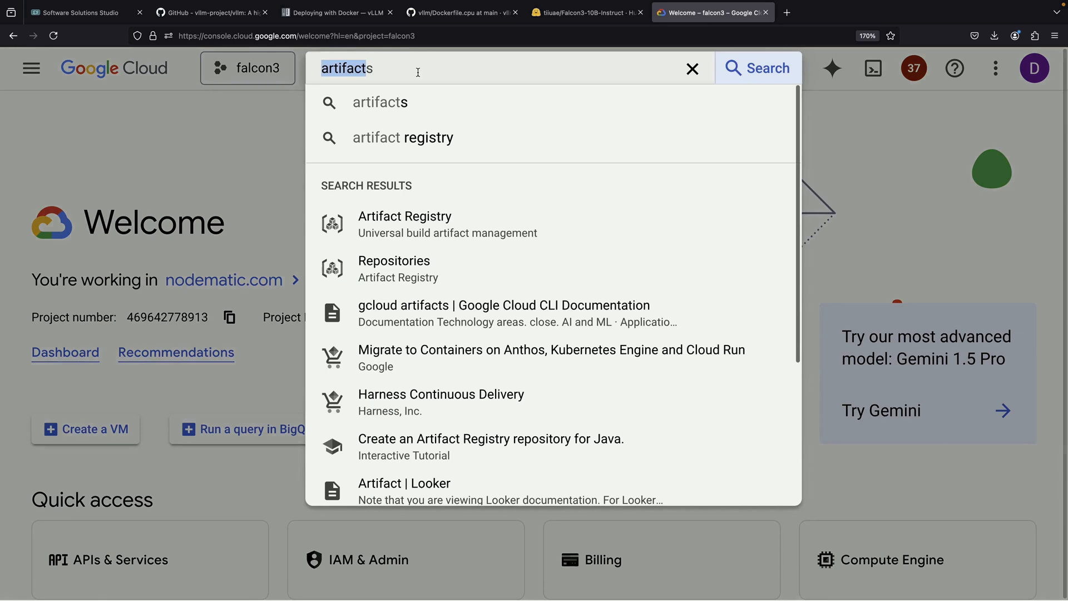
Start a new Cloud Run service using the vllm-completions latest image from Artifact Registry
type("cloud run")
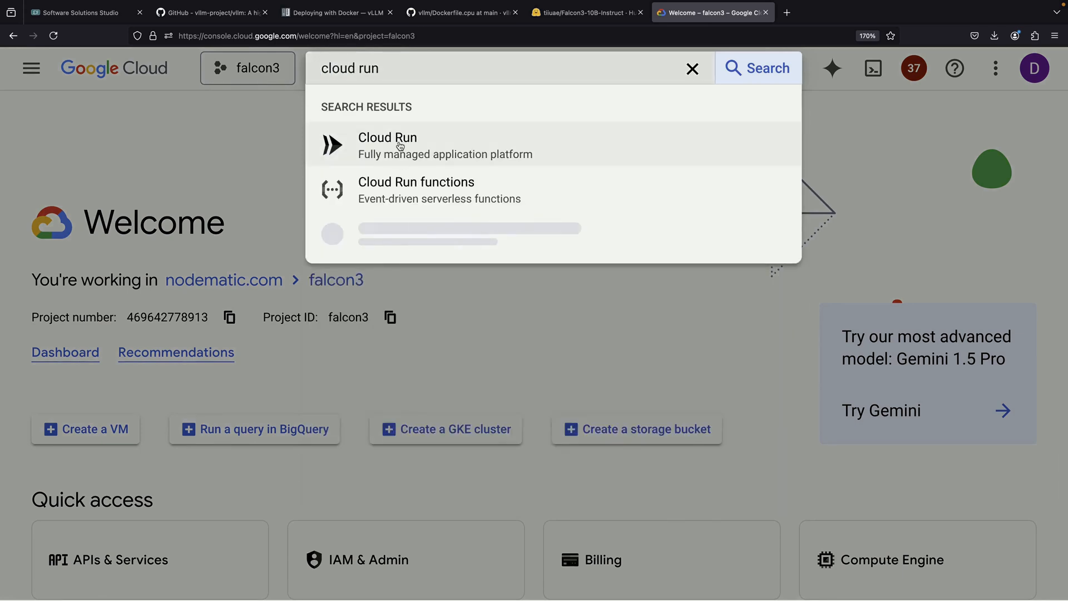
left_click(387, 144)
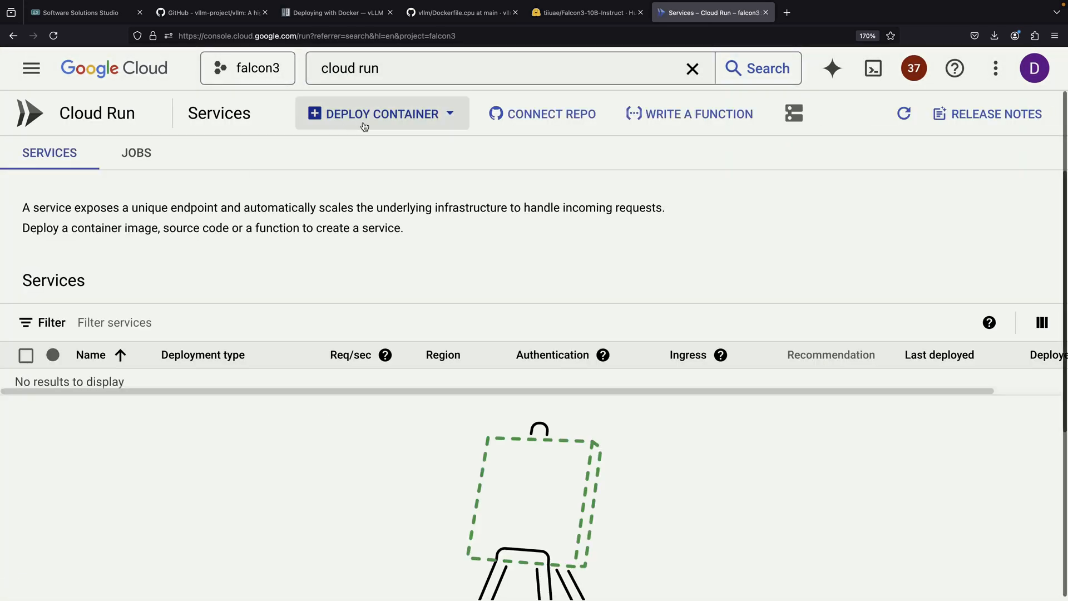
left_click(380, 114)
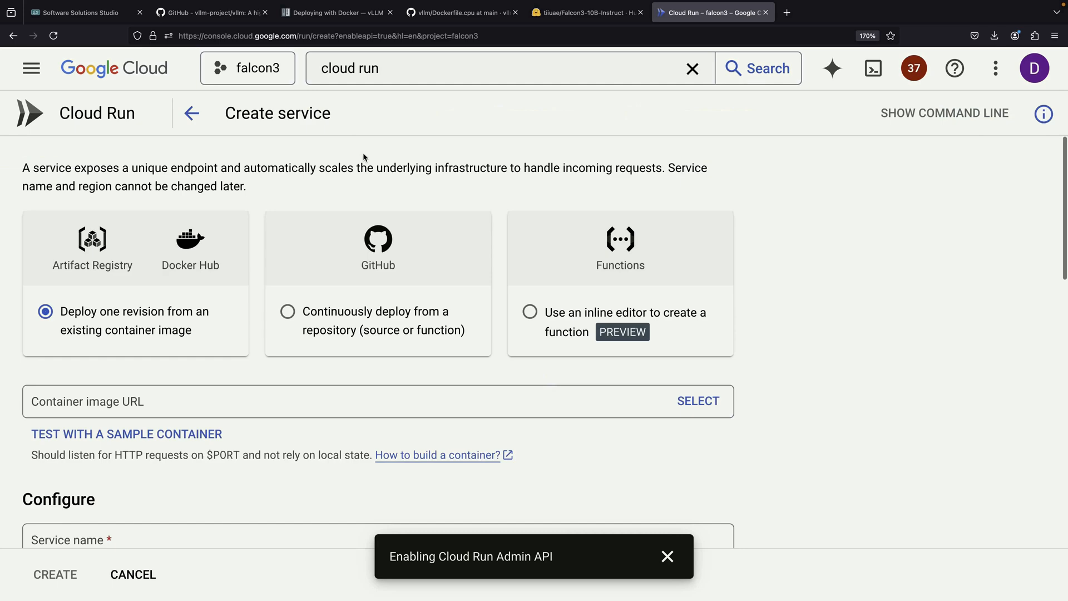
scroll("down", 3)
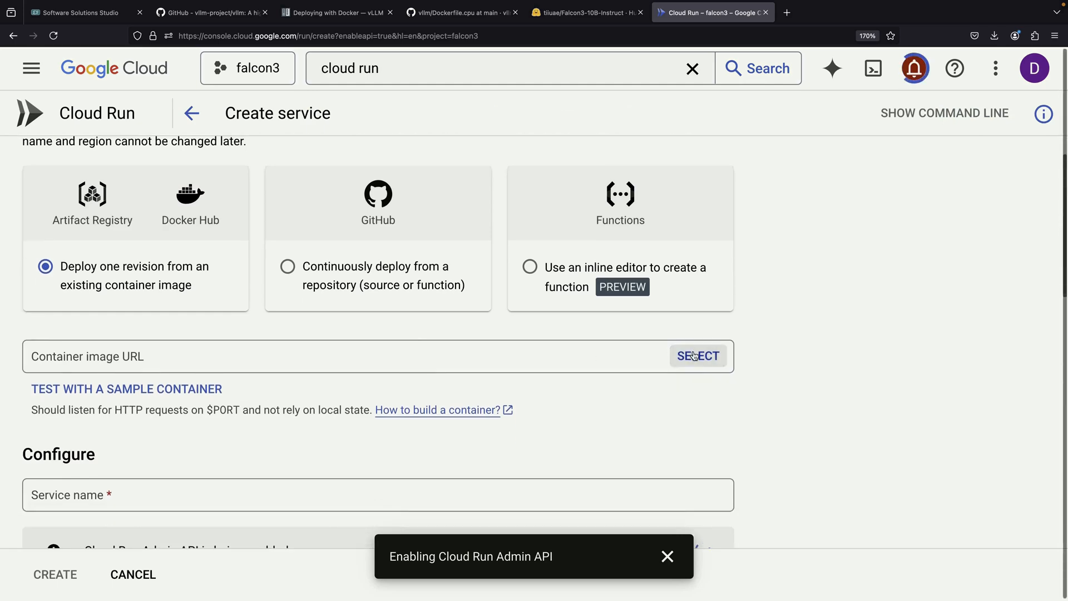
left_click(697, 356)
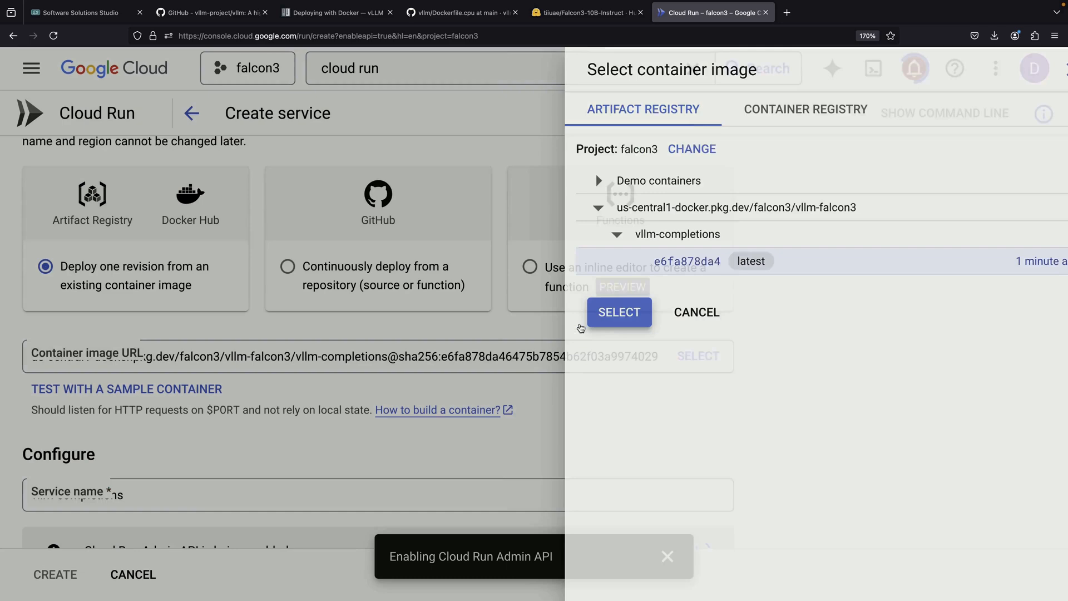
left_click(617, 311)
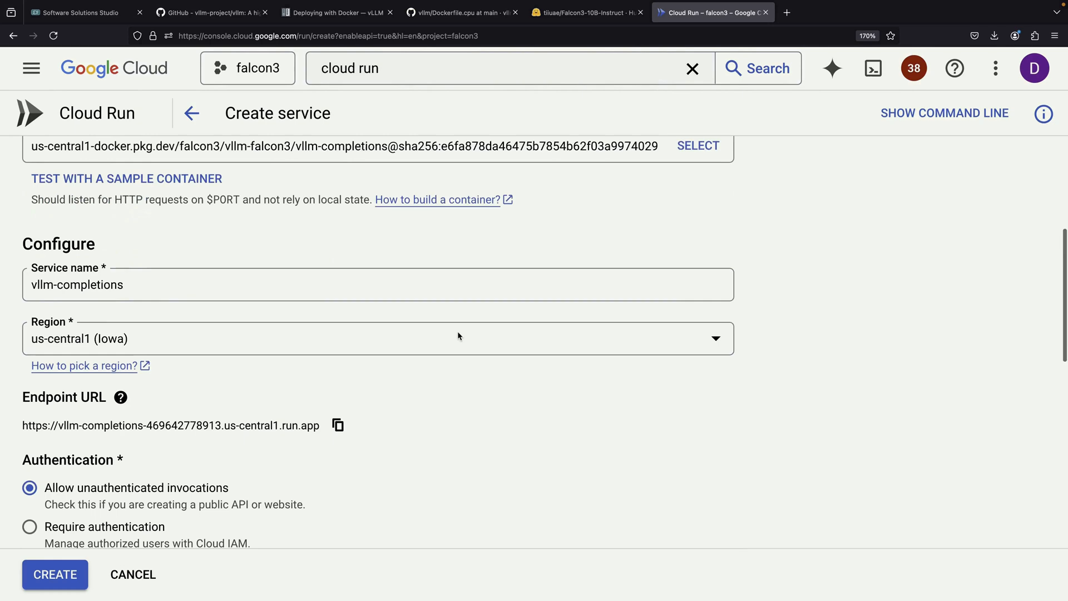
Set minimum instances 1, container port 8000 and the --model=tiiuae/Falcon3-10B-Instruct argument
scroll("down", 3)
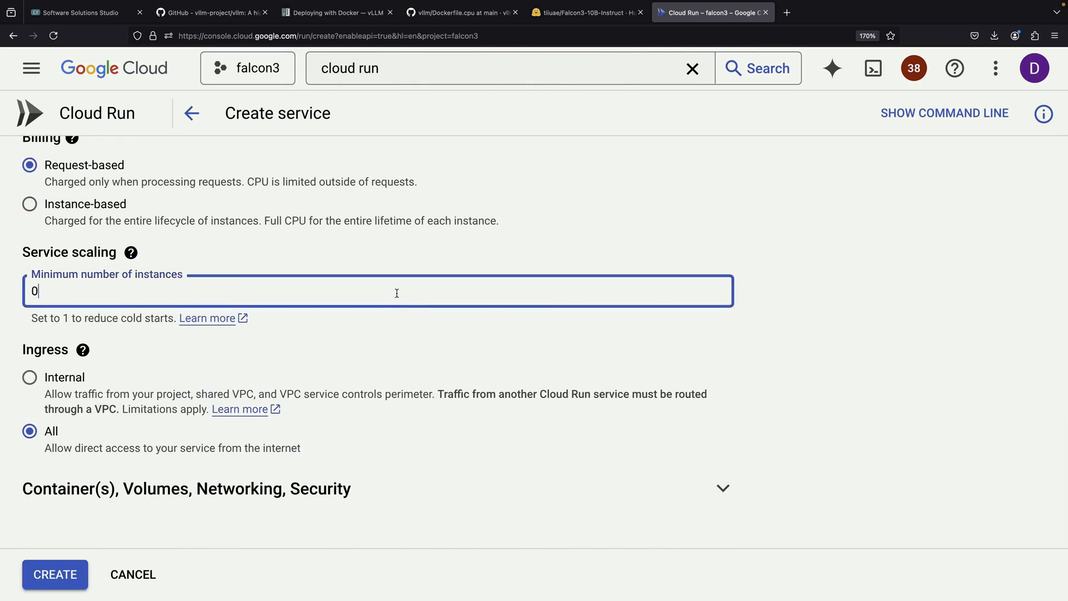
type("1")
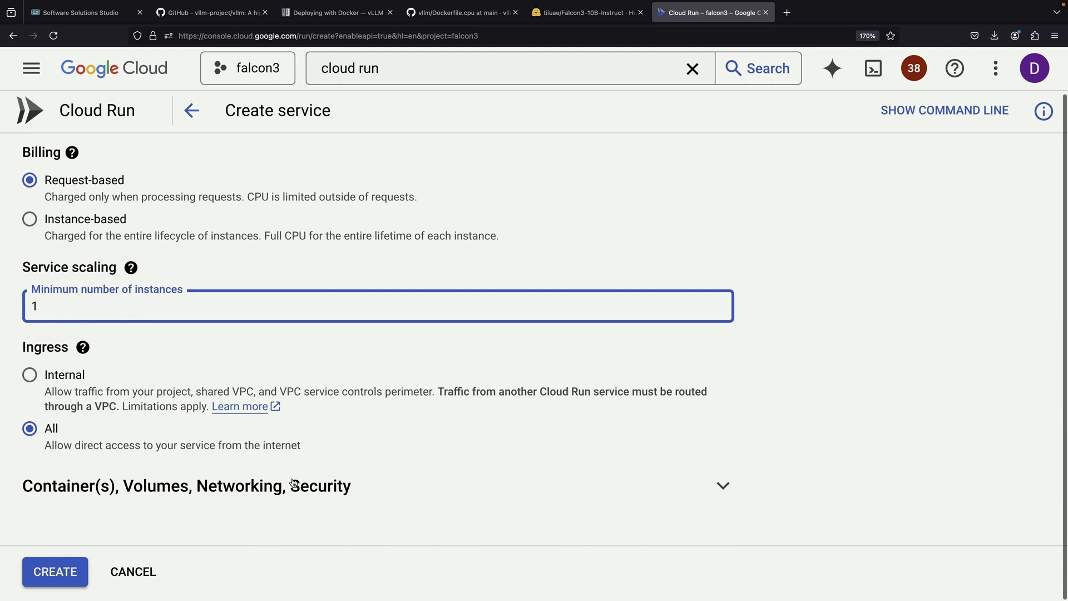
left_click(186, 485)
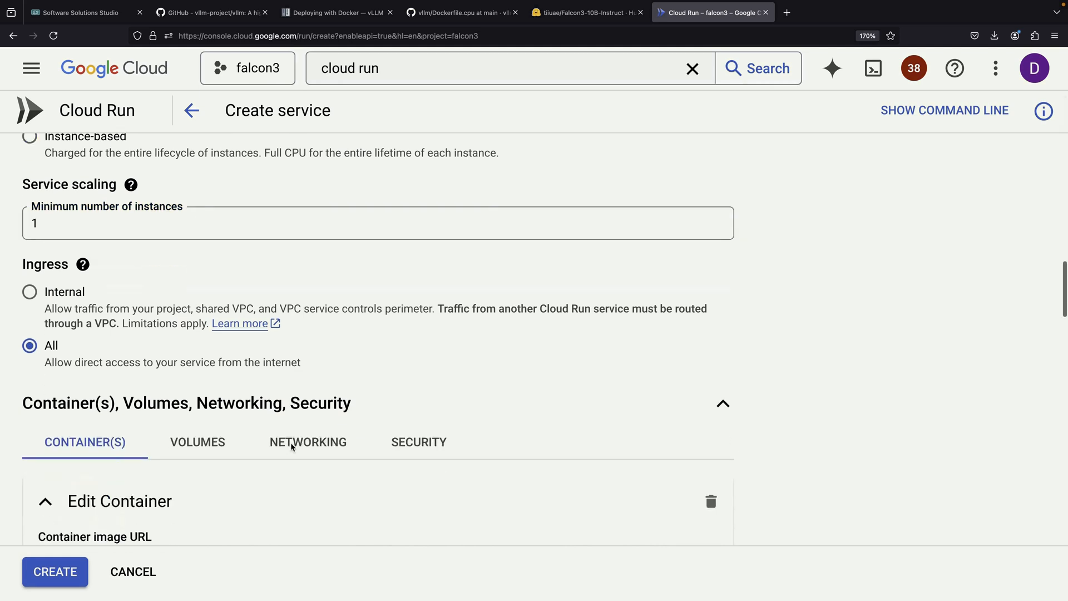
scroll("down", 3)
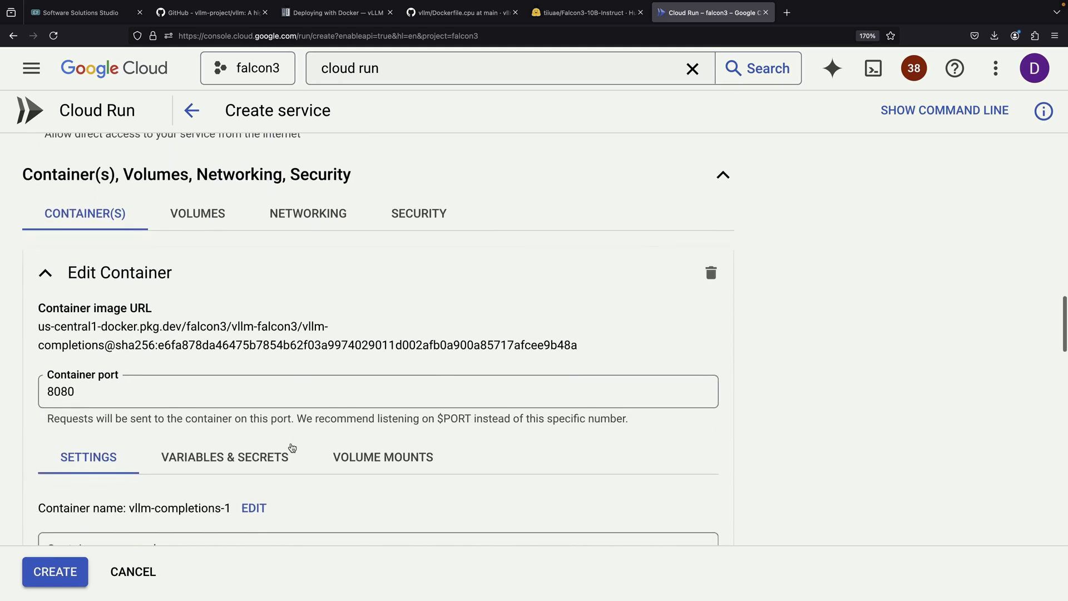
scroll("down", 3)
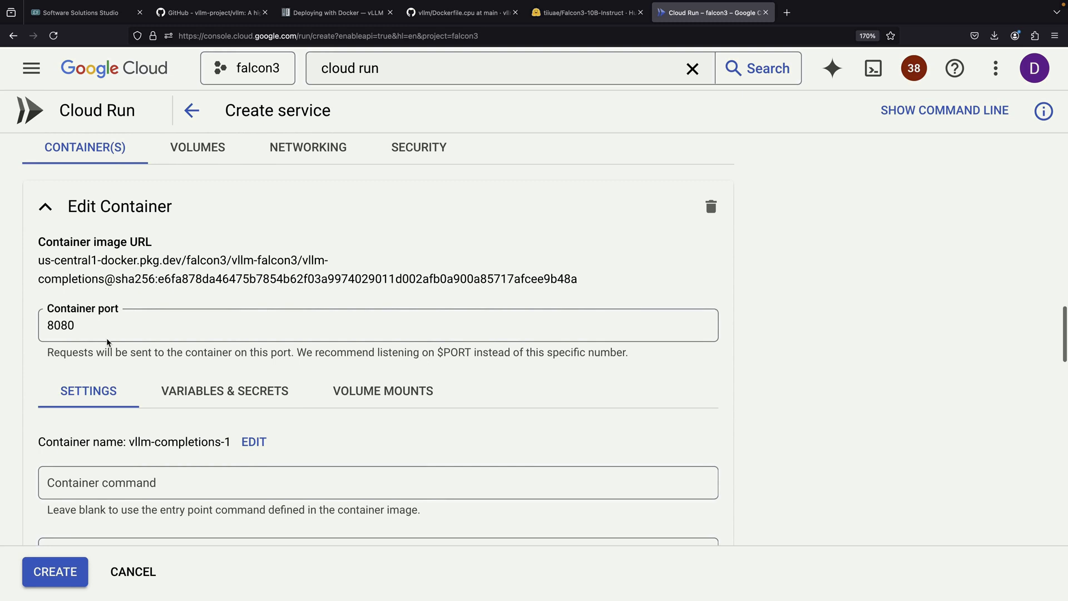
type("8000")
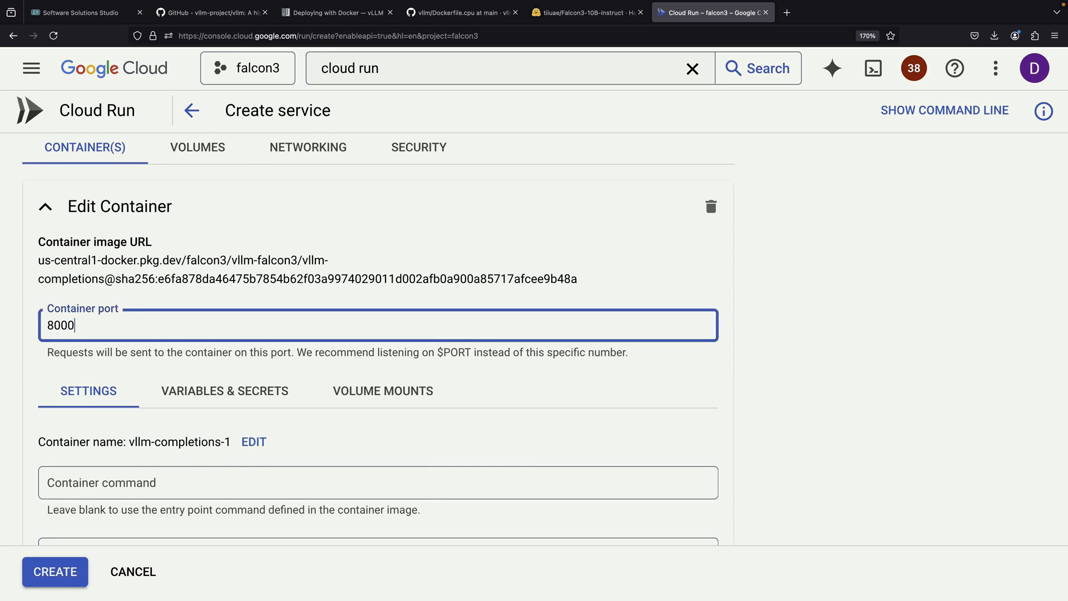
scroll("down", 3)
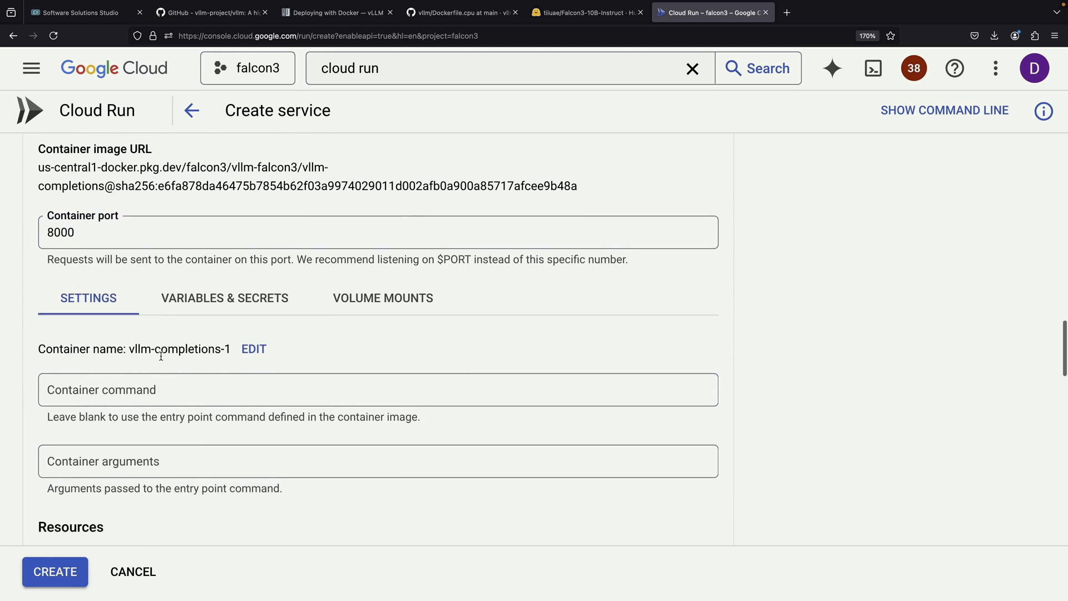
left_click(378, 413)
type("--model=tiiuae/Falcon3-10B-Instruct")
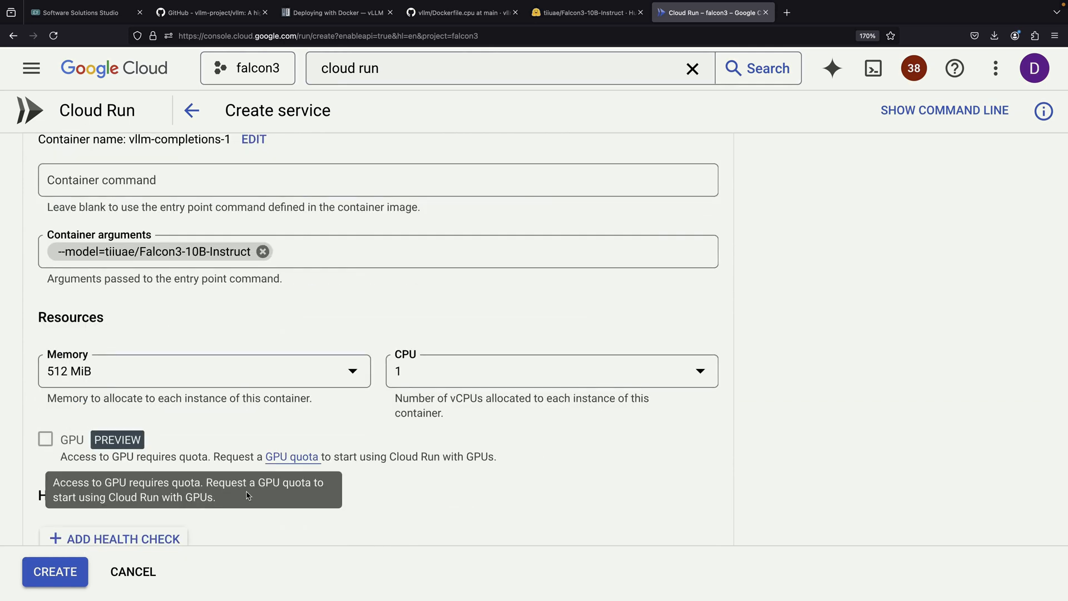
Allocate 8 vCPUs for the 32 GiB memory after 4 vCPUs is rejected
scroll("down", 3)
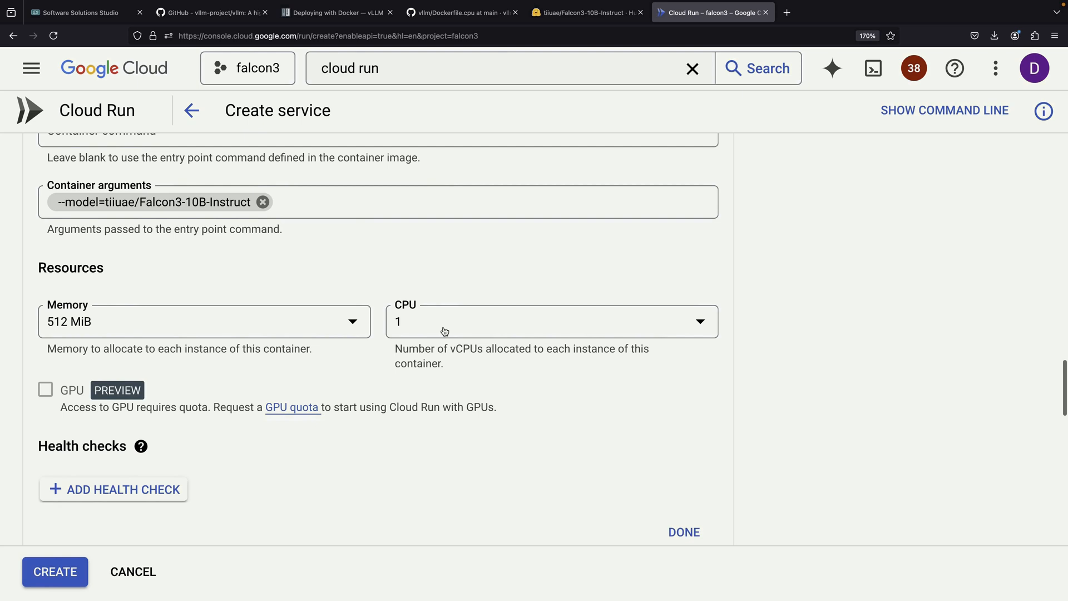
left_click(550, 320)
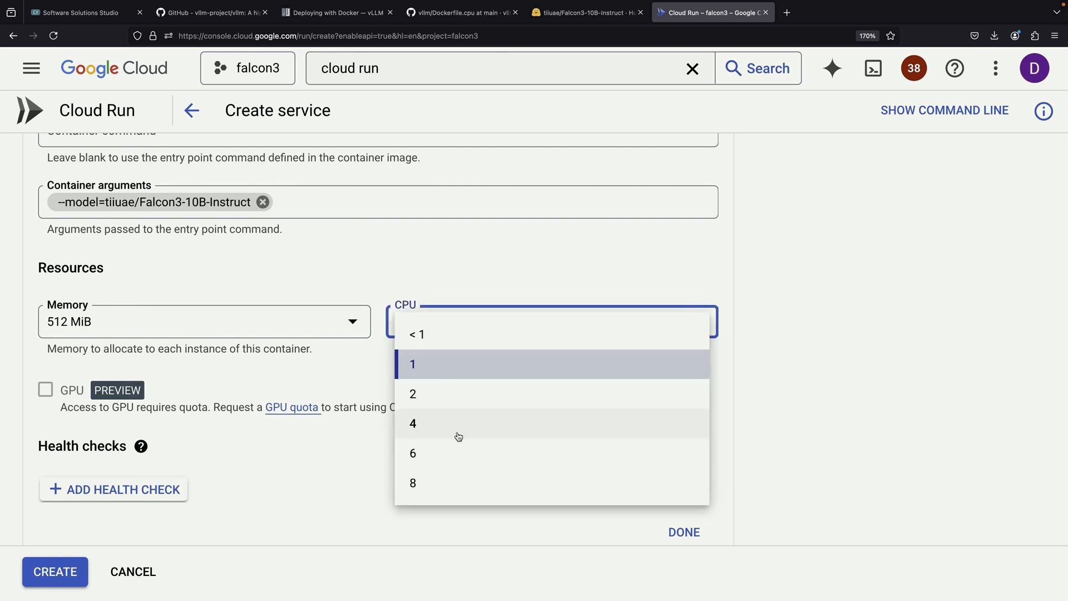
left_click(413, 423)
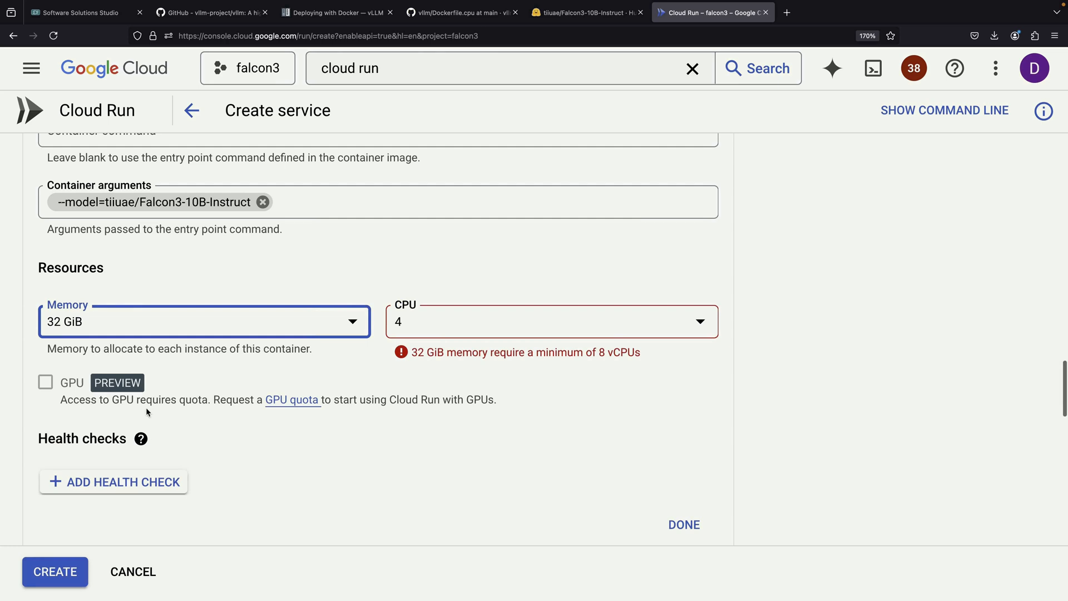
left_click(550, 320)
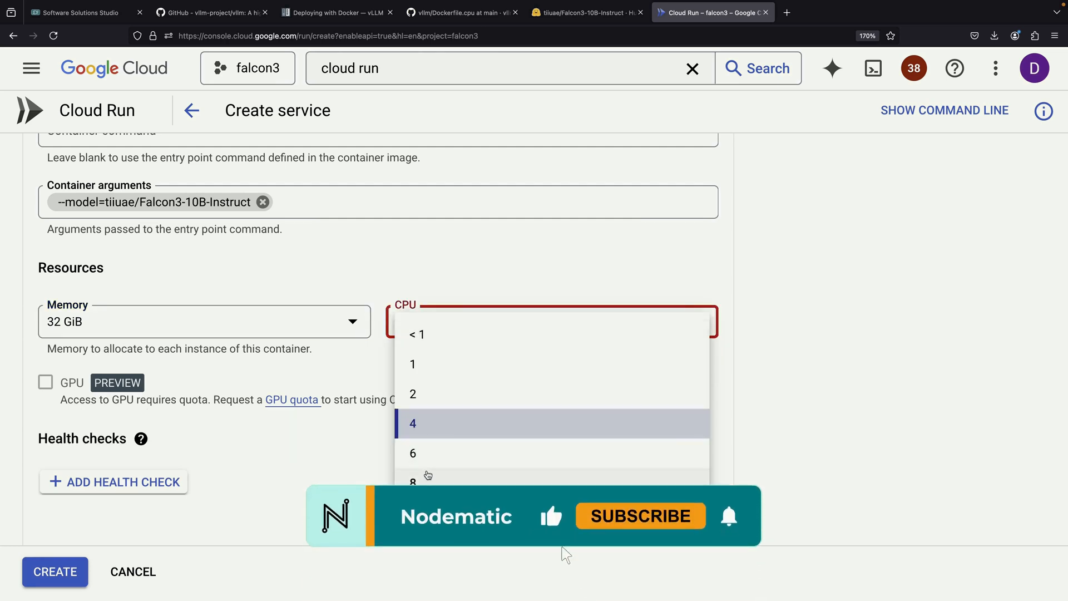
left_click(412, 482)
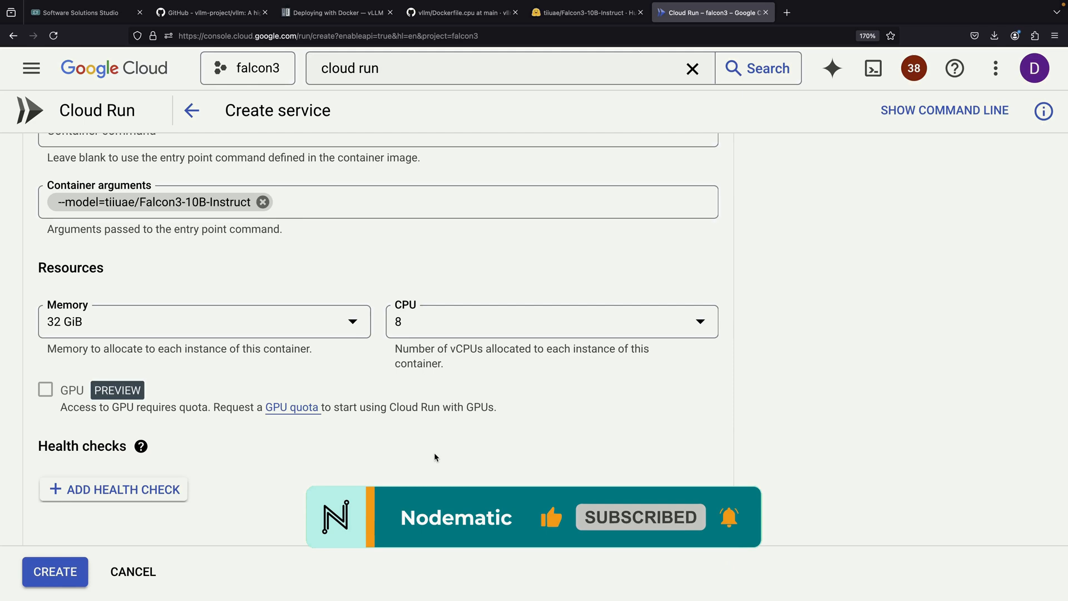
Set the revision's minimum instances to 1 and create the service
scroll("down", 3)
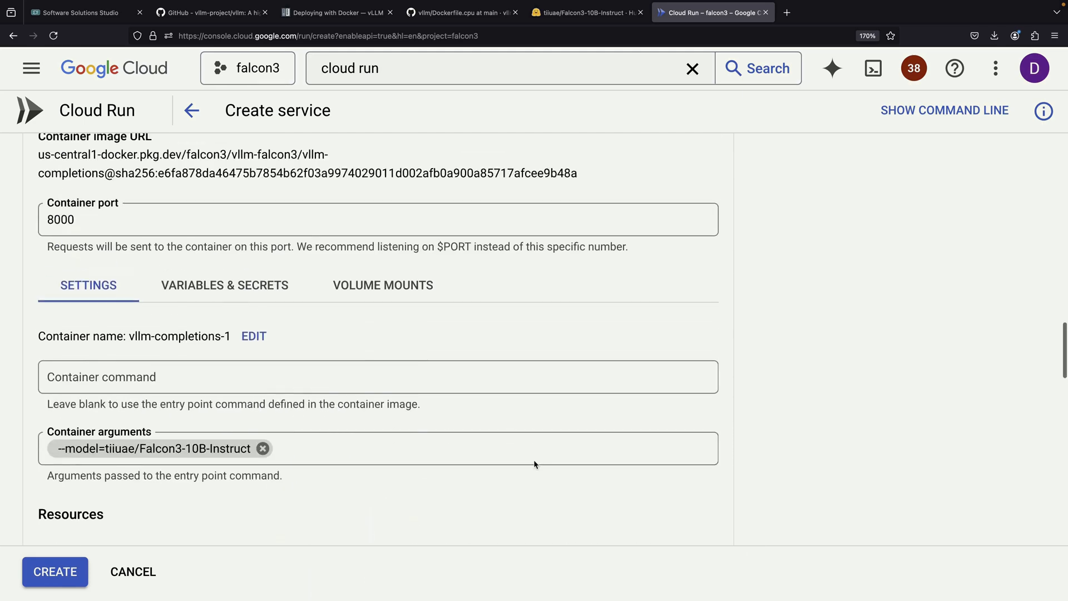
scroll("down", 3)
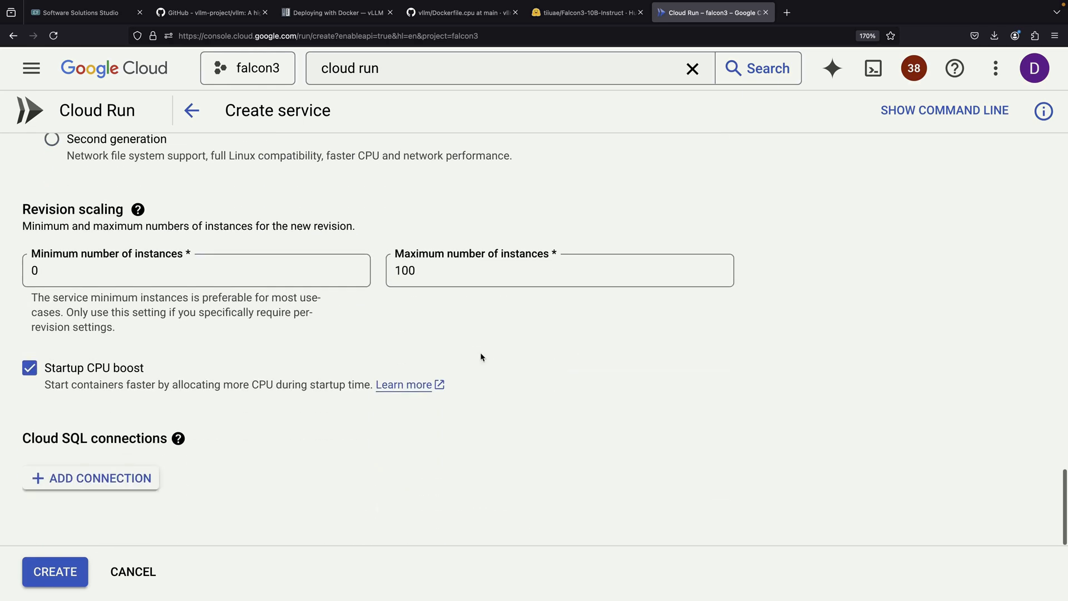
left_click(196, 445)
type("1")
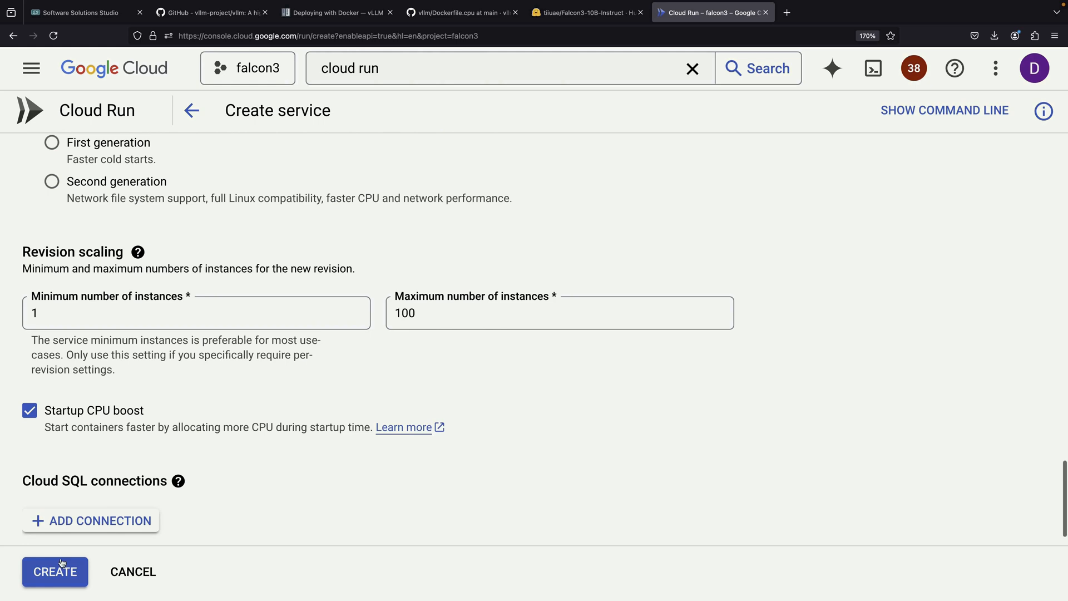
left_click(55, 572)
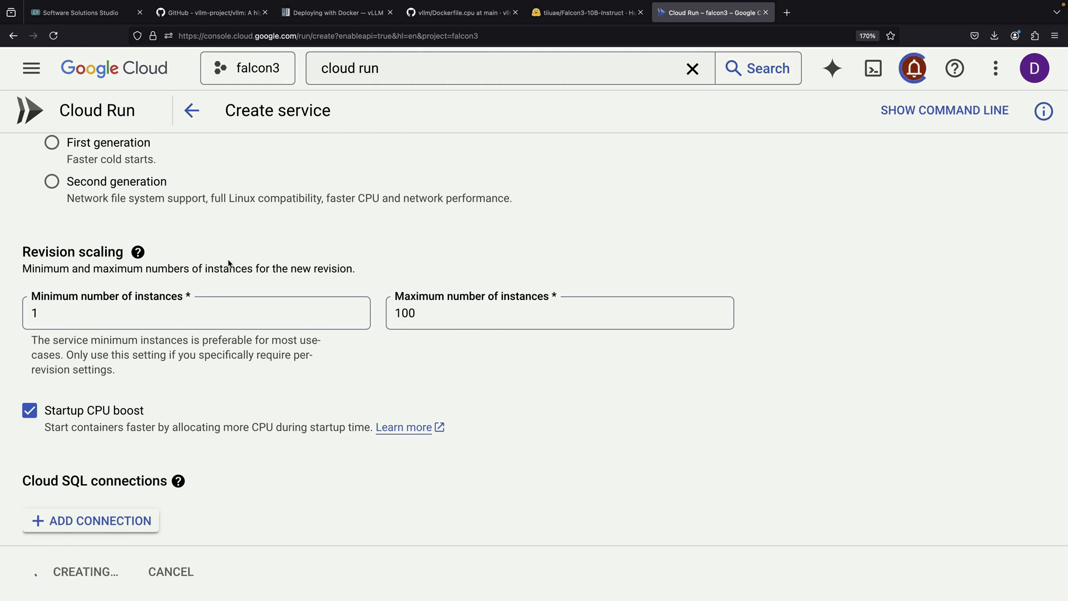
Review the service logs showing the failed startup TCP probe, hiding the status panel
left_click(81, 572)
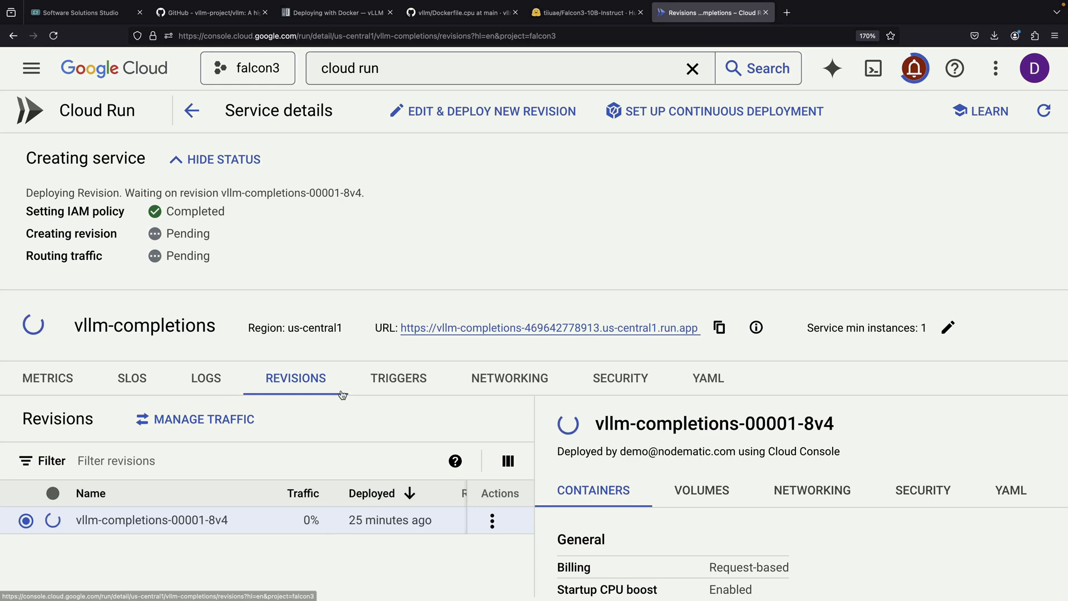
left_click(204, 378)
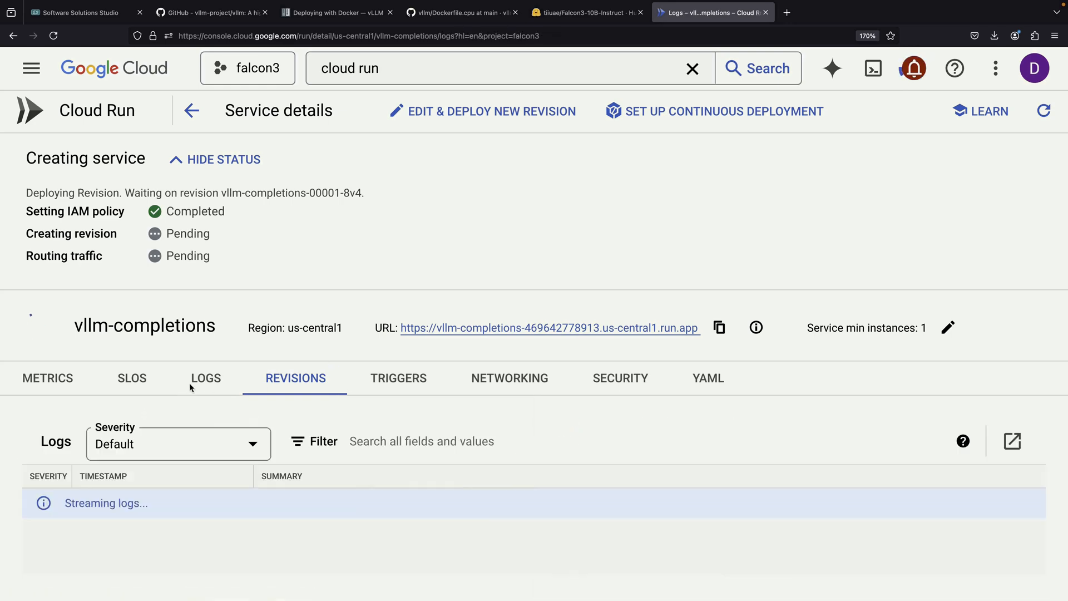
left_click(205, 378)
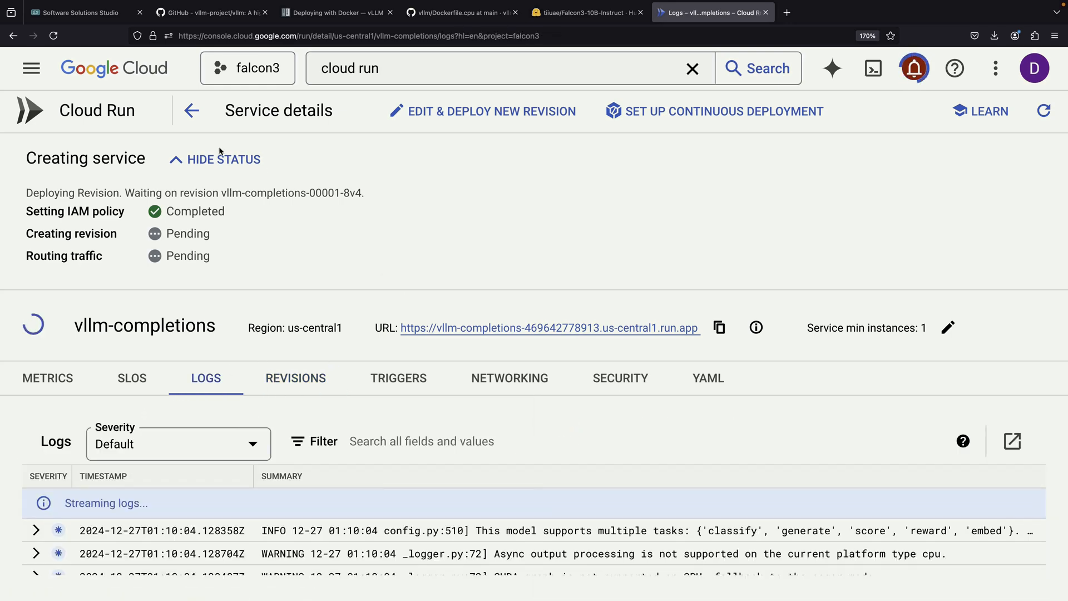
left_click(223, 159)
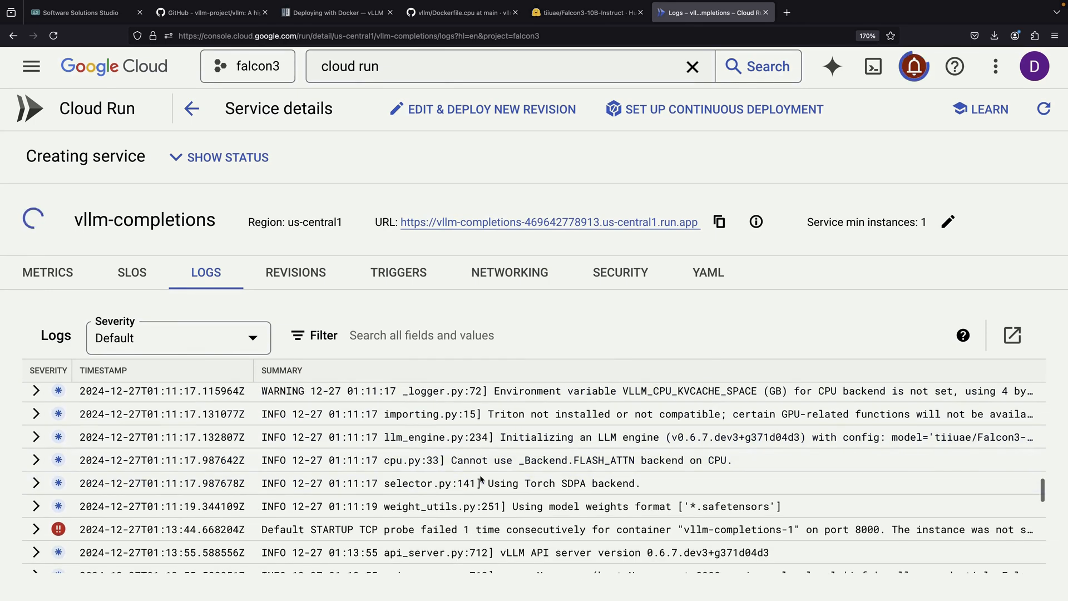
Begin editing a new revision and scroll to its Health checks section
scroll("down", 3)
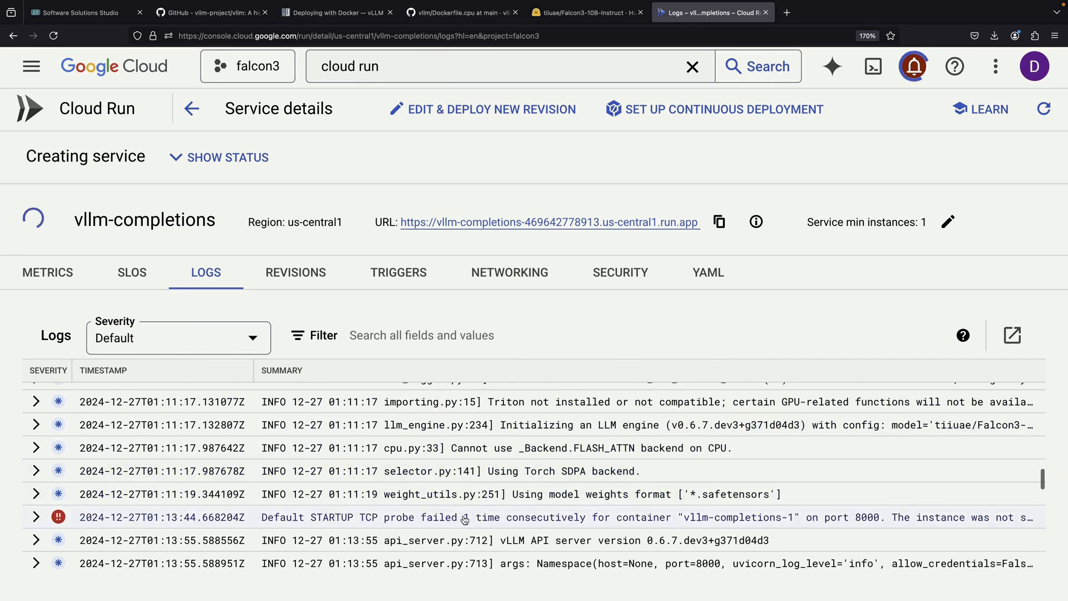
left_click(463, 518)
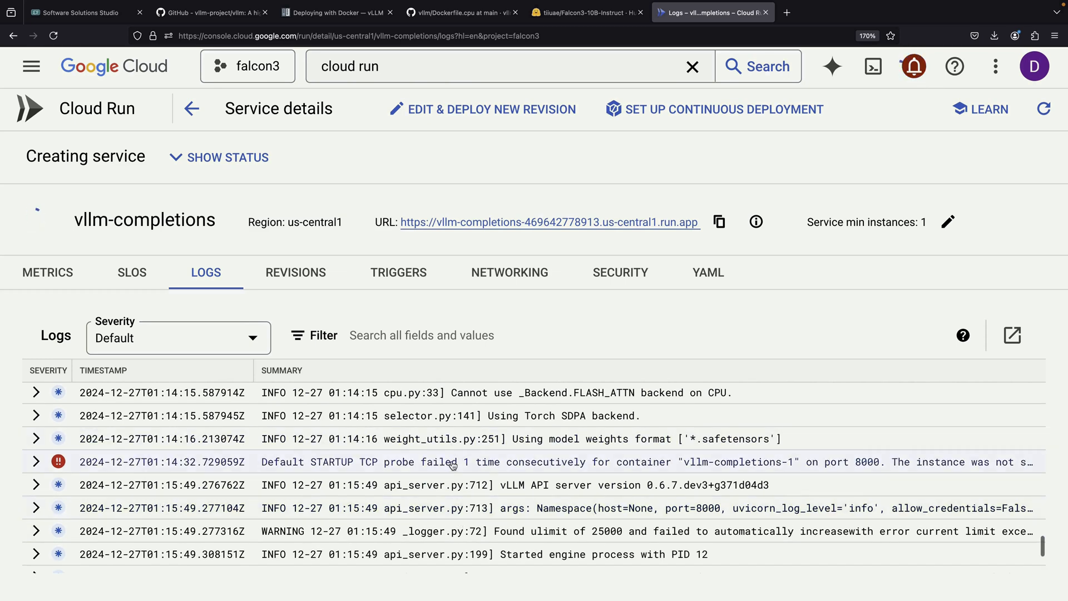
left_click(483, 109)
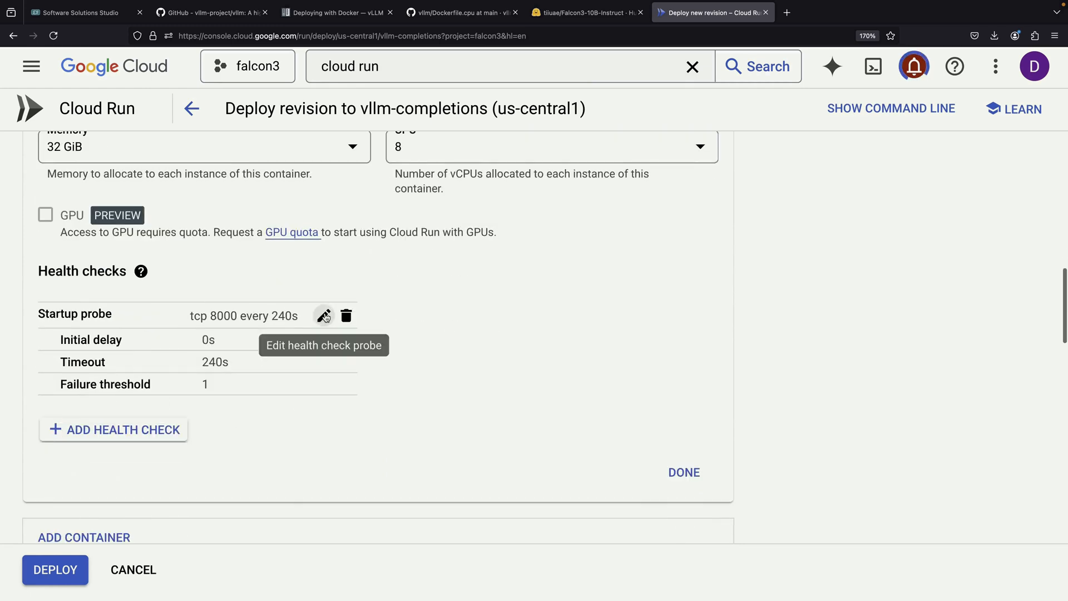
Raise the startup probe's initial delay to 240 seconds and deploy the revision
left_click(324, 315)
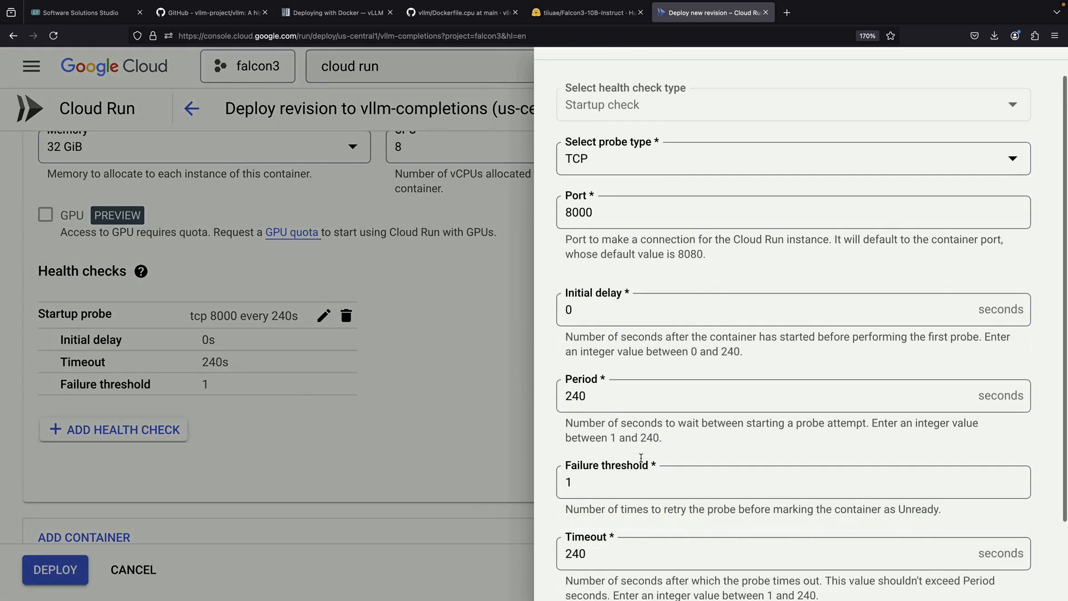
scroll("down", 3)
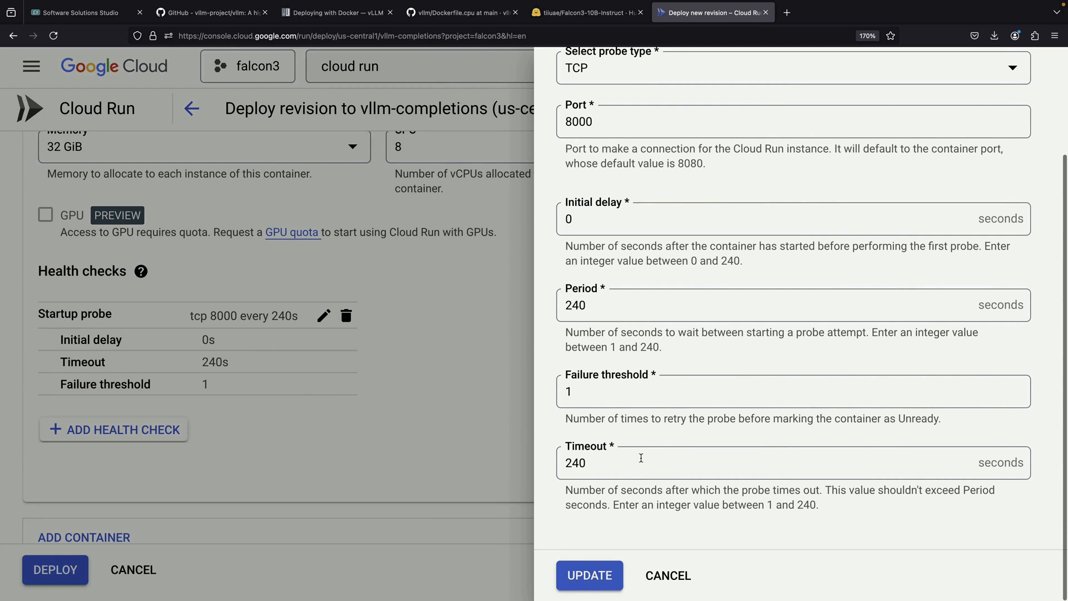
mouse_move(639, 456)
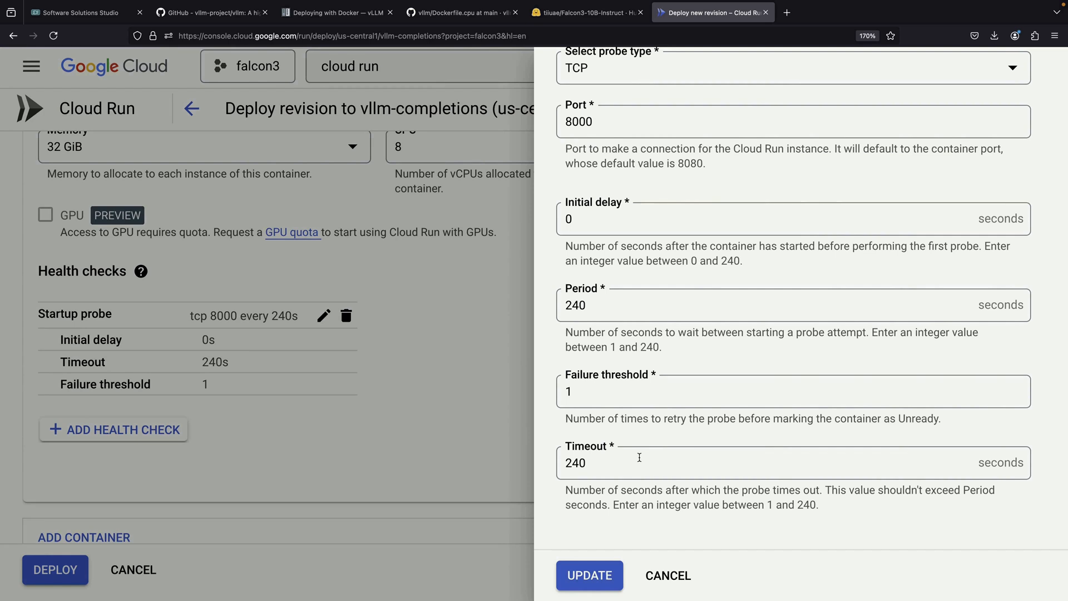
mouse_move(703, 520)
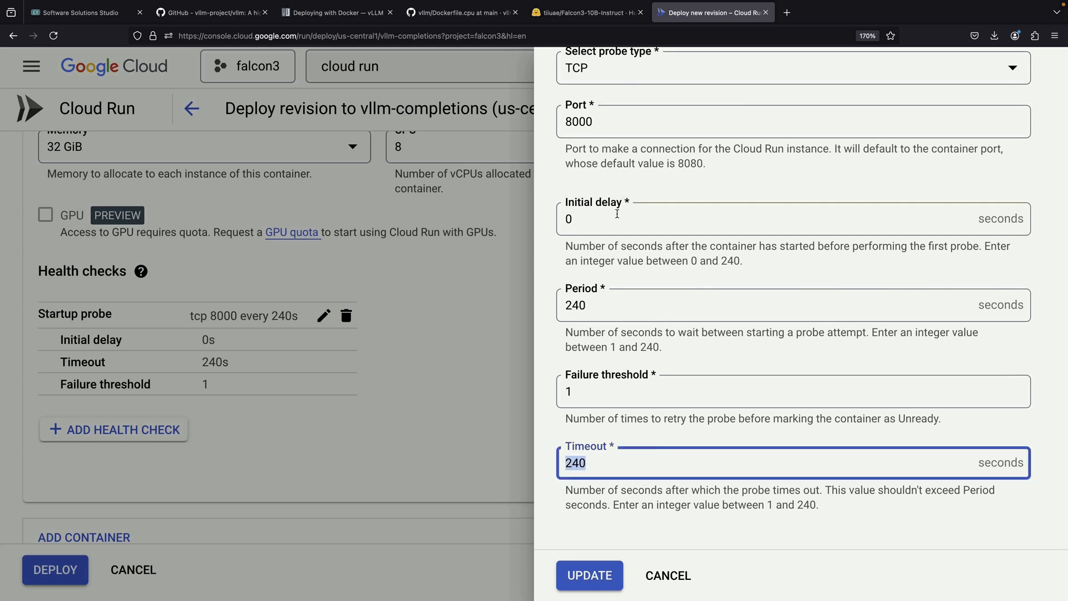
type("240")
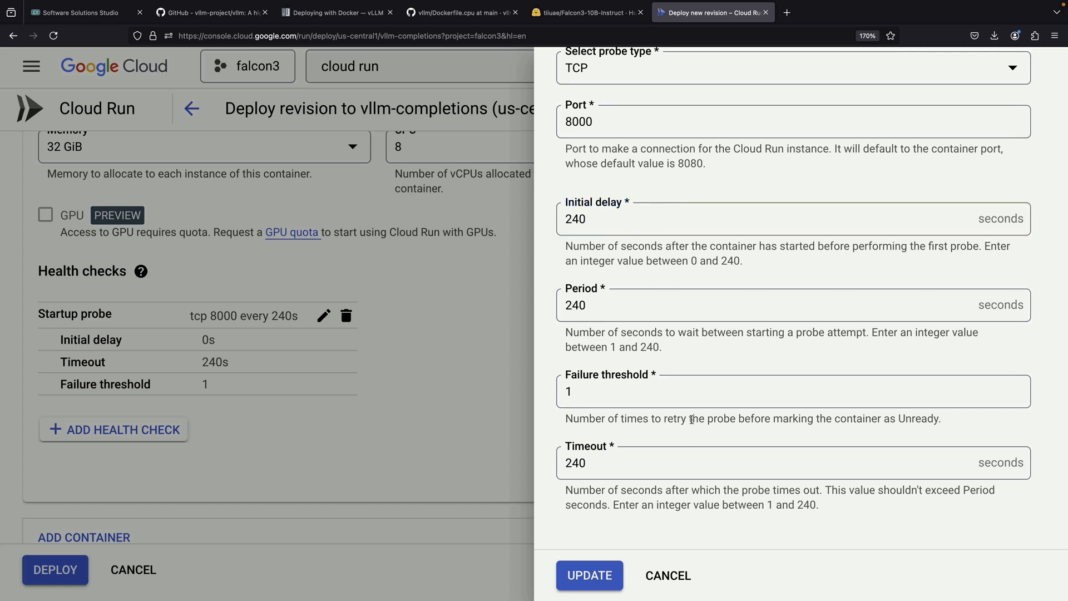
left_click(588, 575)
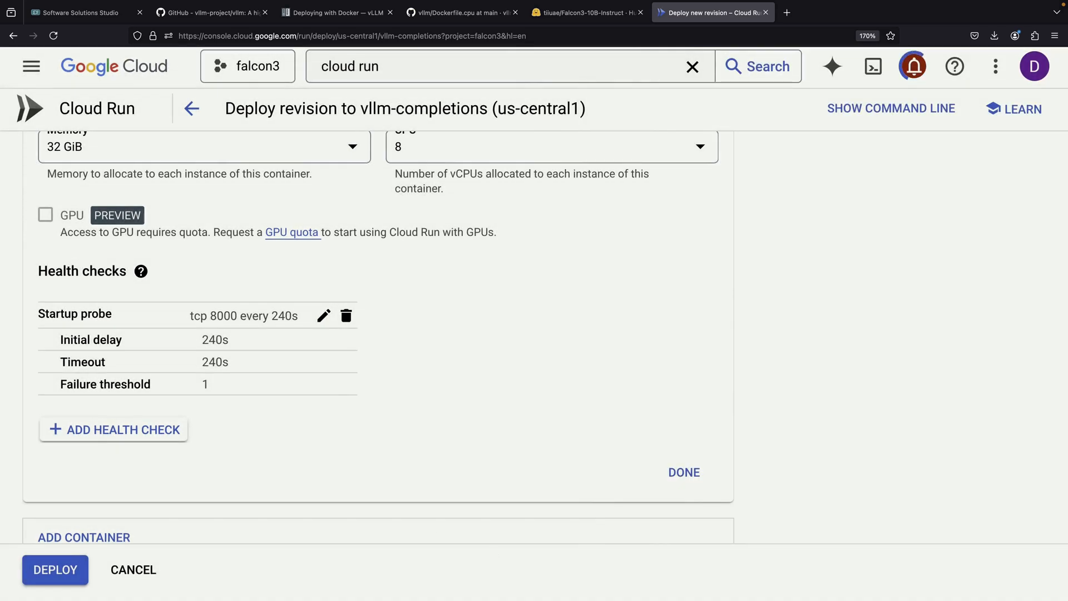
left_click(55, 570)
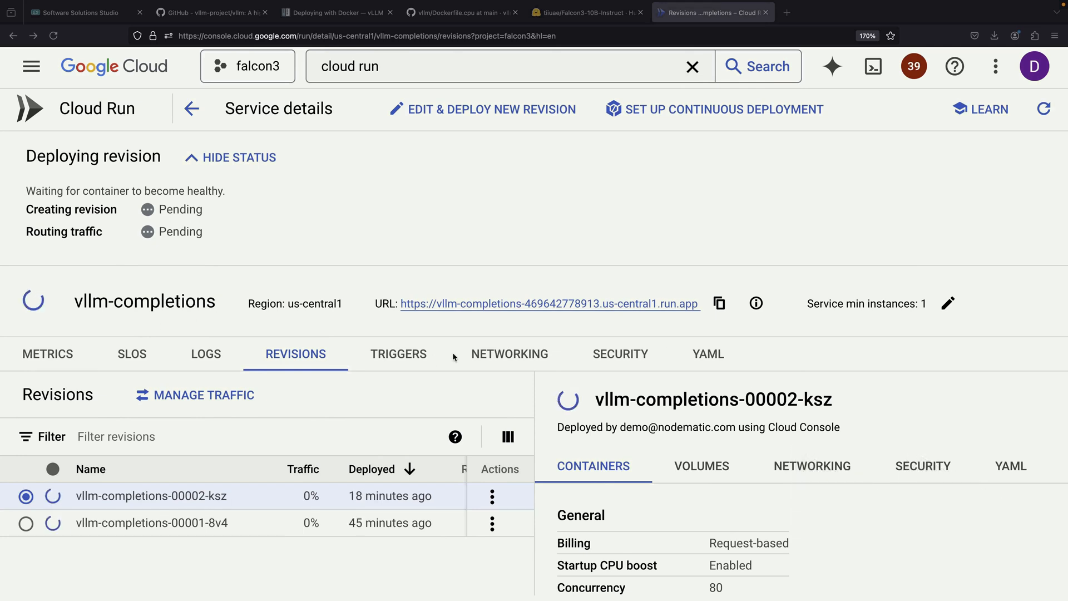
Review the service logs showing the startup probe failed on port 8000
left_click(205, 354)
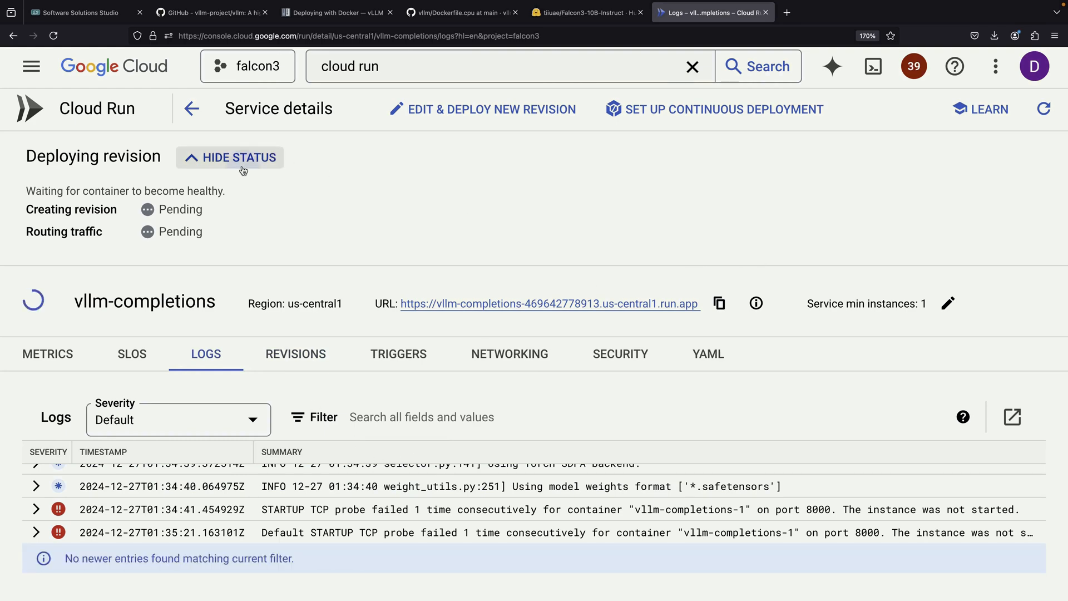
left_click(239, 157)
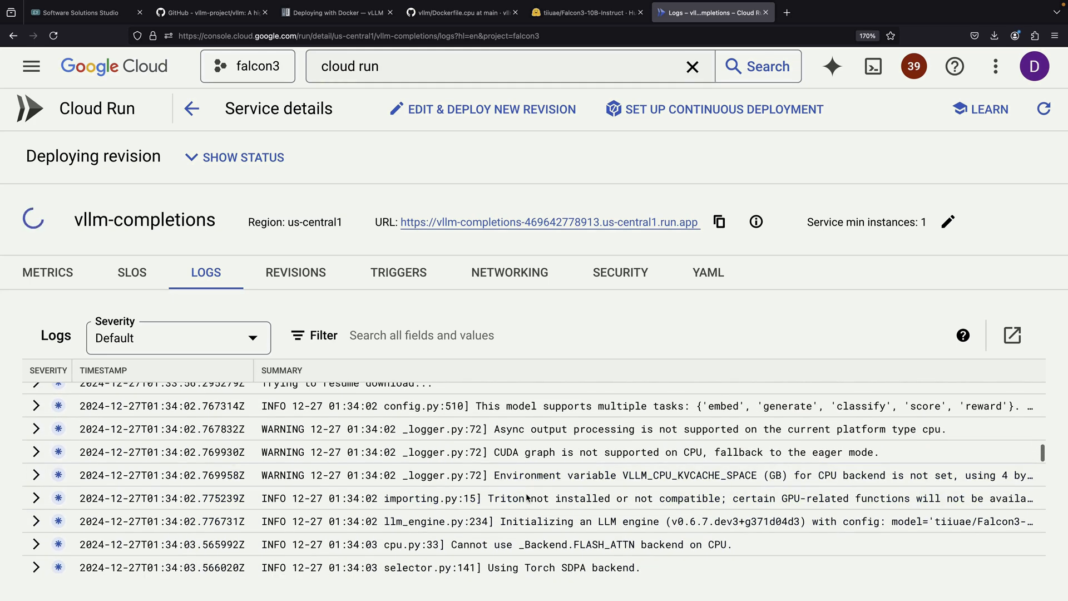
scroll("down", 3)
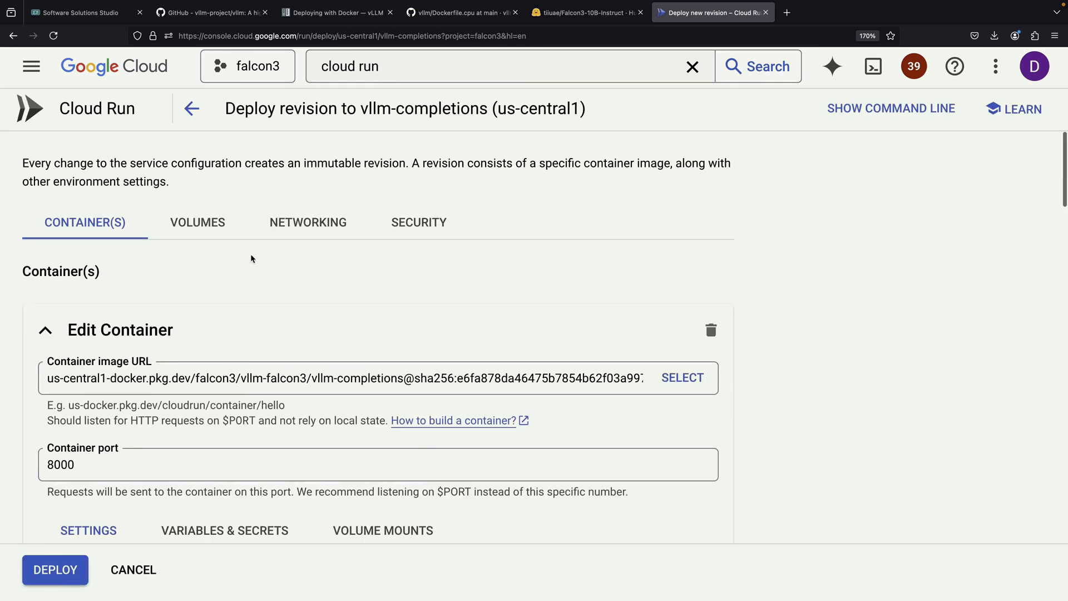
Raise the startup probe's failure threshold to 5 and update the health check
scroll("down", 3)
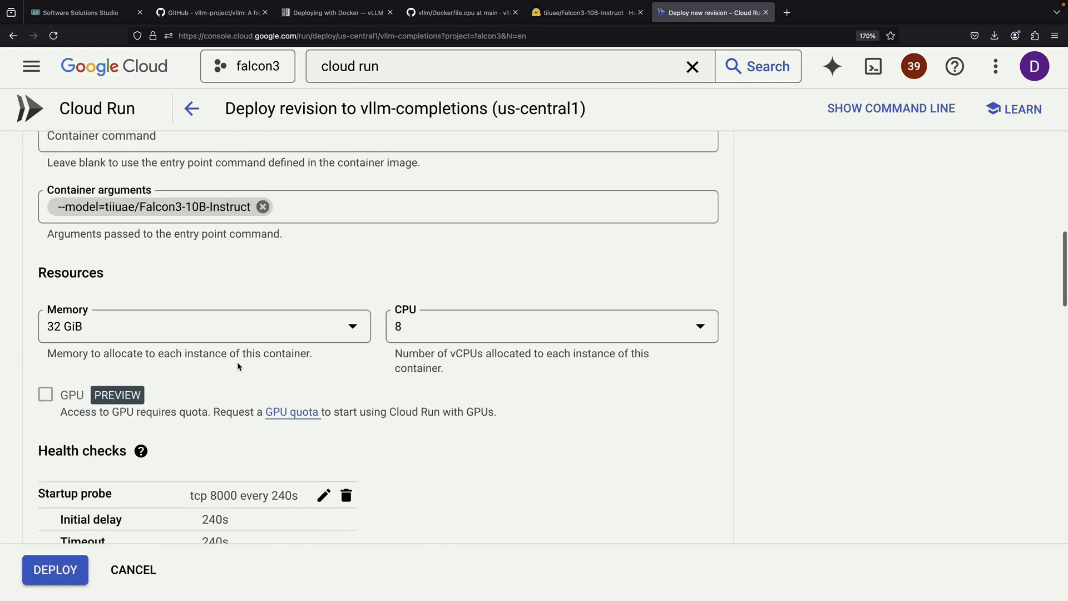
left_click(324, 495)
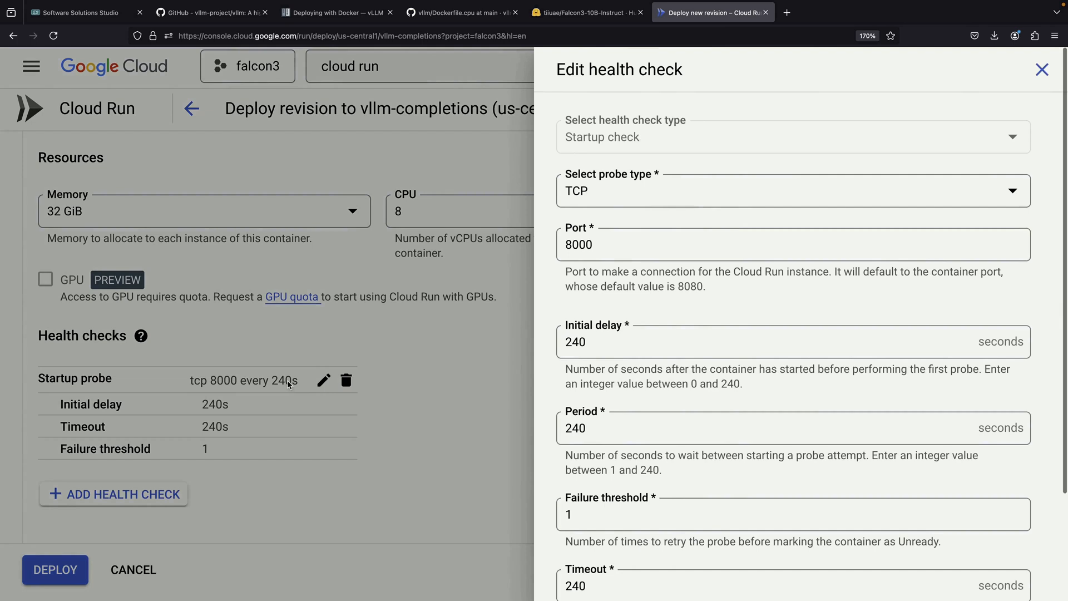
left_click(791, 435)
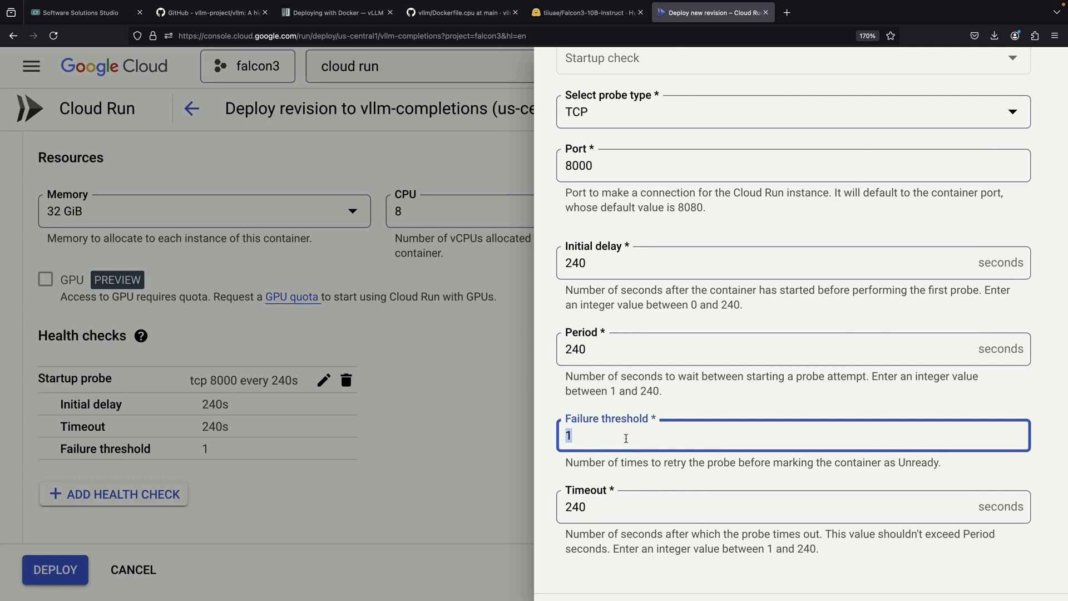
type("5")
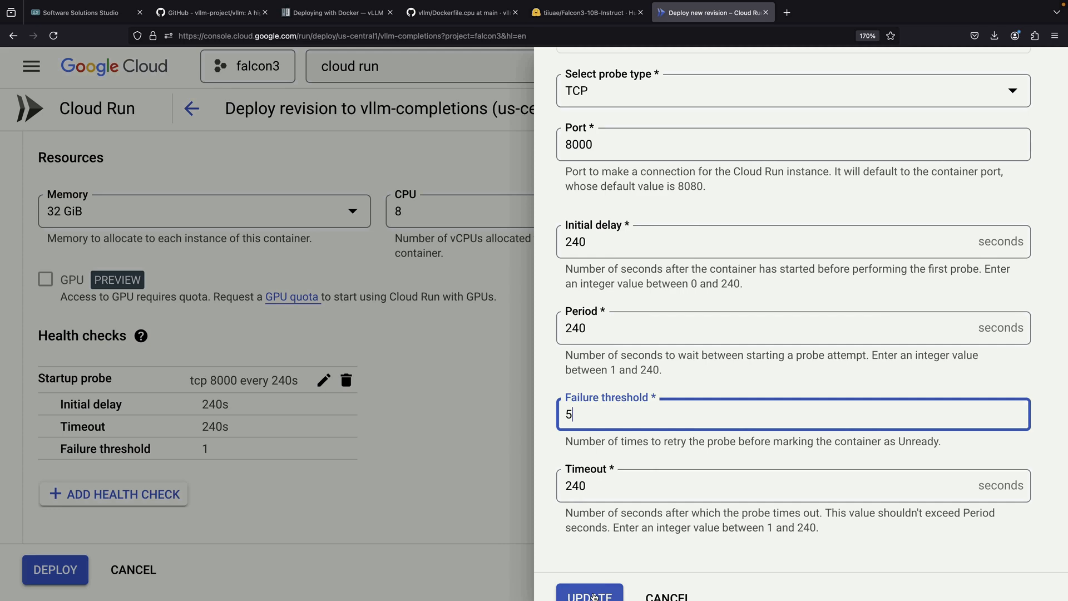
left_click(588, 595)
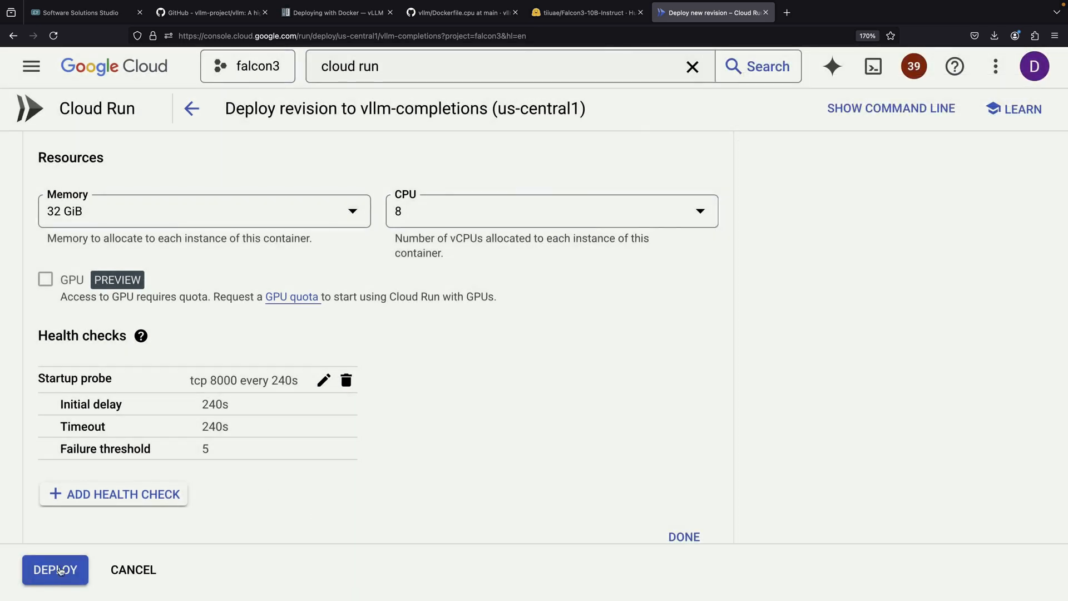
Deploy the revision and open its logs in Logs Explorer
left_click(55, 570)
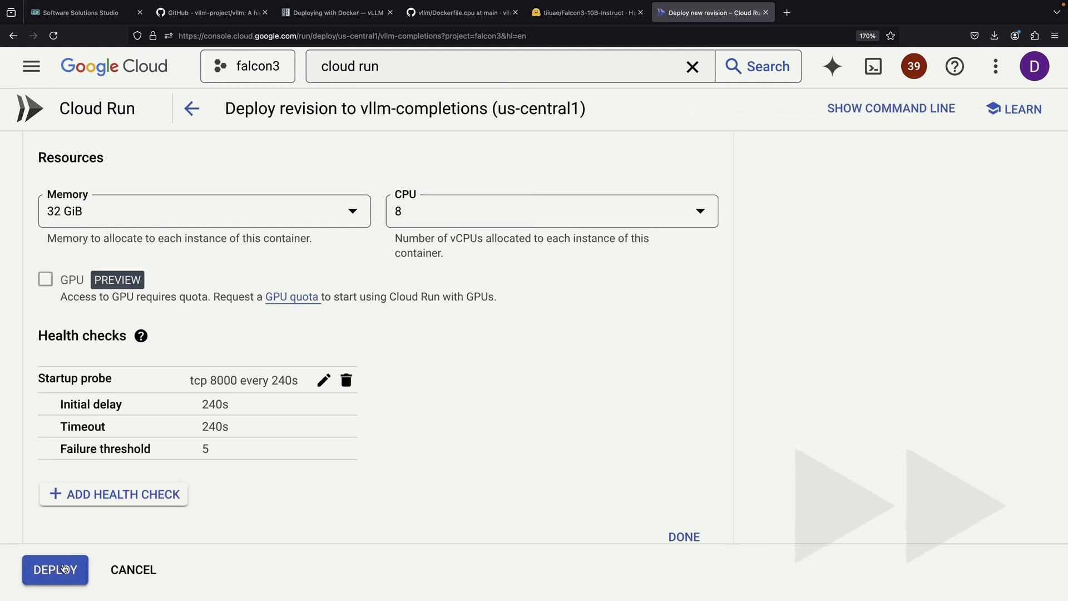
left_click(55, 570)
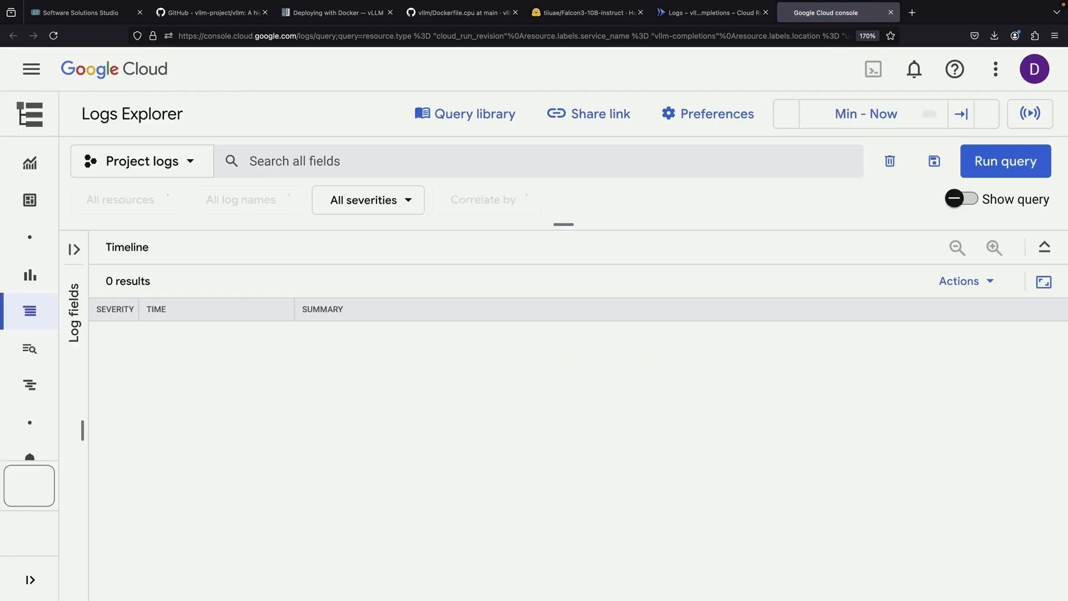
Expand the probe-failure and download-resume entries and filter logs to revision vllm-completions-00003-g4x
left_click(1004, 160)
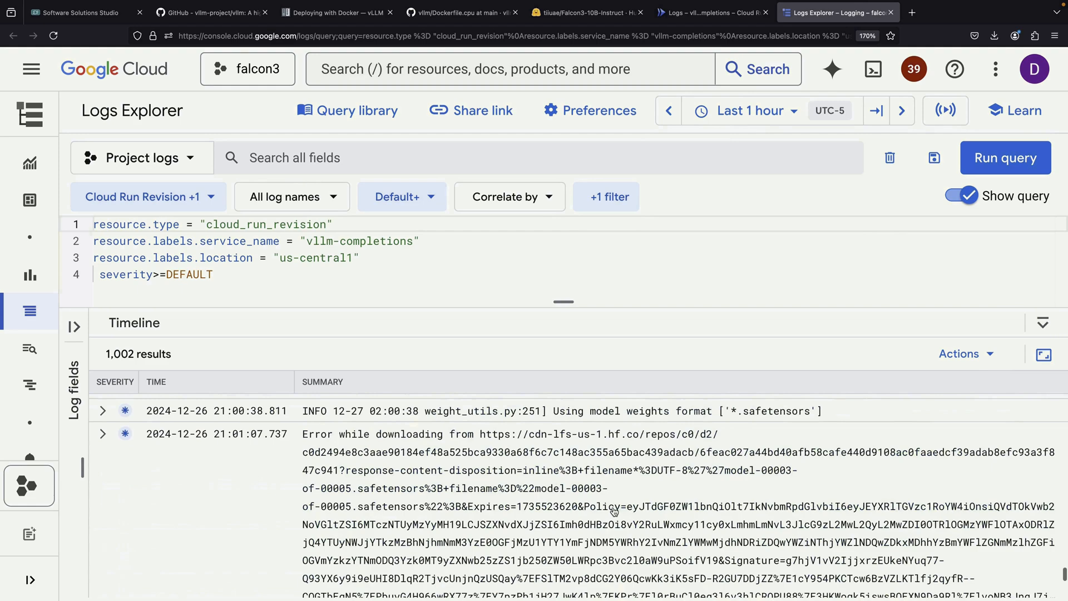
scroll("down", 3)
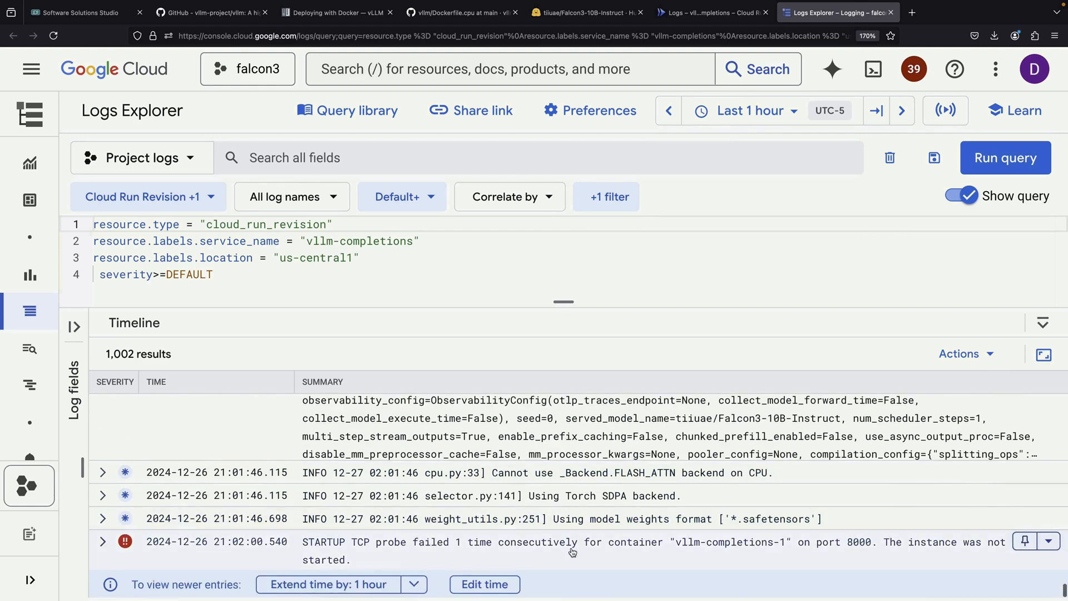
left_click(103, 542)
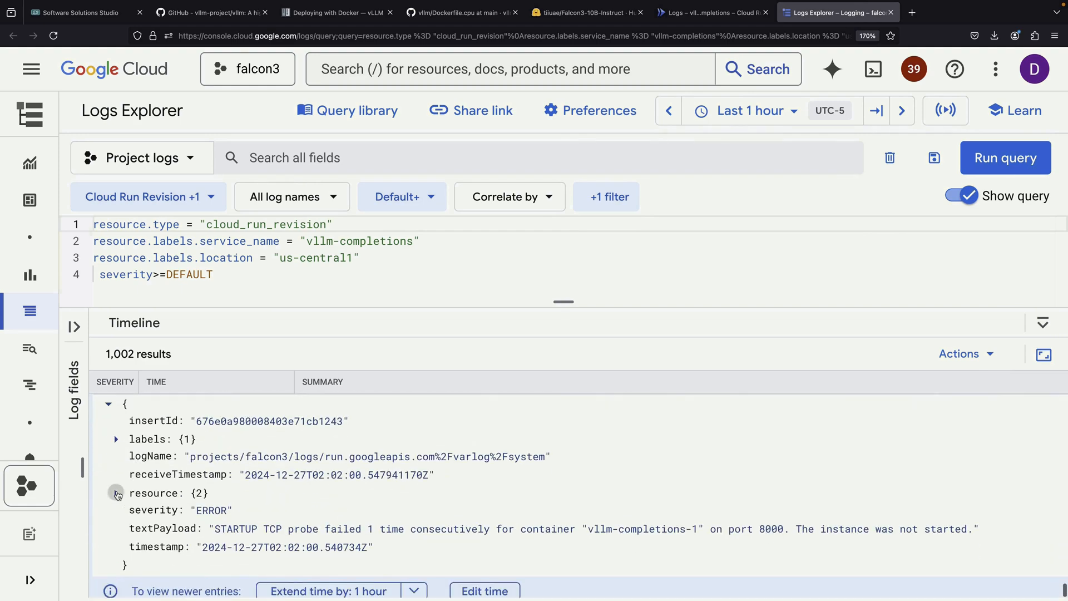
left_click(116, 493)
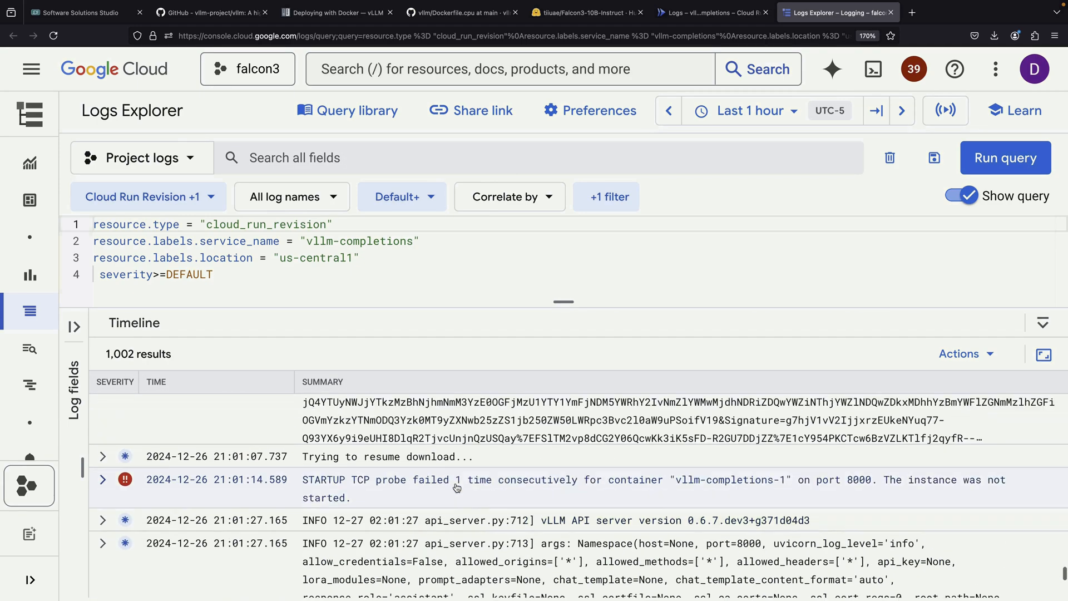
left_click(103, 456)
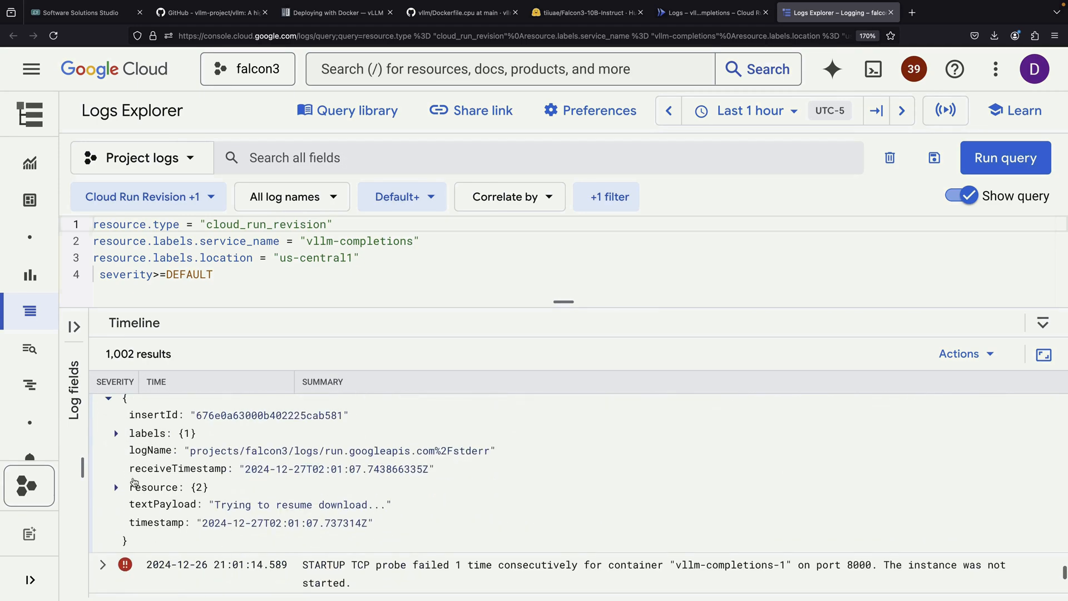
left_click(116, 487)
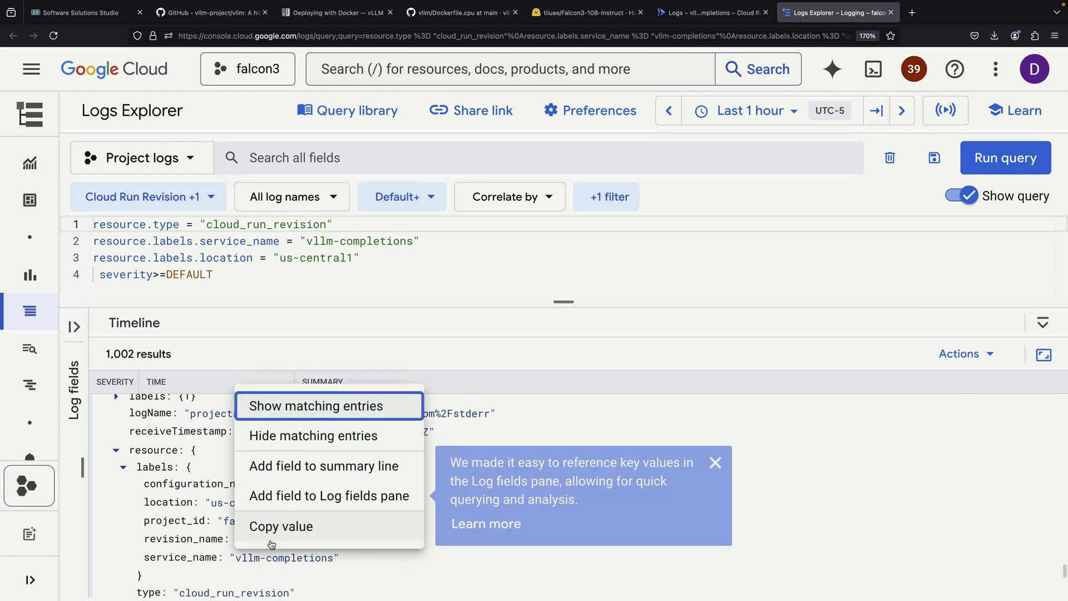
left_click(317, 404)
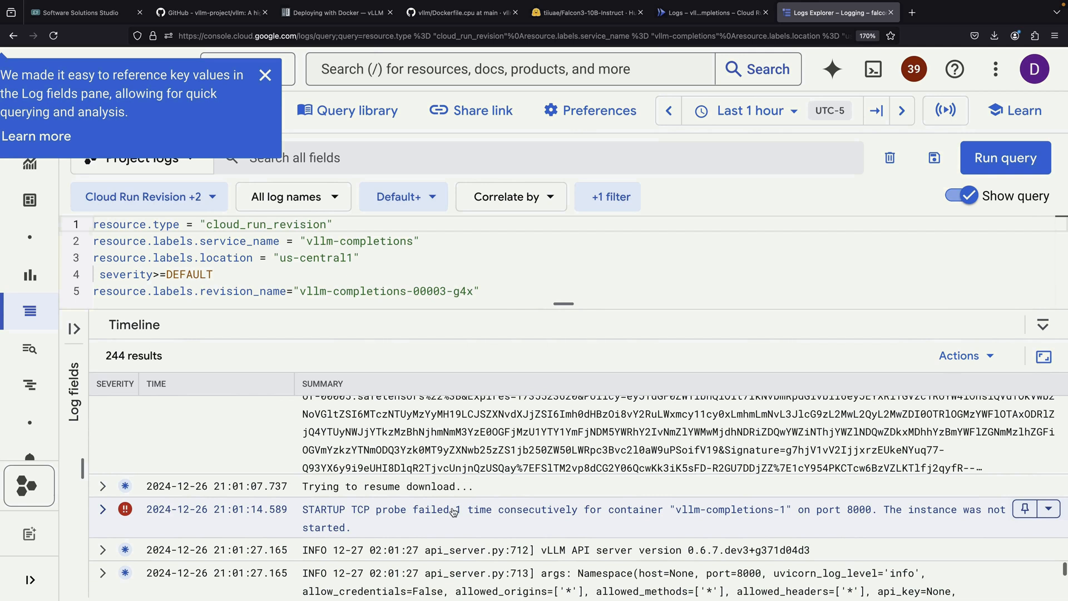
mouse_move(548, 517)
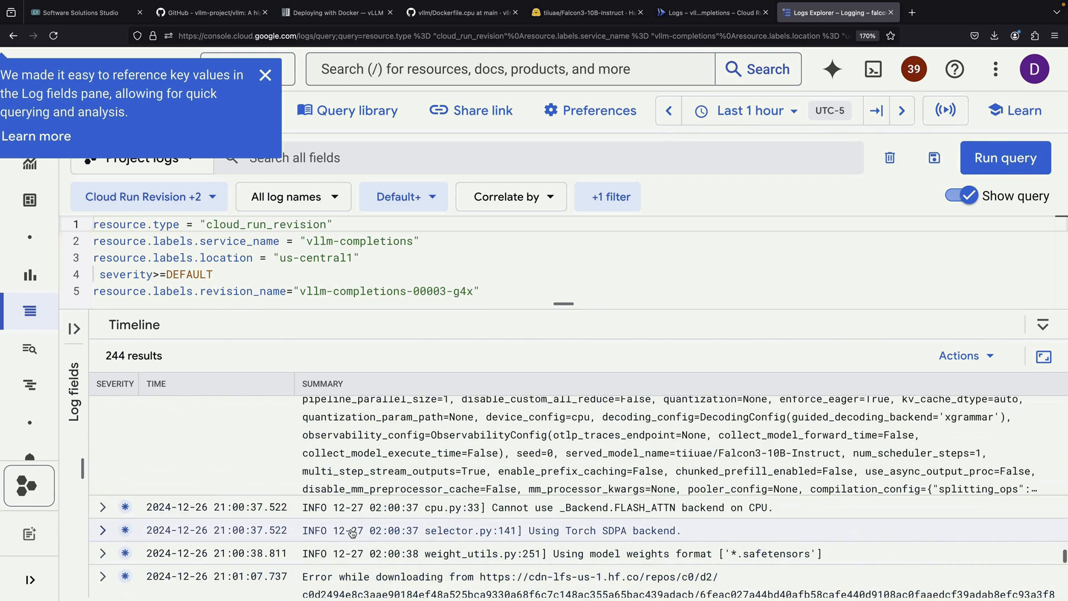
Scroll the filtered results and return to the Cloud Run service logs
scroll("down", 3)
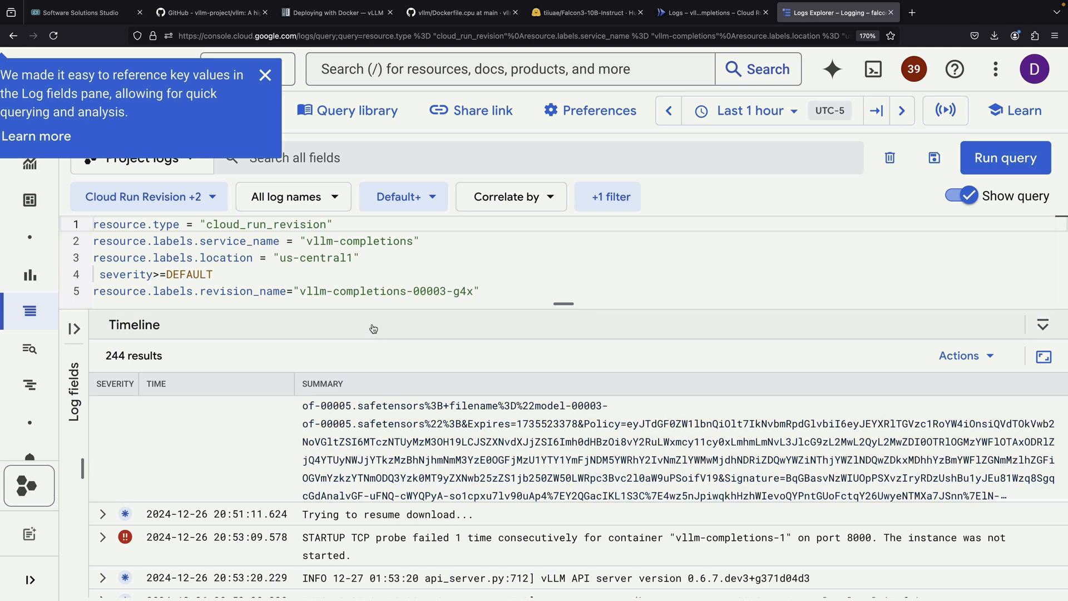
left_click(265, 74)
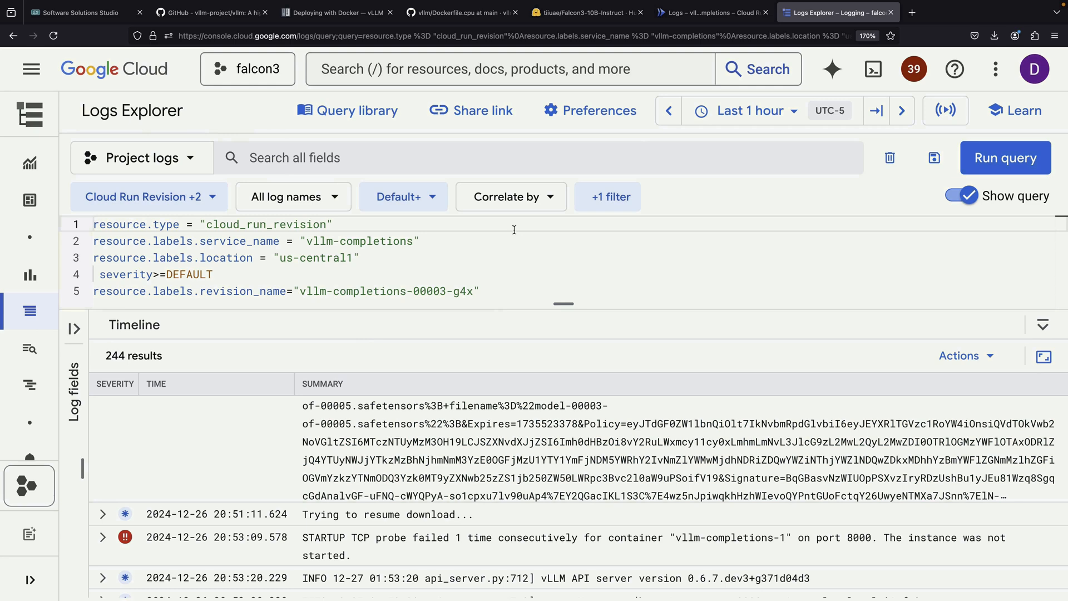
scroll("down", 3)
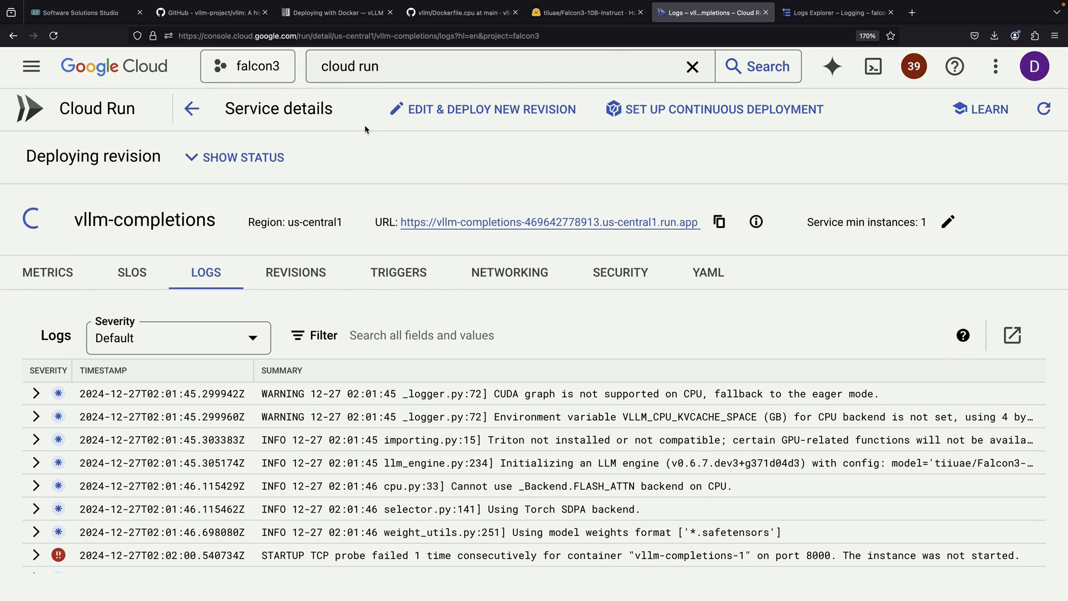
Look up Falcon3-3B-Instruct on Hugging Face and use it as the revision's model argument
left_click(482, 109)
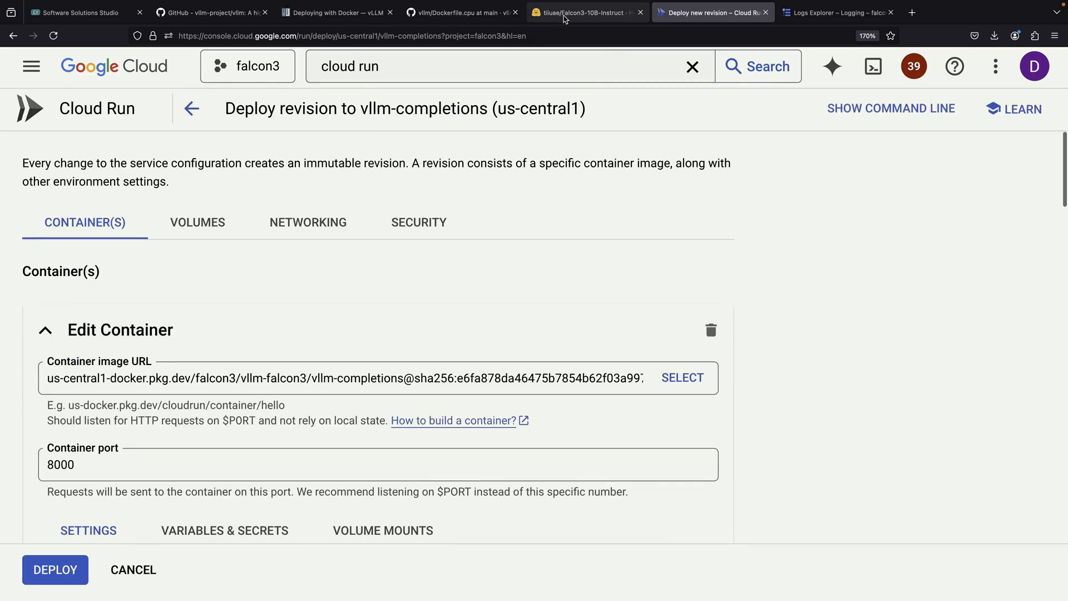
left_click(586, 12)
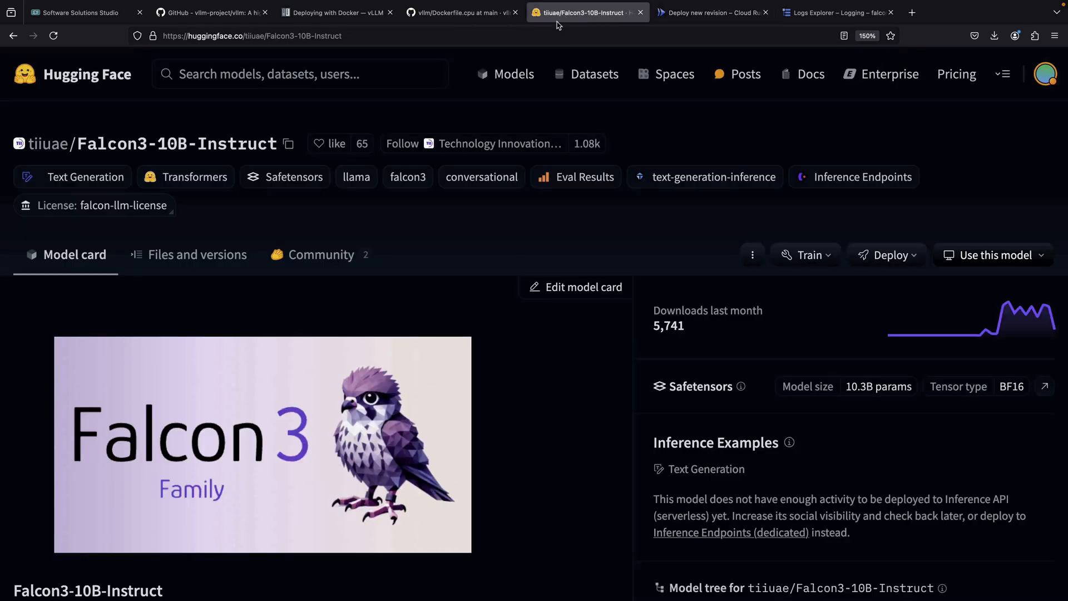
left_click(299, 73)
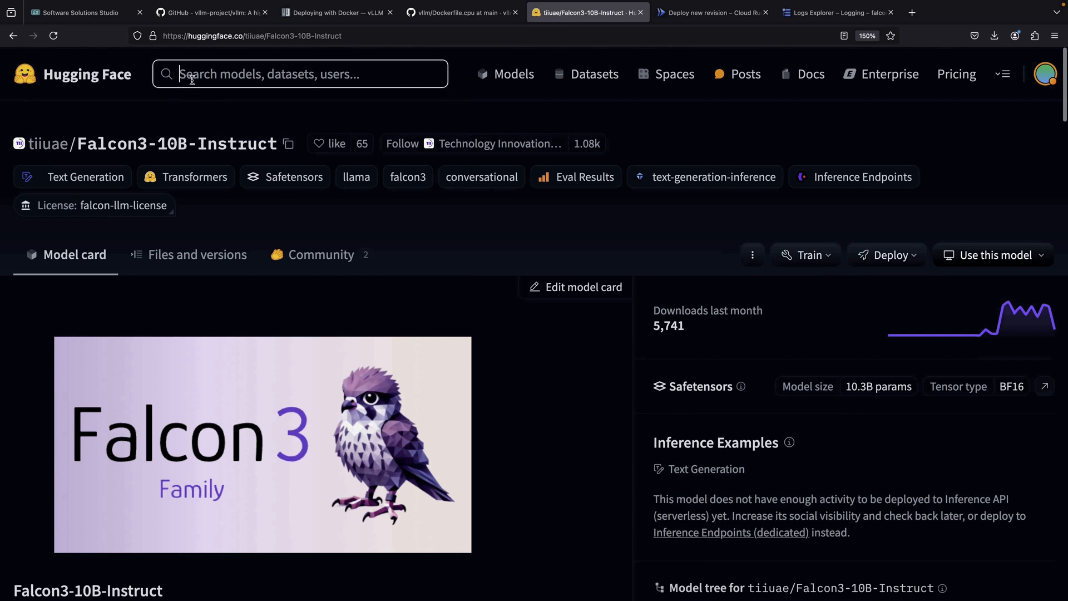
type("falcon")
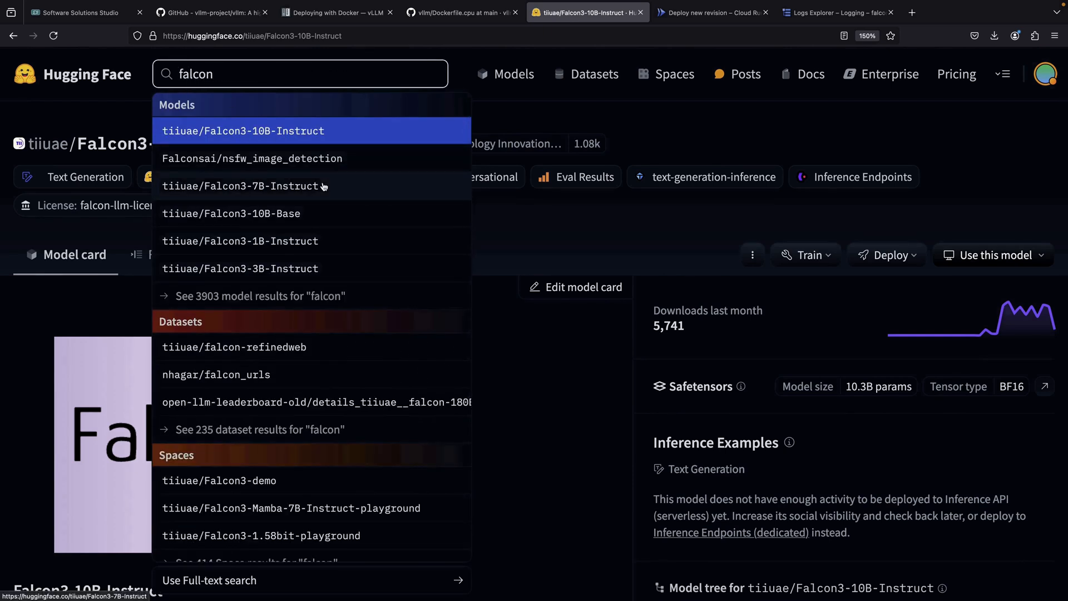
left_click(240, 268)
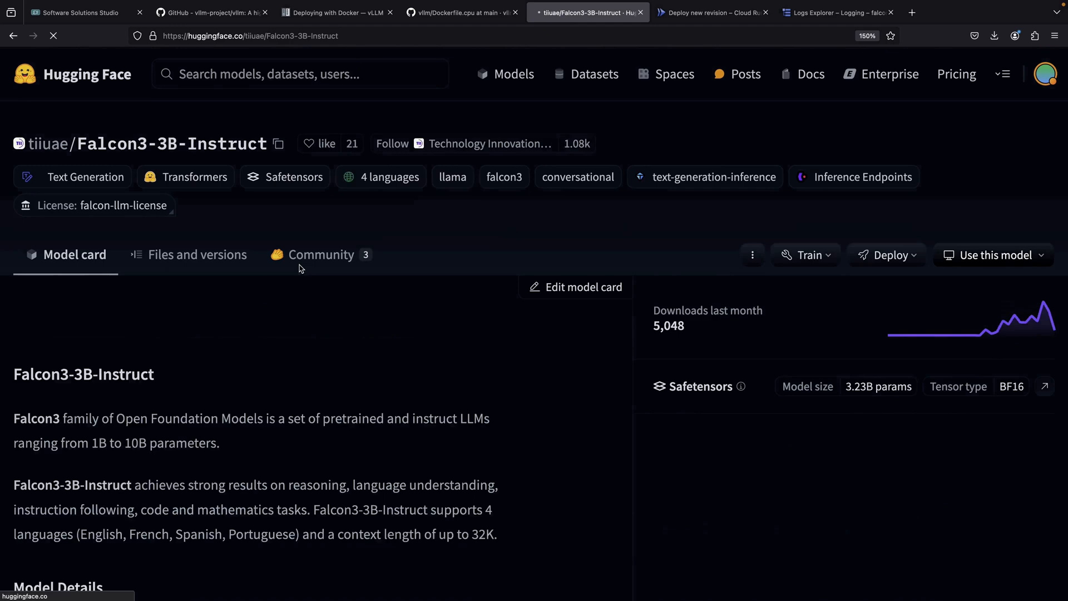
left_click(280, 143)
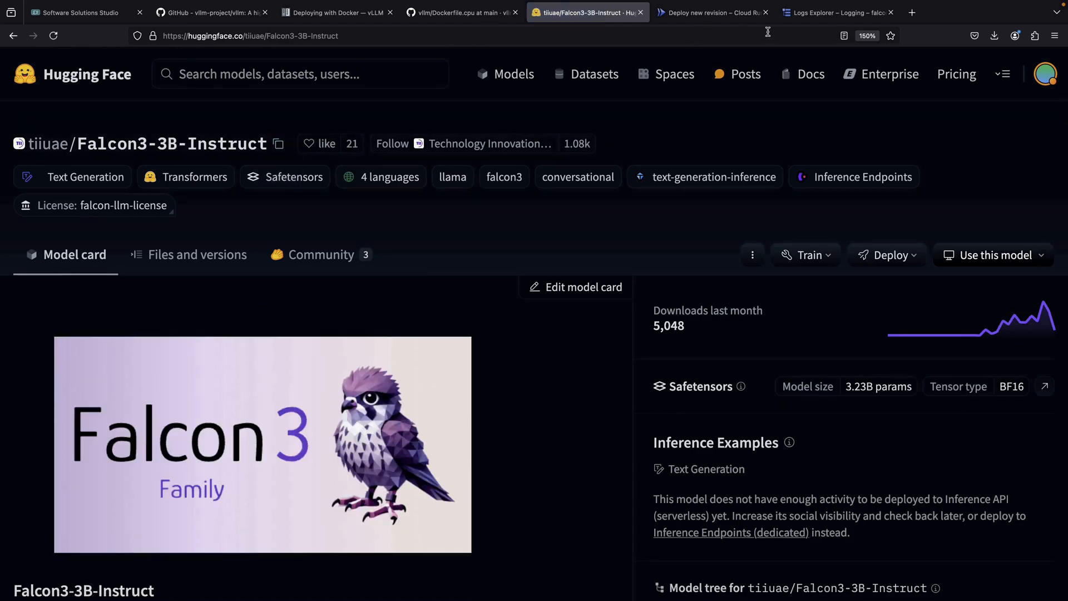
left_click(710, 13)
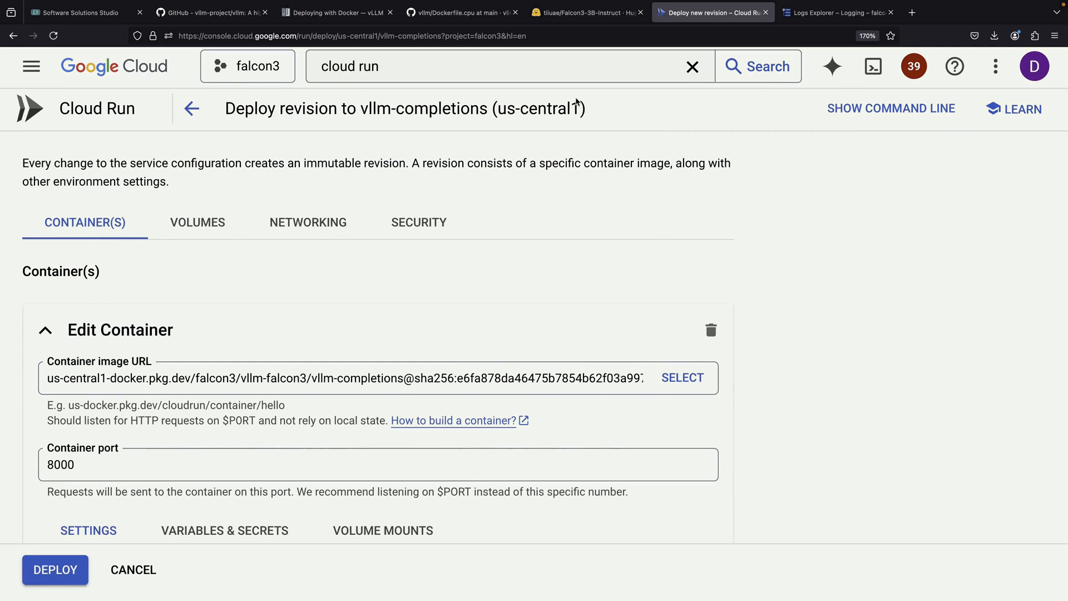
Deploy the revision so vllm-completions-00004 serves 100% traffic
scroll("down", 3)
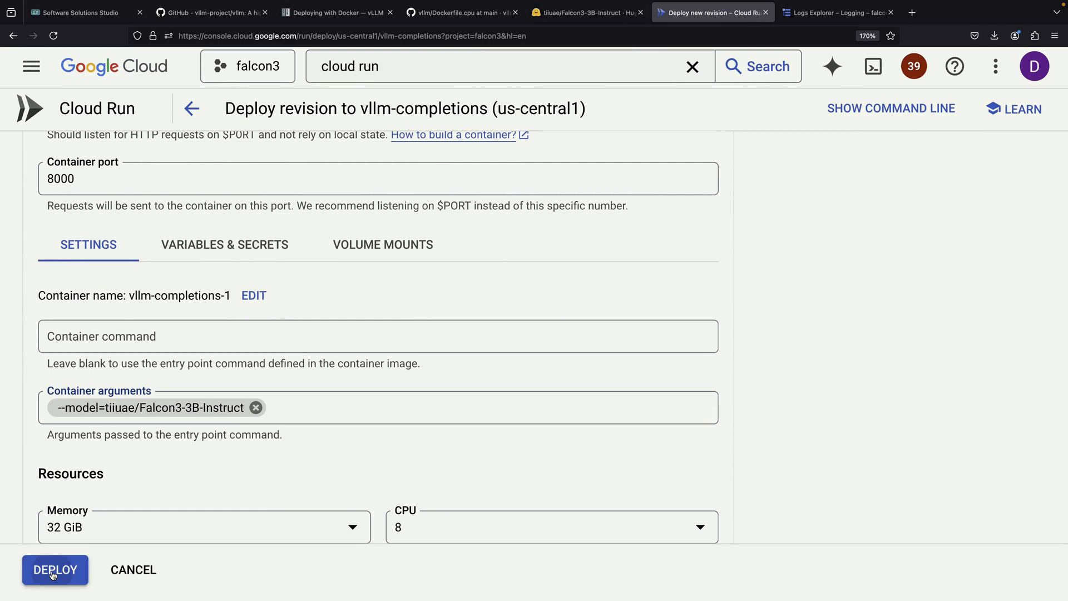
left_click(56, 569)
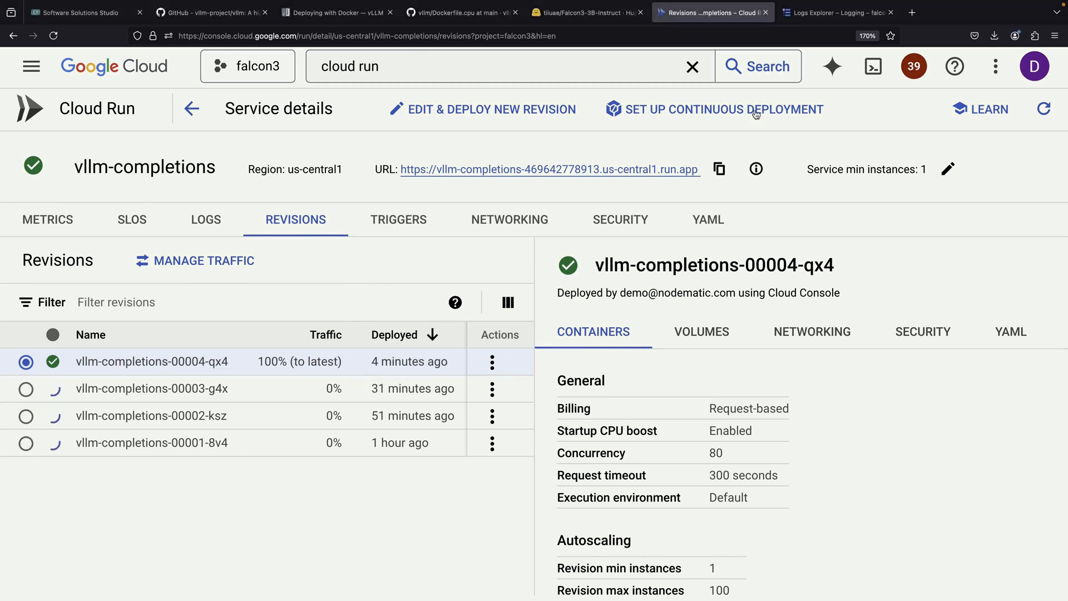
Run curl against the service /v1/completions with prompt "Once upon a time, ", model tiiuae/Falcon3-3B-Instruct, max_tokens 256
left_click(871, 66)
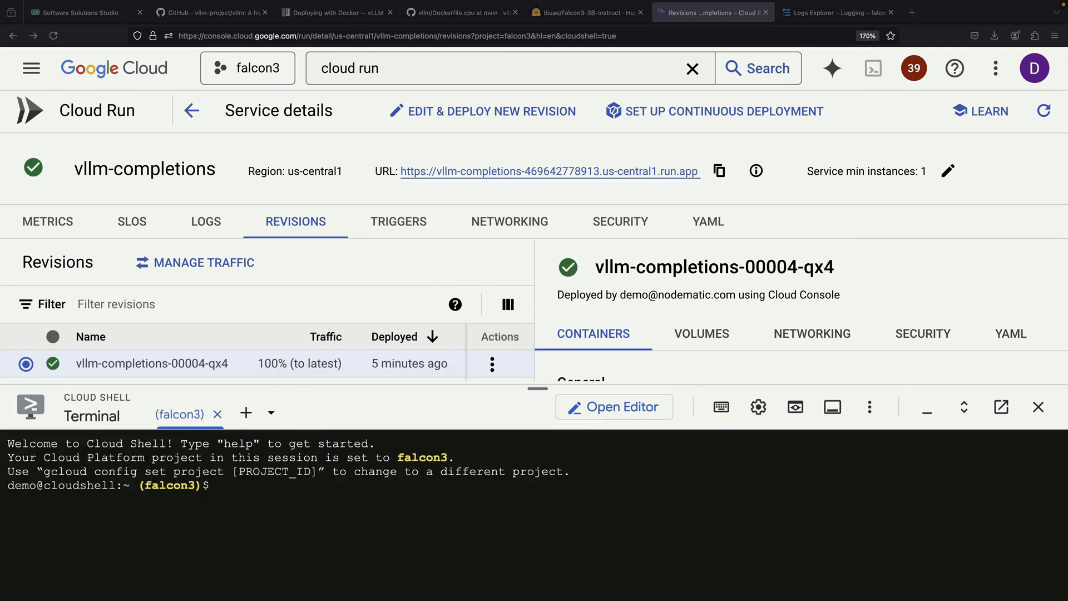
type("curl")
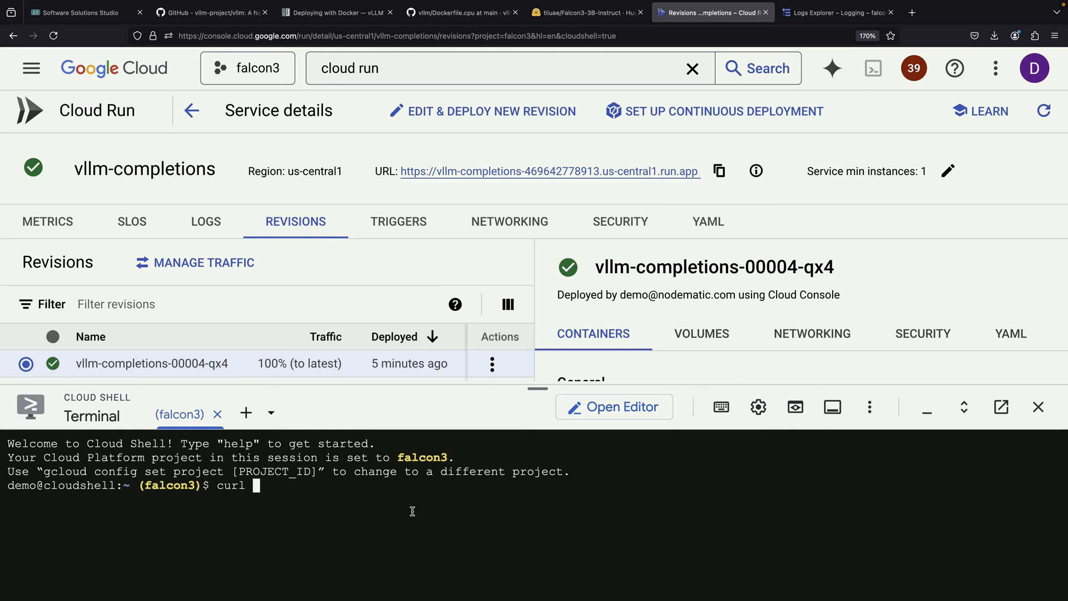
type("https://vllm-completions-469642778913.us-central1.run.app -")
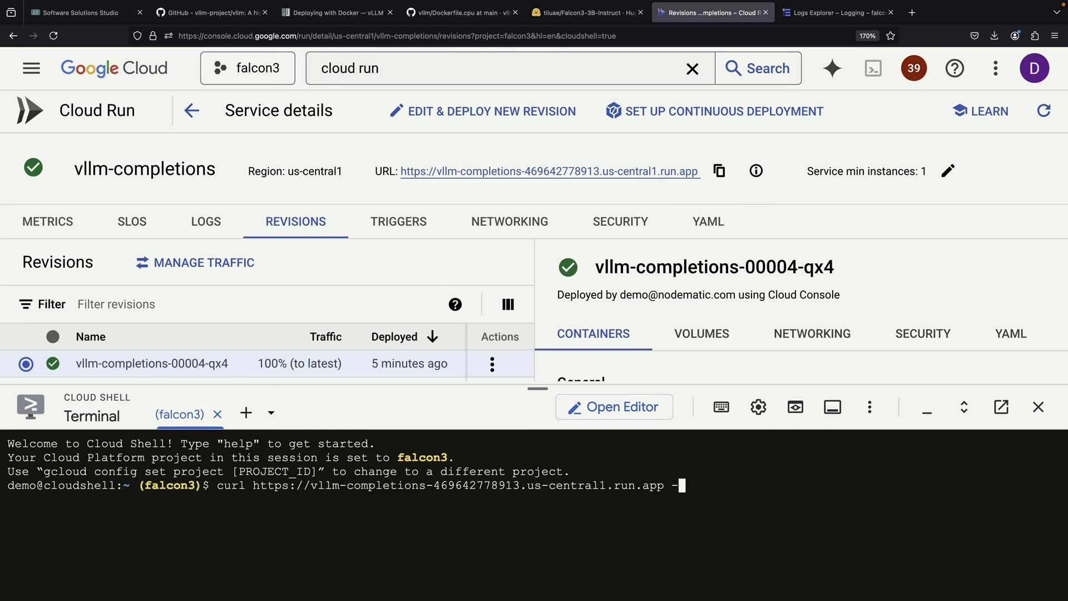
type("H \"Content-Type: application/json\" -d '{\"prompt\":")
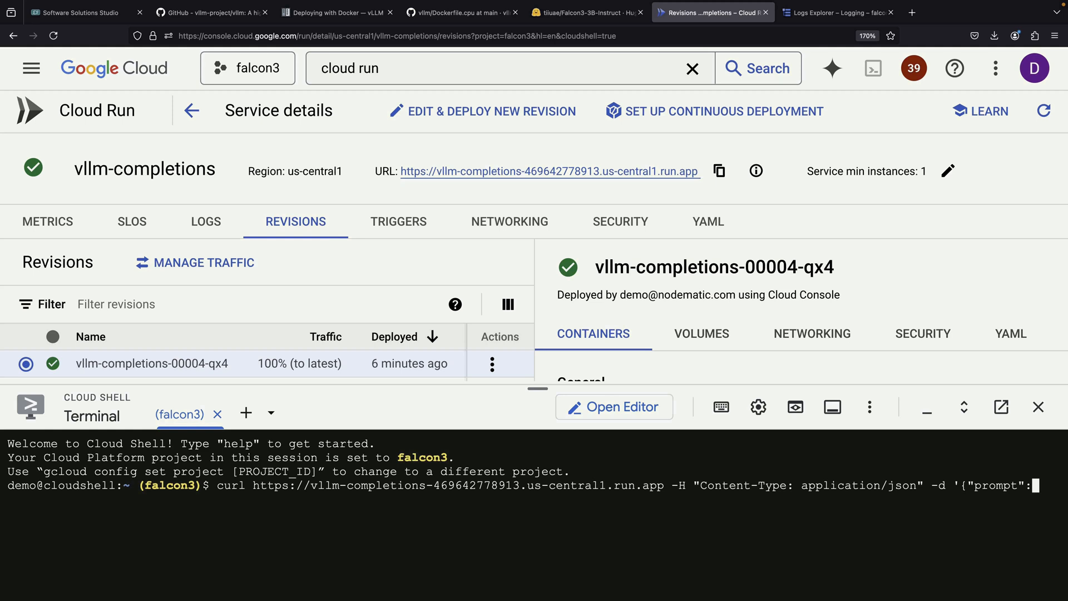
type("\"Once upon a time, \"")
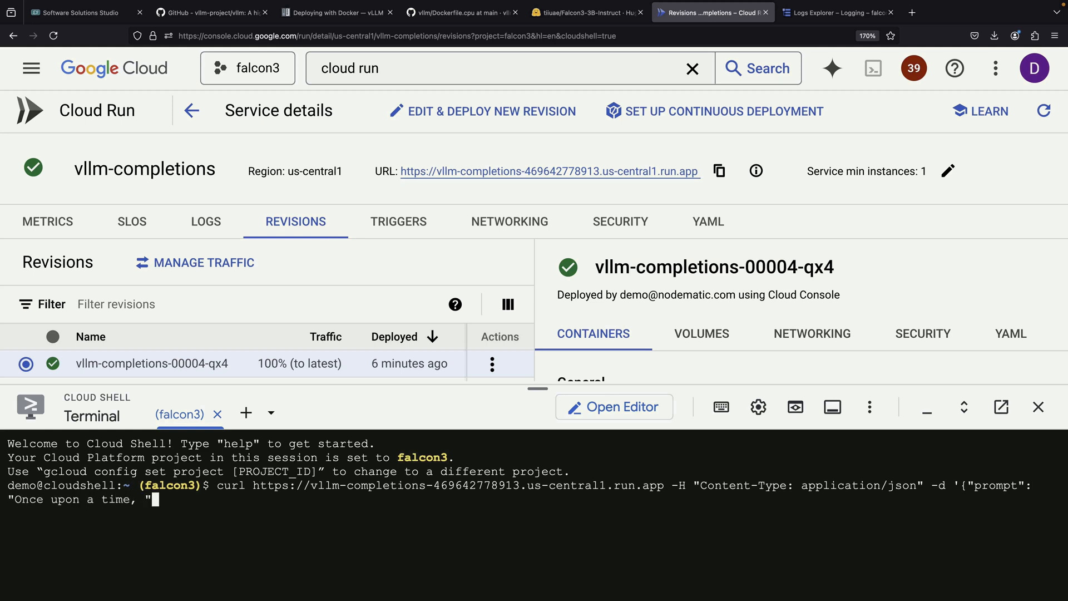
type(", \"model\": \"ti")
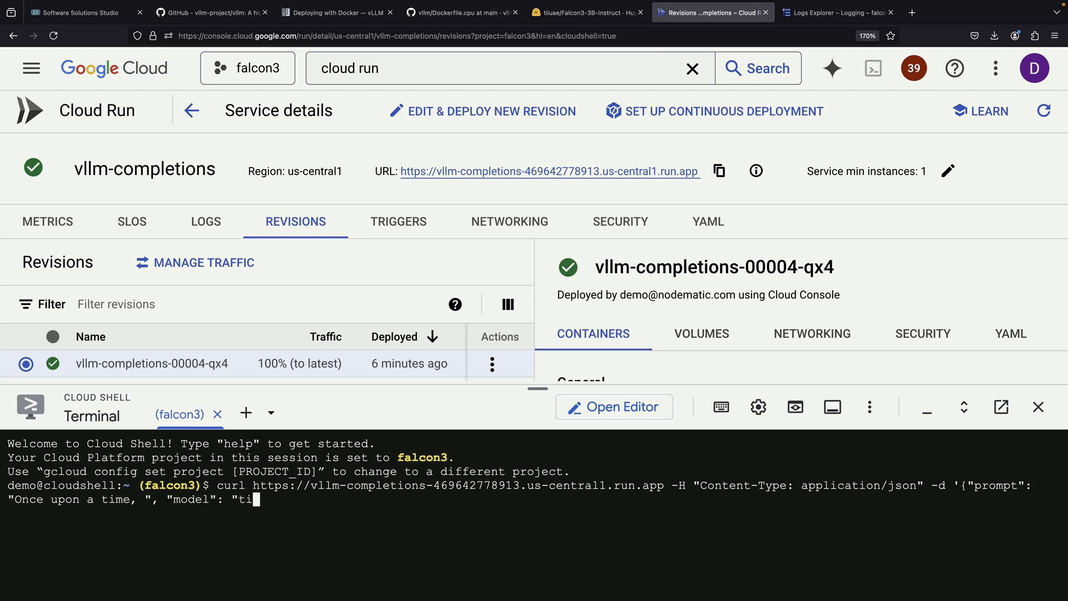
type("iuae/Falcon3-3B")
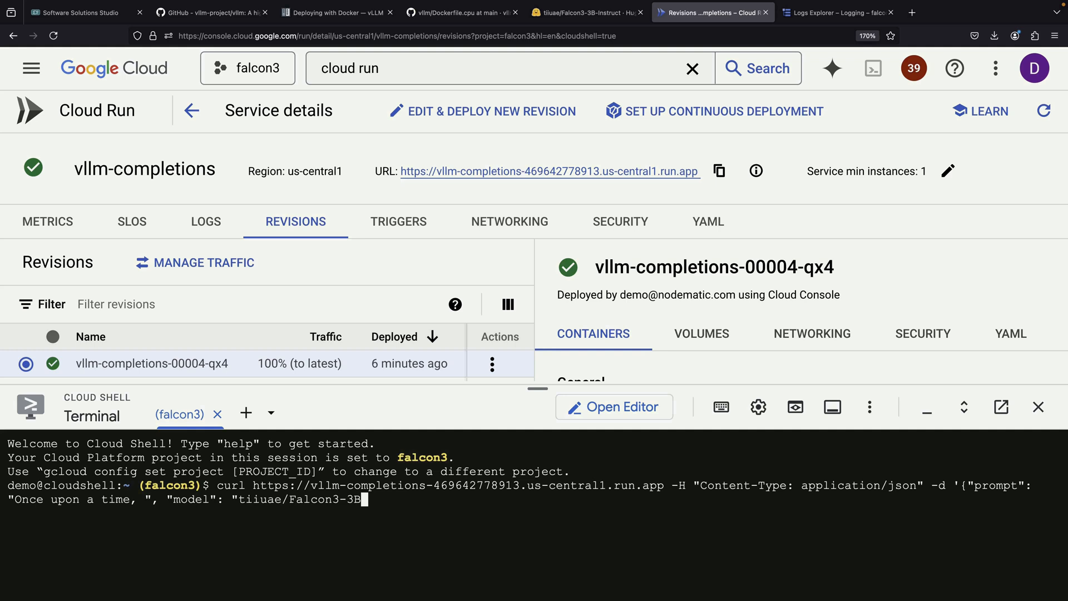
type("-Instruct\",")
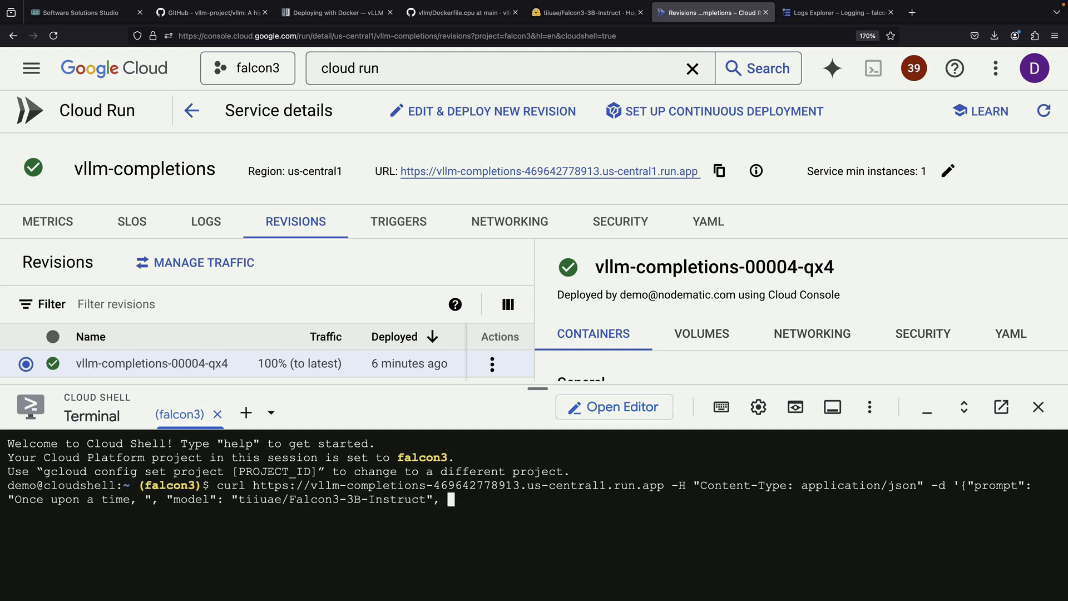
type("\"max_tokens\": 256}'")
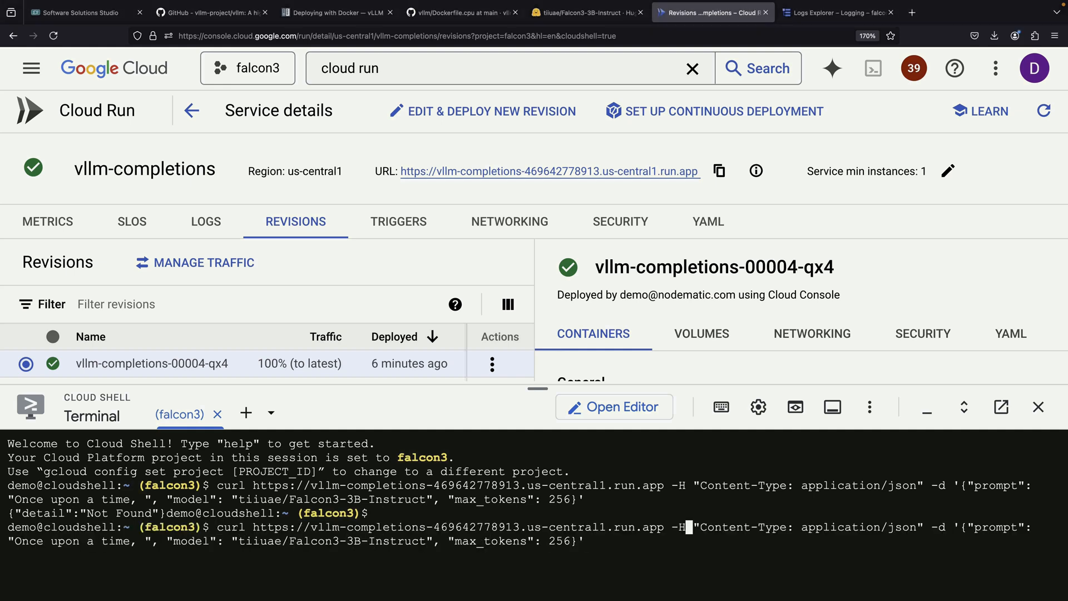
type("/v1/completions")
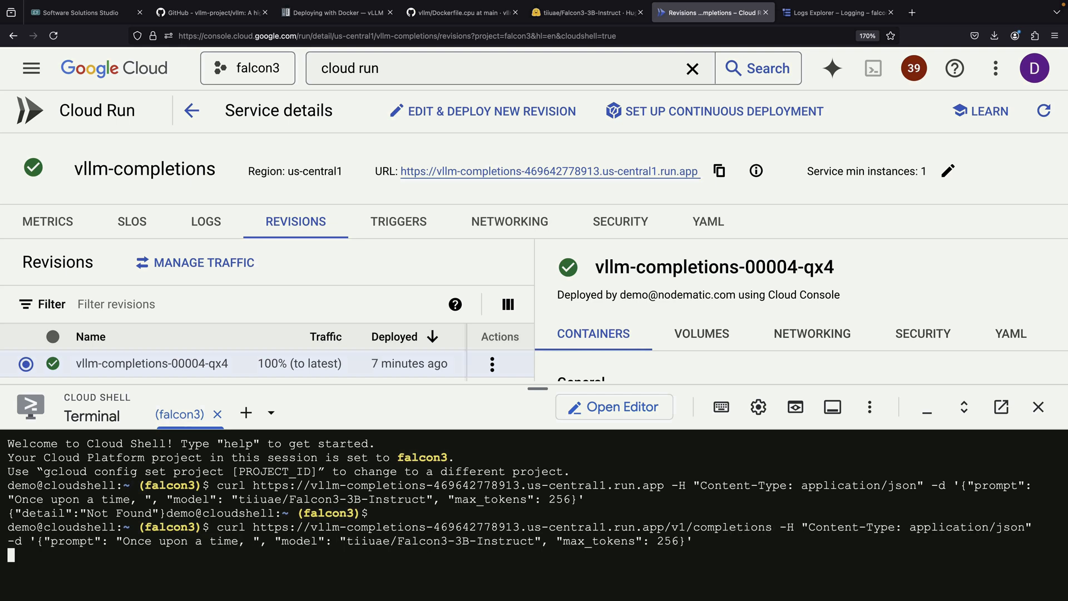
Collapse the terminal to return to the service page for a new revision
left_click_drag(530, 389, 530, 350)
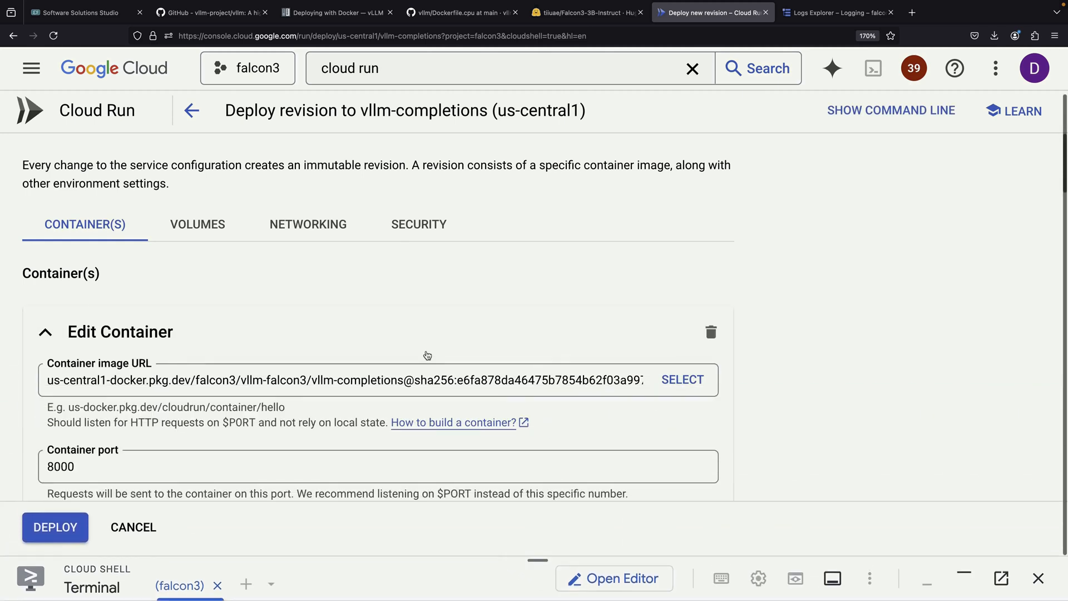
Set request timeout to 3600 seconds, deploy revision 00005, and read the curl completion response
scroll("down", 3)
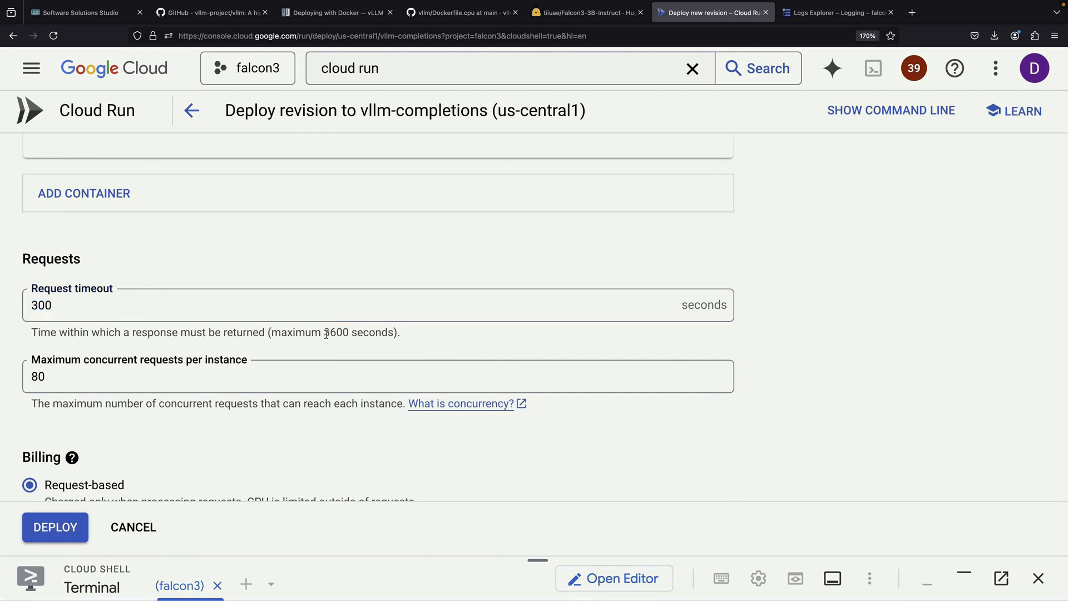
type("3600")
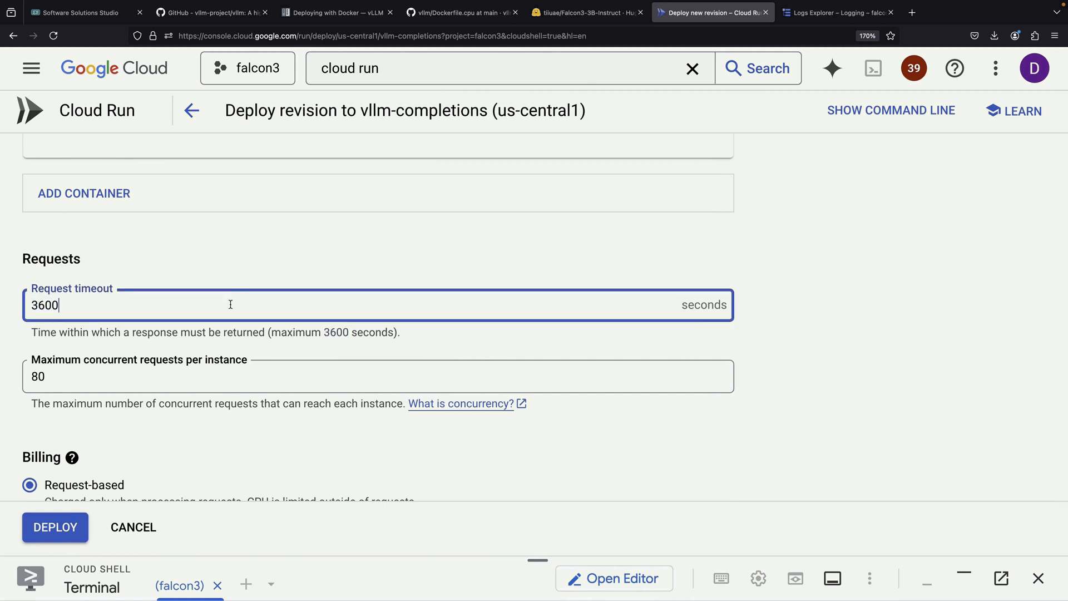
left_click(55, 526)
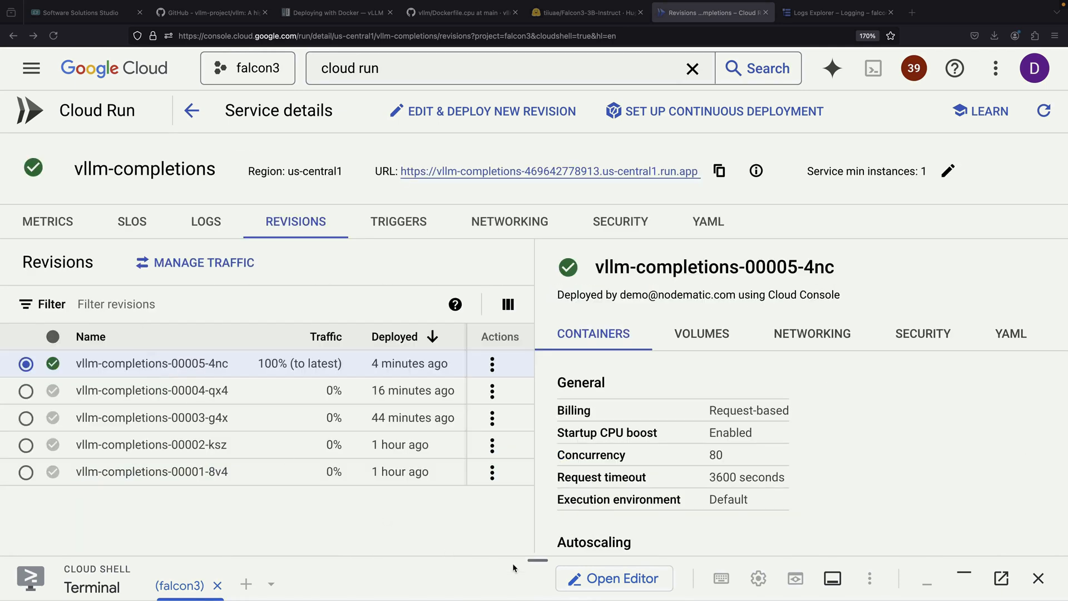
left_click_drag(538, 561, 537, 405)
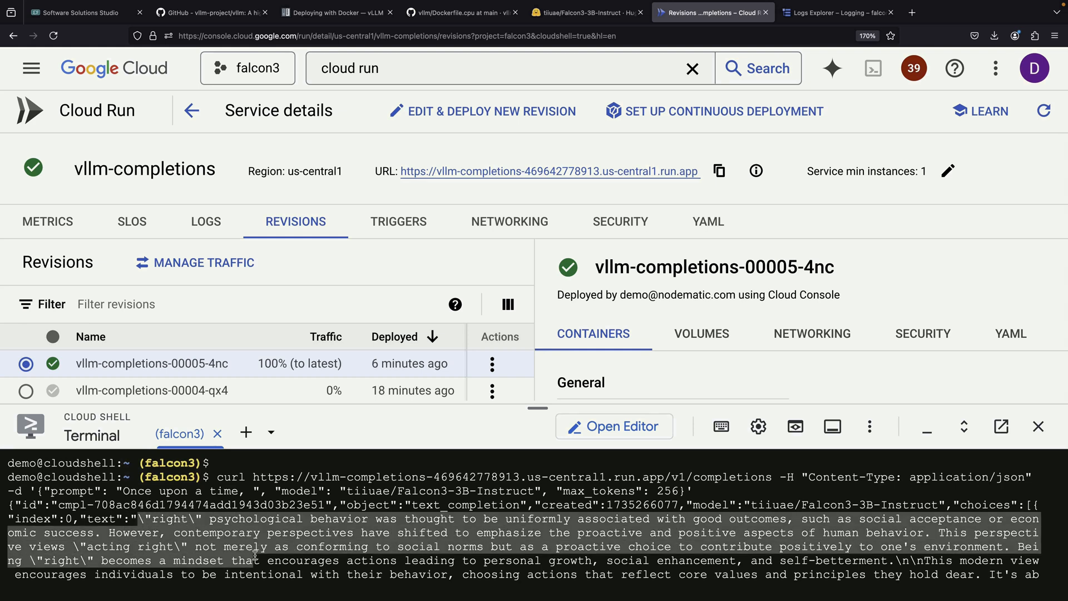
Select the generated story text, then review a new revision's memory, CPU and GPU resources
scroll("down", 3)
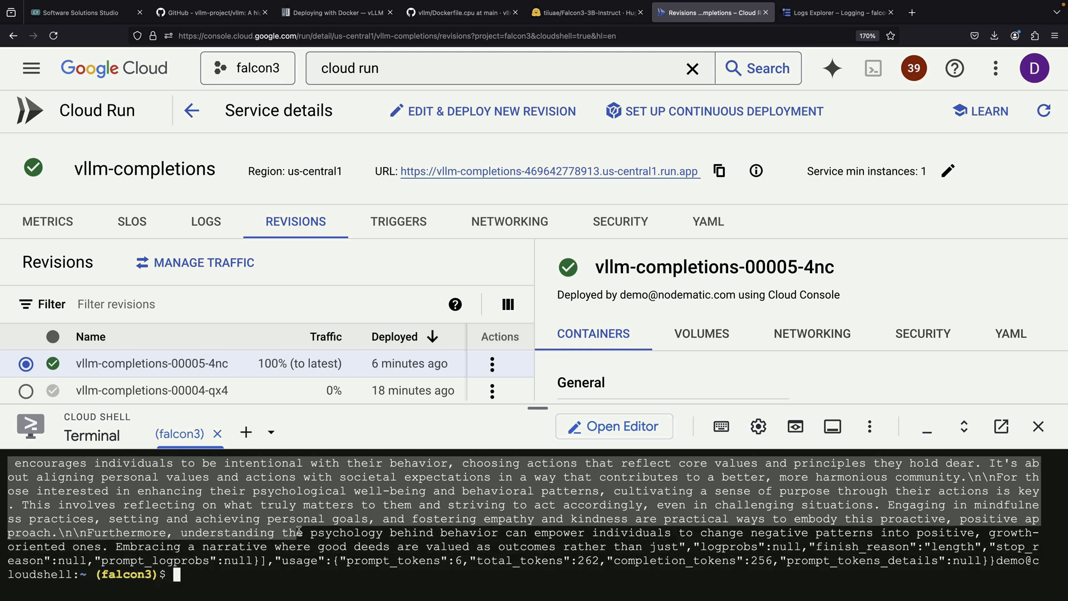
left_click_drag(287, 532, 678, 545)
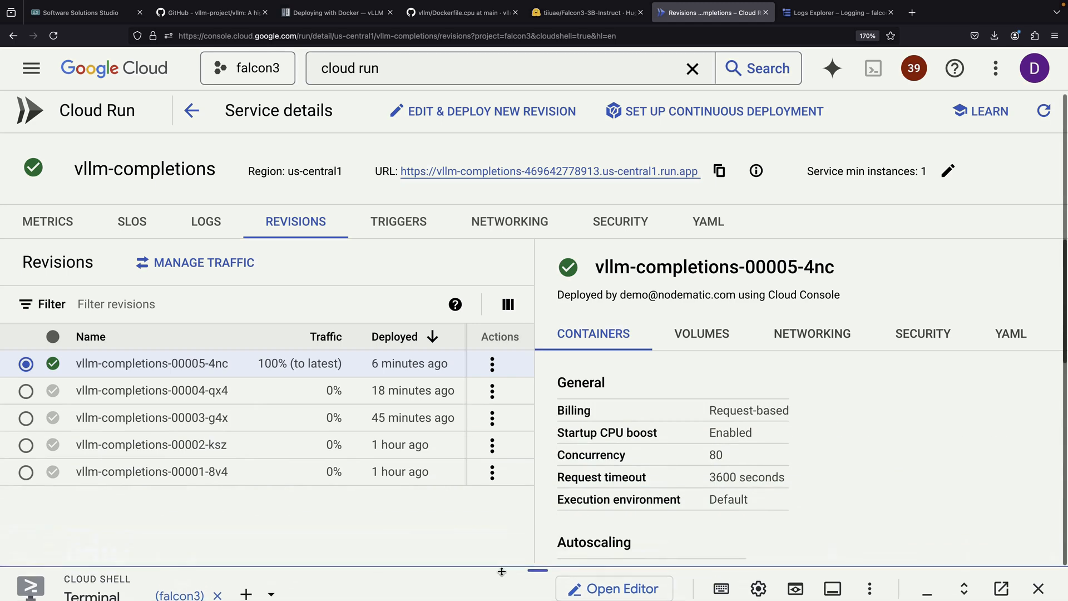
left_click(489, 111)
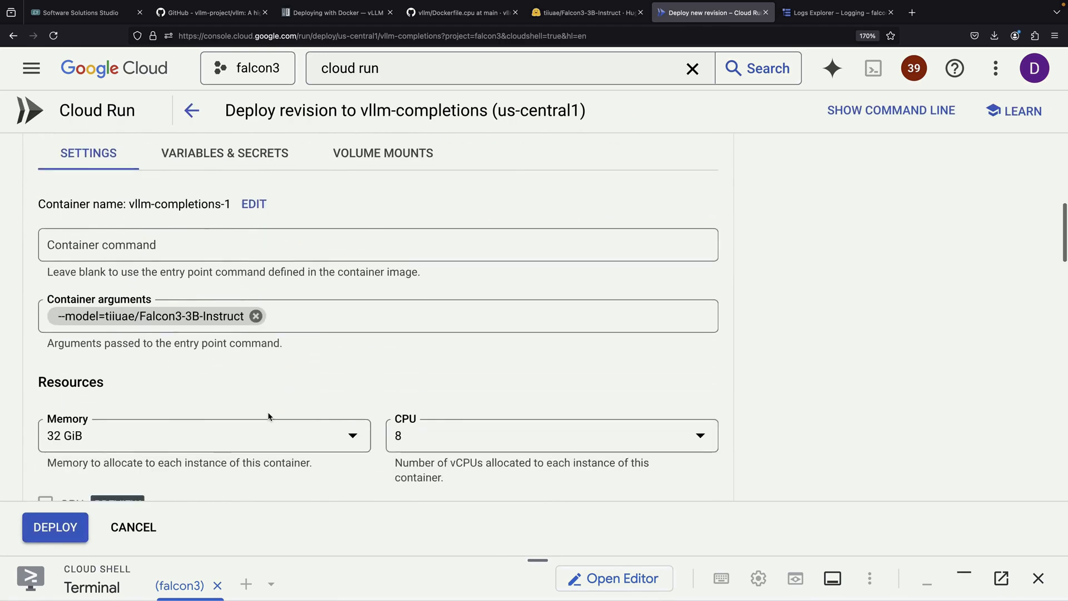
scroll("down", 3)
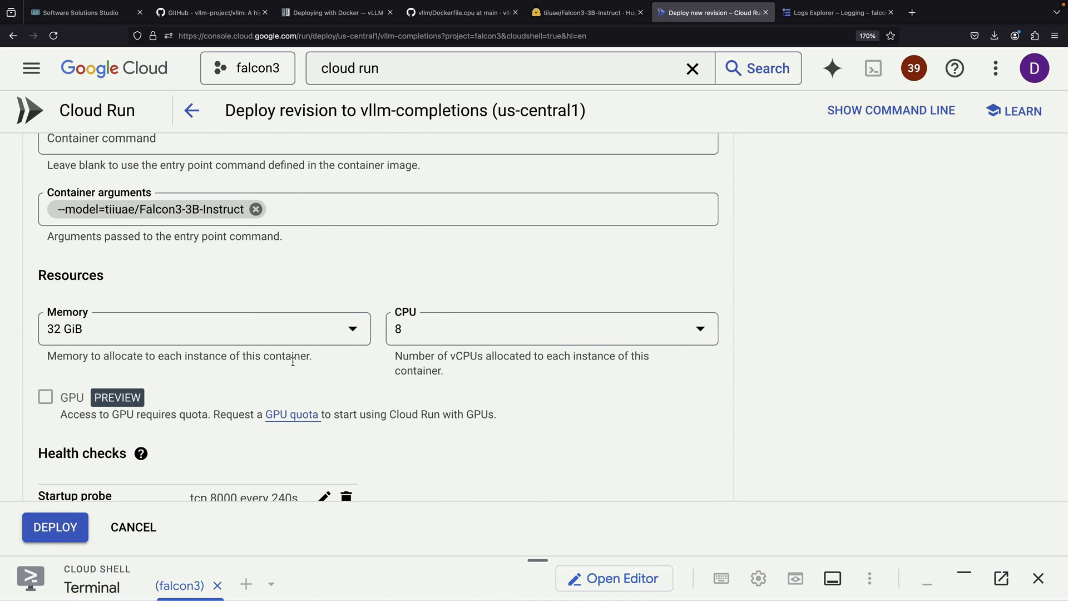
scroll("down", 3)
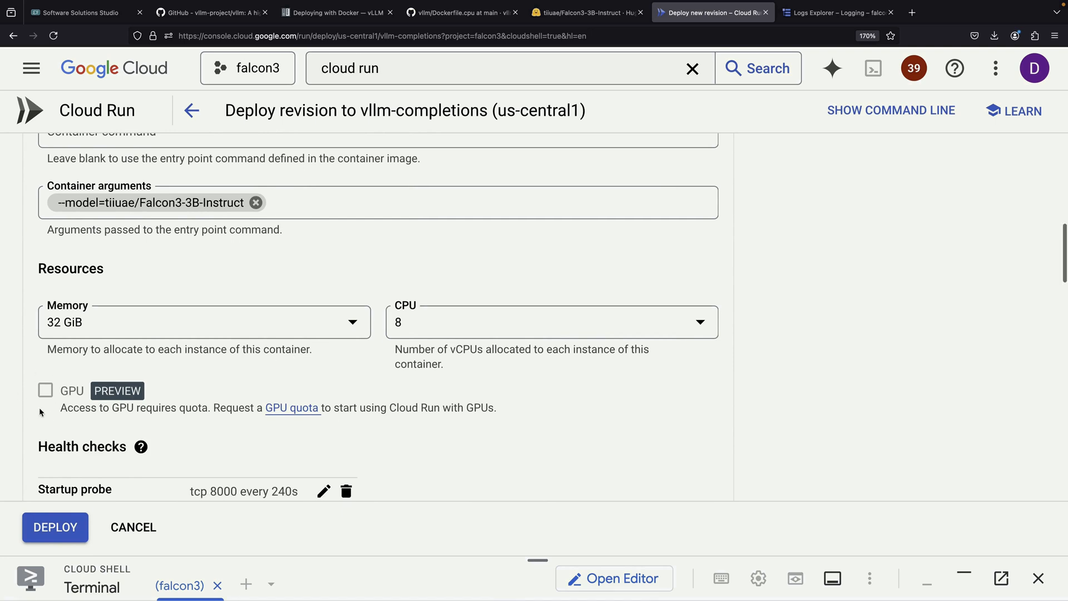
Return to the Software Solutions Studio architecture diagram
left_click(75, 12)
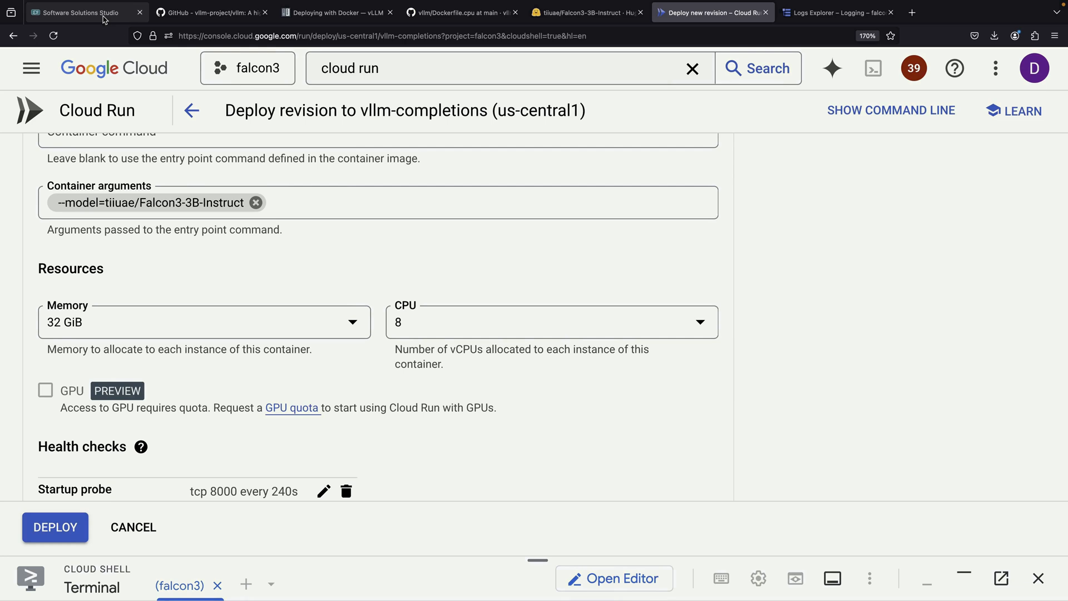
left_click(81, 12)
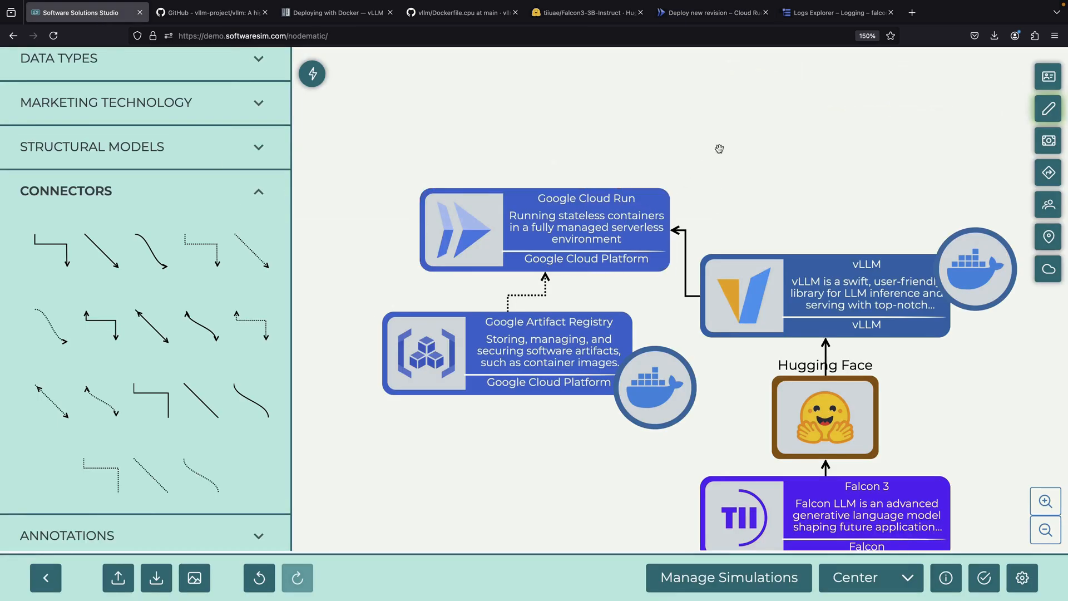